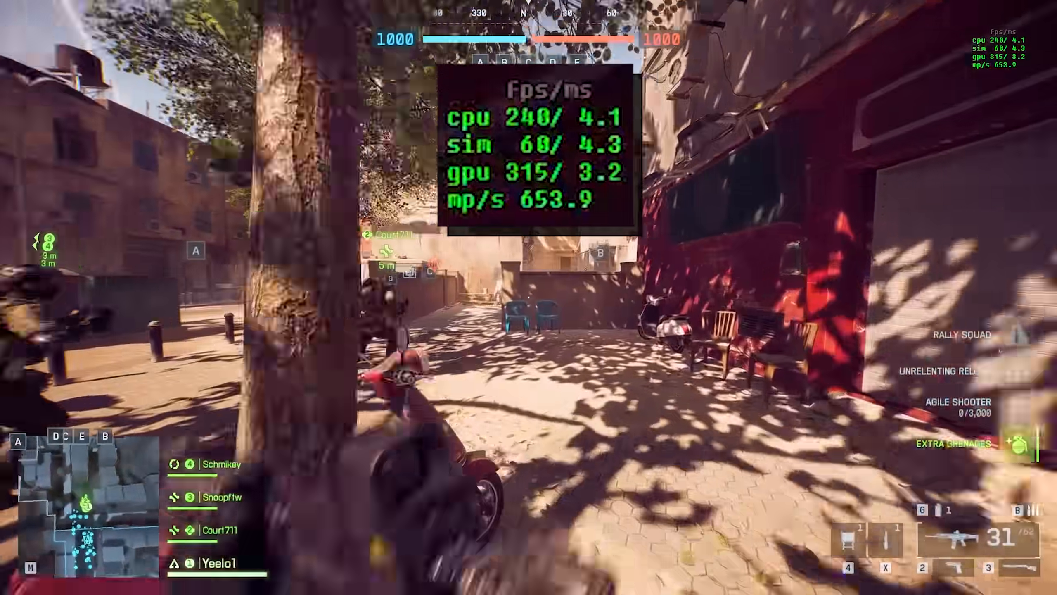
pyautogui.moveTo(528, 297)
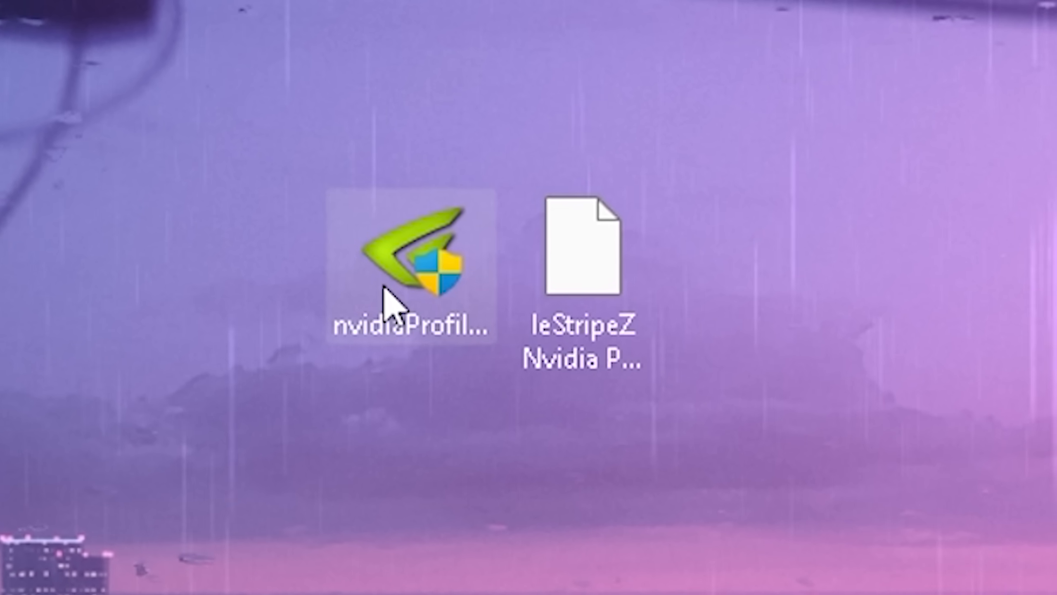
# Preview the tweaks: launch Profile Inspector, import leStripeZ profile, activate Ultimate Performance, open admin Command Prompt
pyautogui.doubleClick(412, 263)
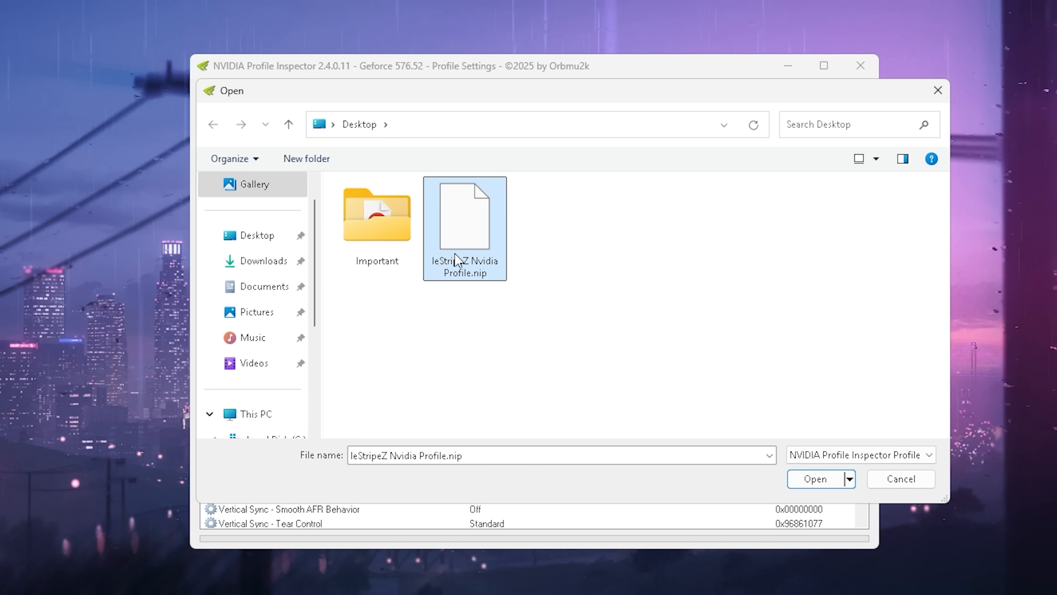
pyautogui.click(814, 478)
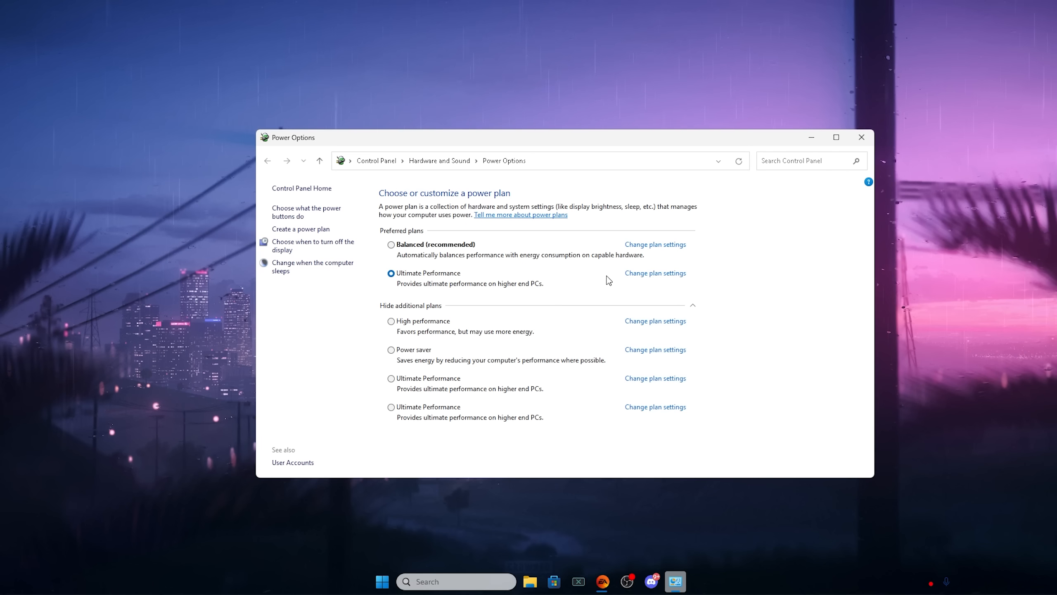
pyautogui.click(411, 305)
pyautogui.write('cmd')
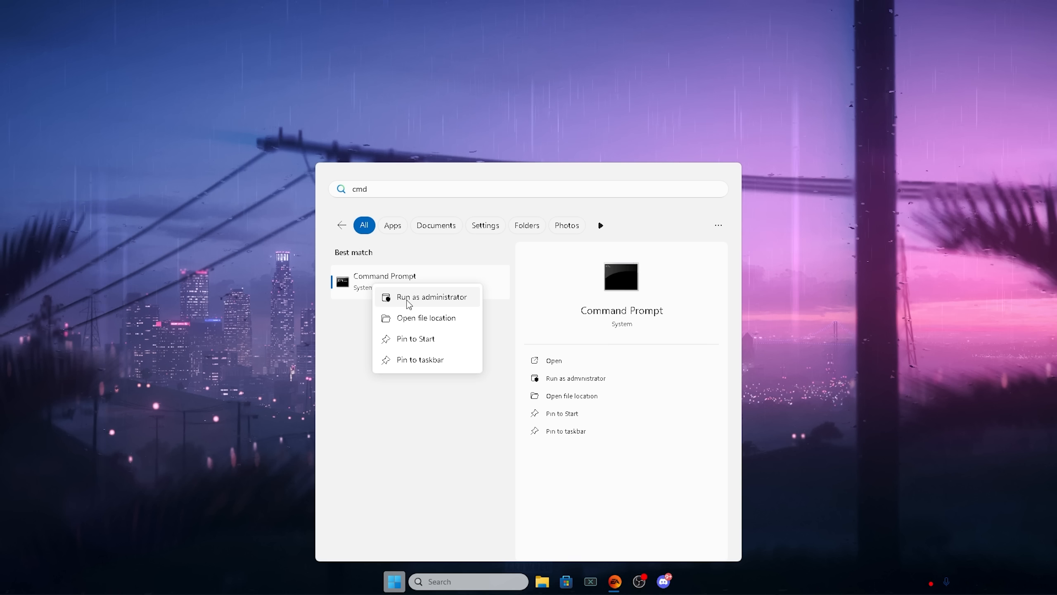
pyautogui.click(431, 296)
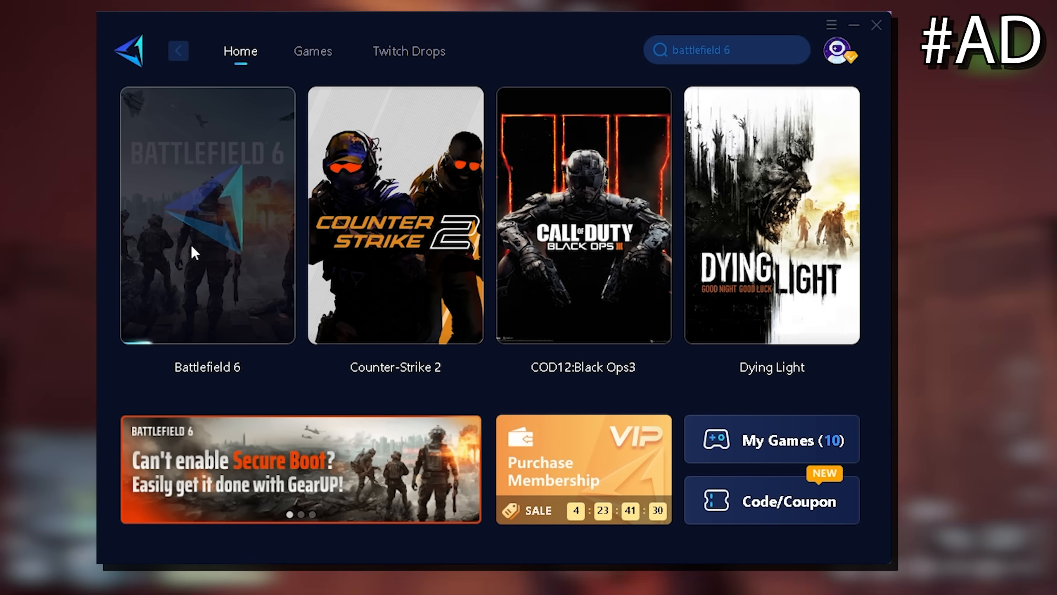
# Boost Battlefield 6 in GearUP Booster, then browse the Games catalogue of supported titles
pyautogui.click(207, 214)
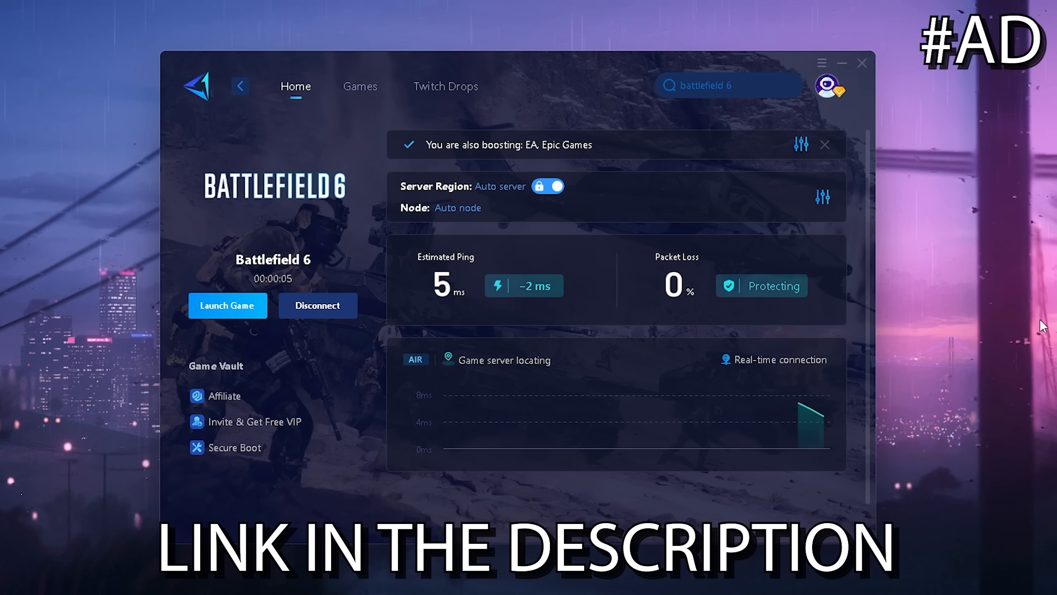
pyautogui.click(227, 304)
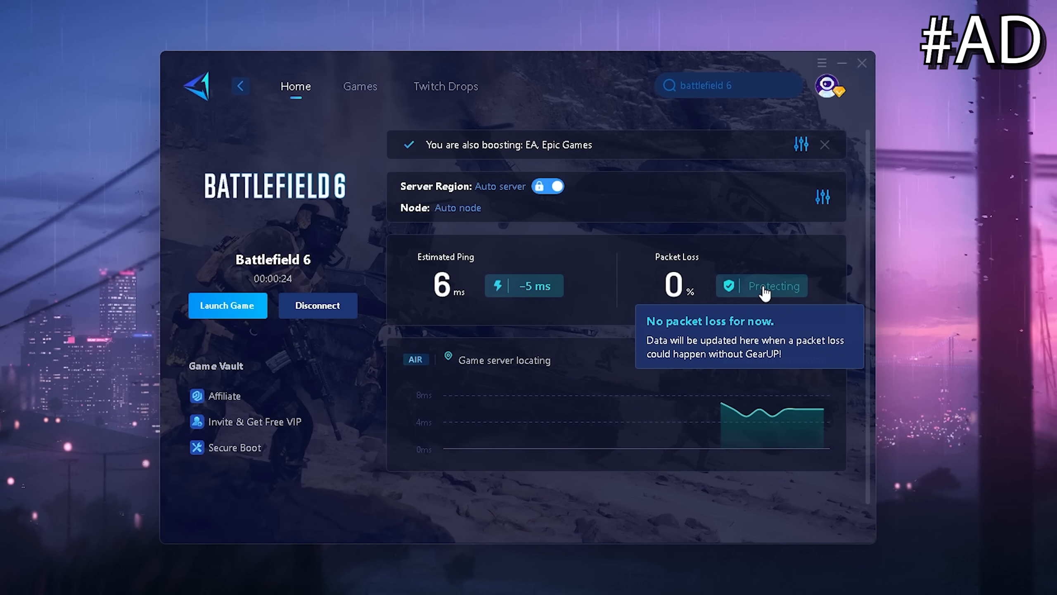
pyautogui.moveTo(374, 289)
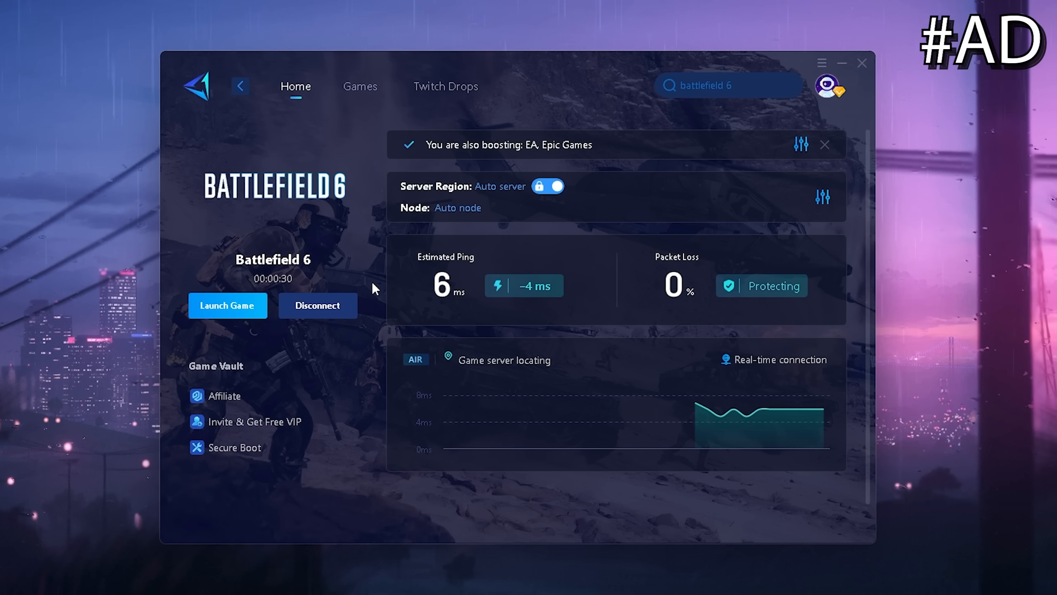
pyautogui.click(361, 86)
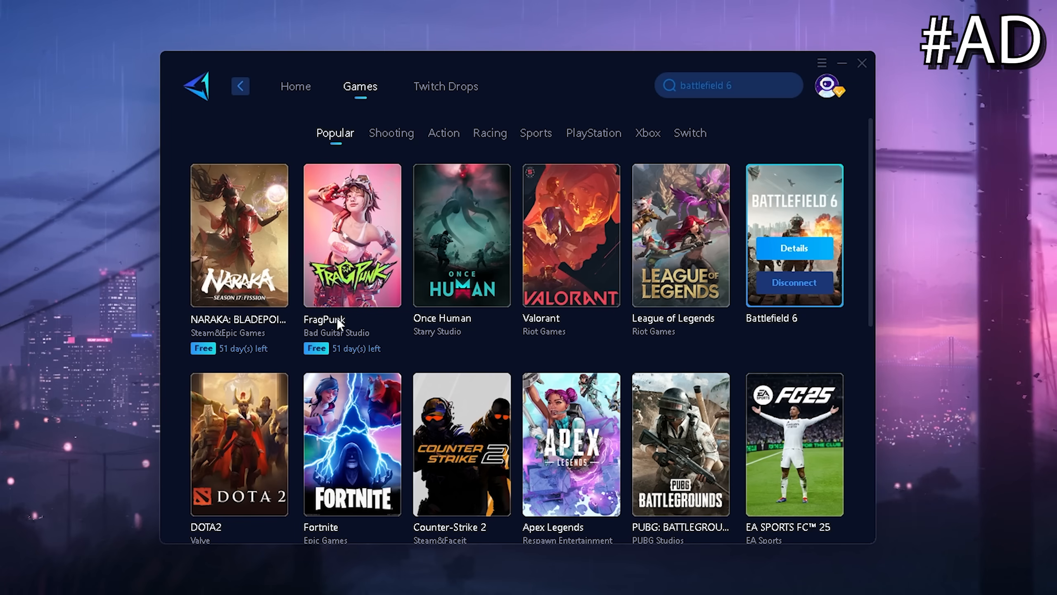
pyautogui.scroll(-3)
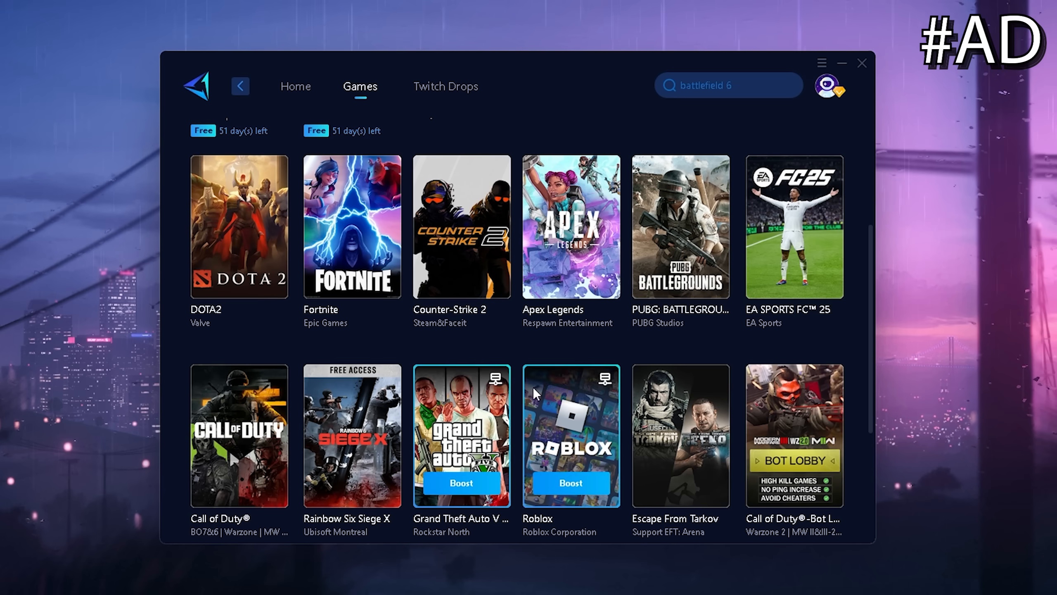
pyautogui.click(391, 133)
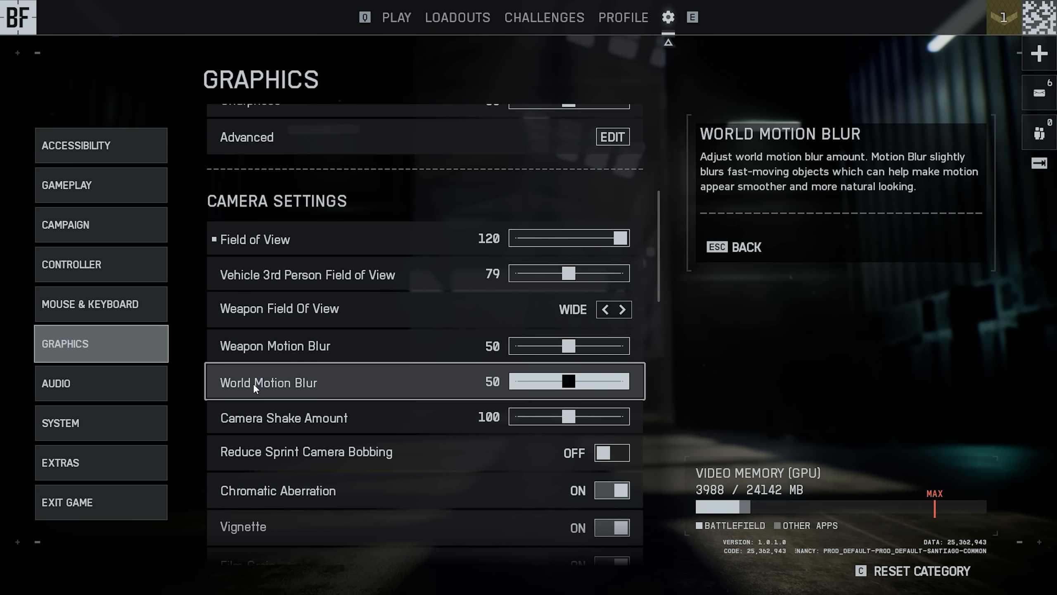
# Set World Motion Blur to 0 and switch Film Grain off
pyautogui.moveTo(569, 380); pyautogui.dragTo(514, 381)
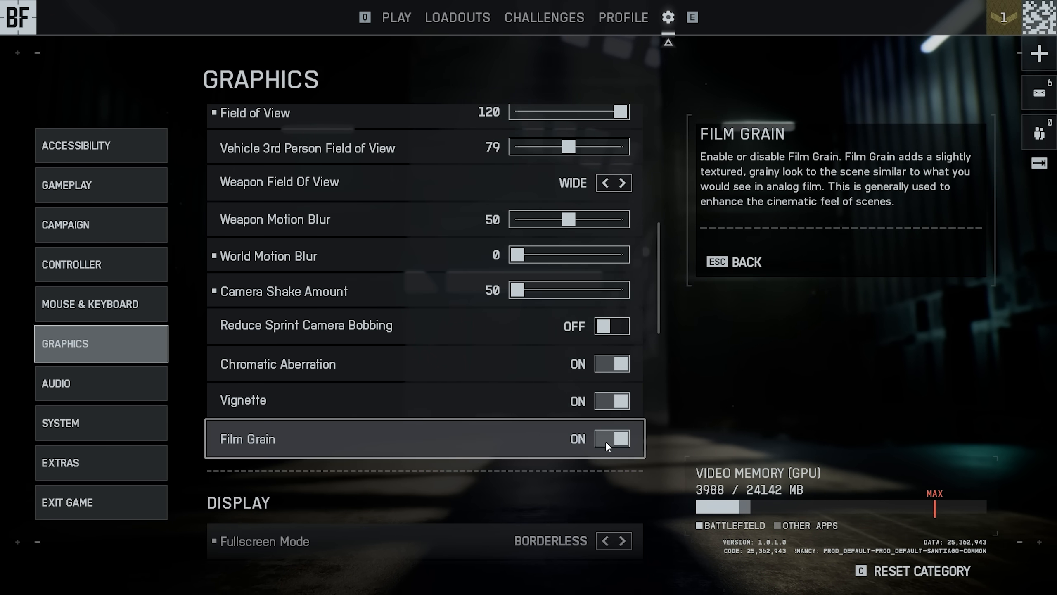
pyautogui.click(610, 438)
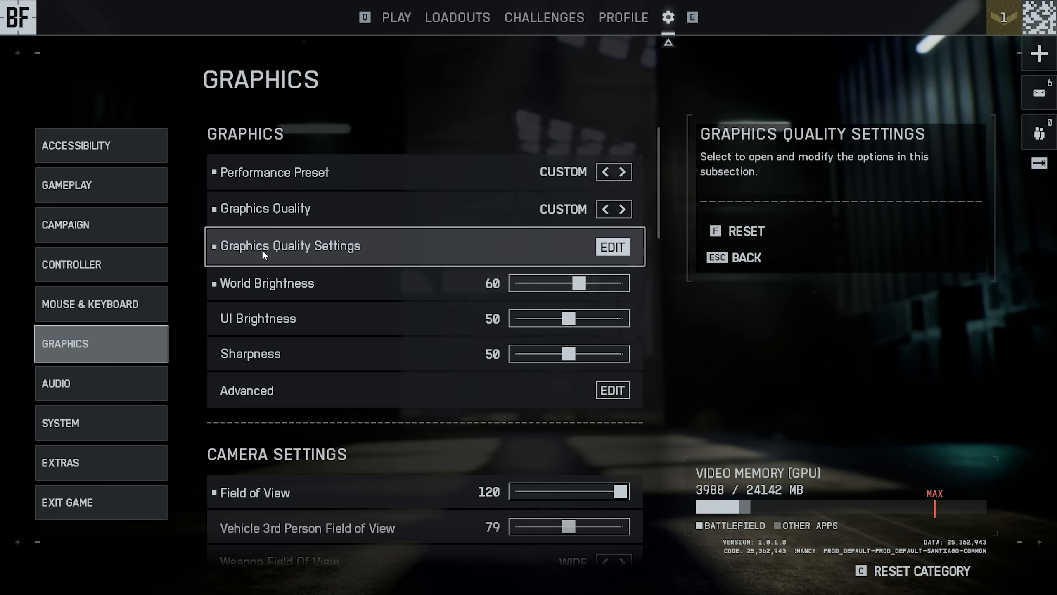
# In Graphics Quality Settings, set Mesh Quality to Medium and Terrain Quality to High
pyautogui.click(610, 246)
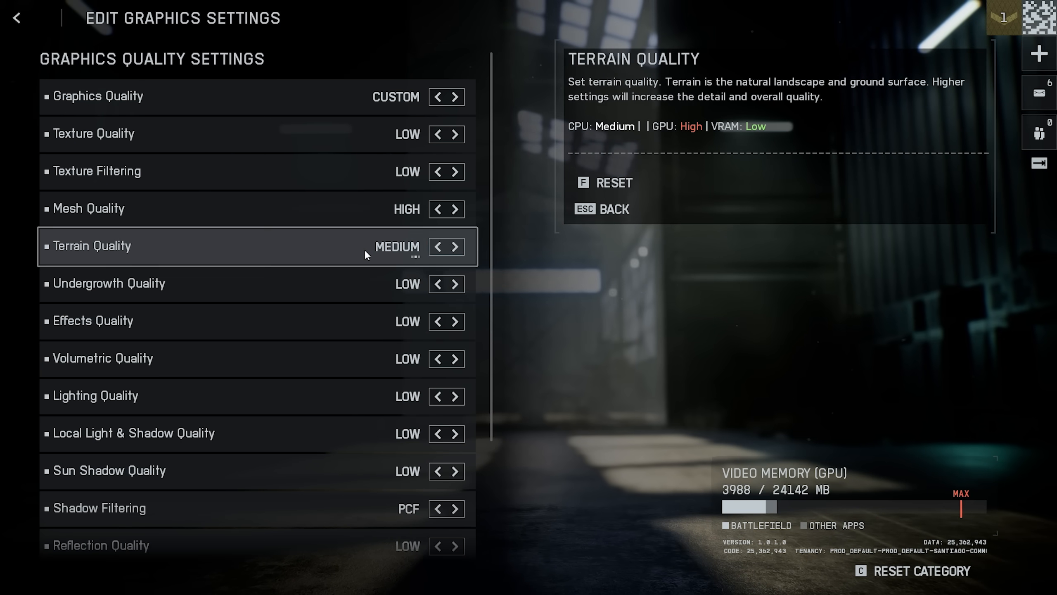
pyautogui.scroll(-3)
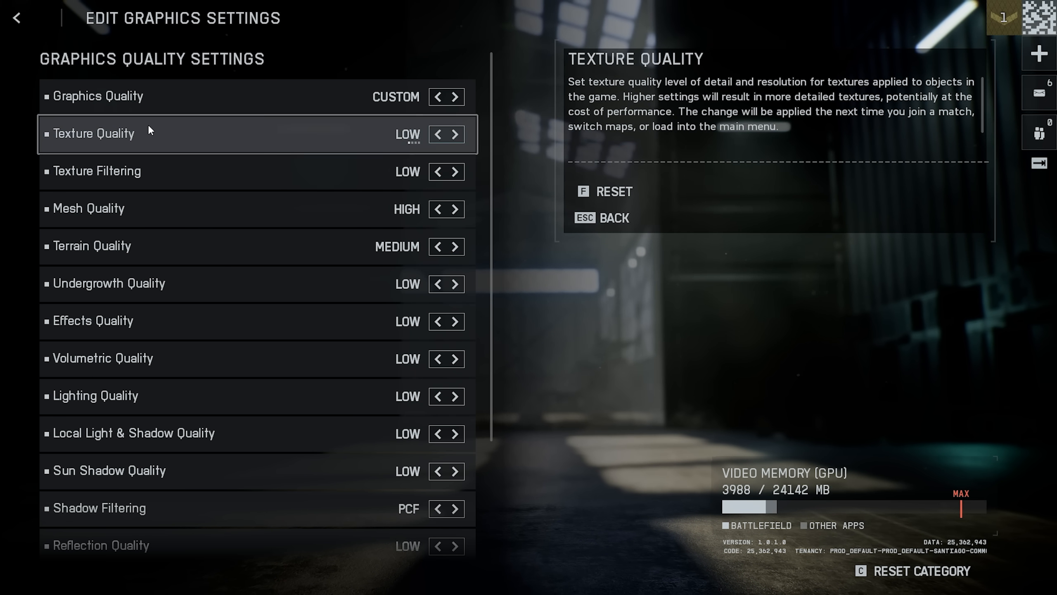
pyautogui.moveTo(350, 176)
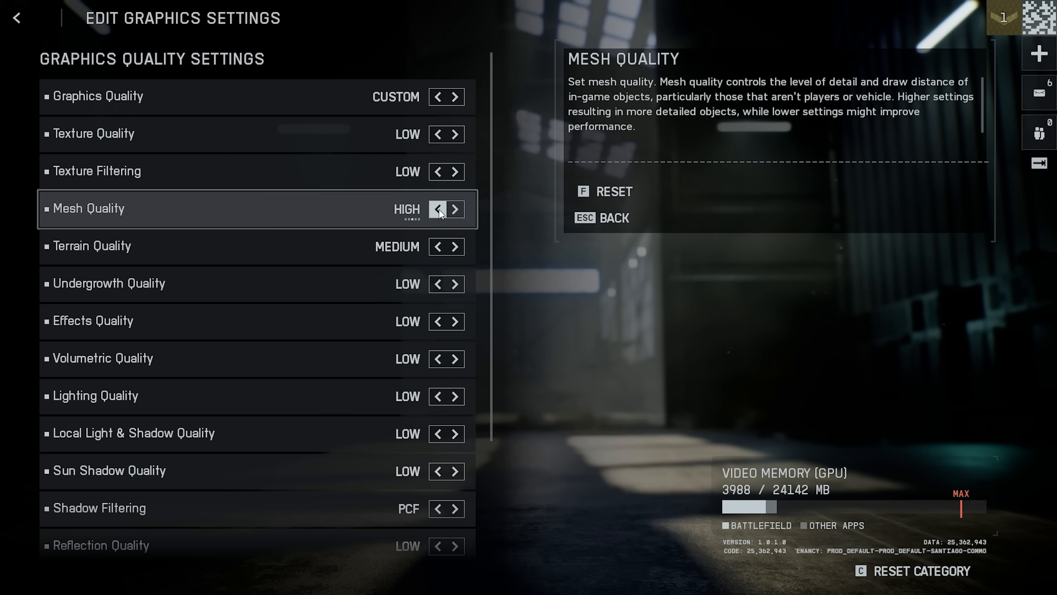
pyautogui.click(437, 209)
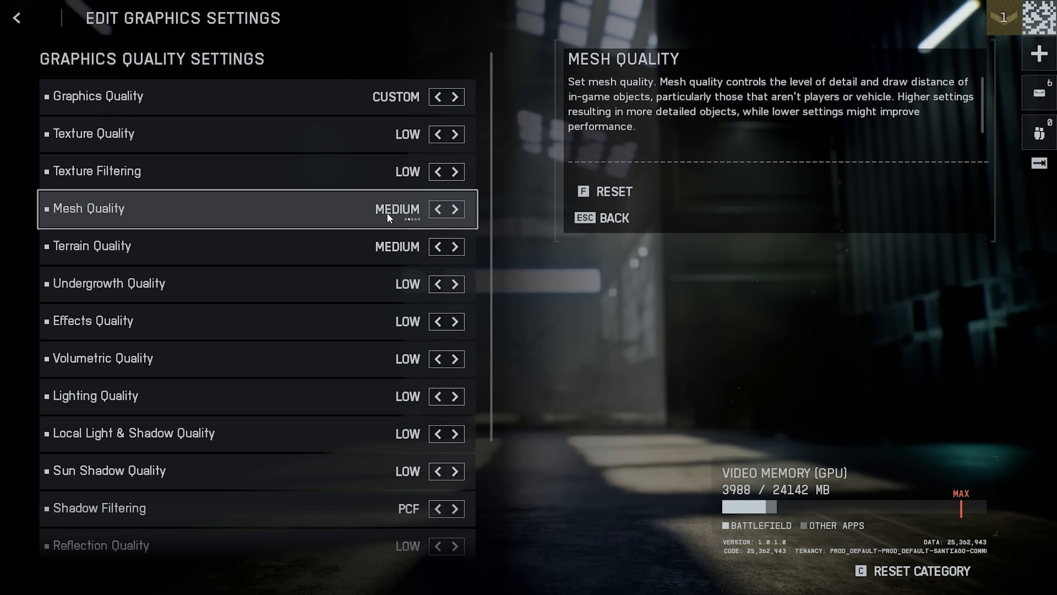
pyautogui.click(455, 209)
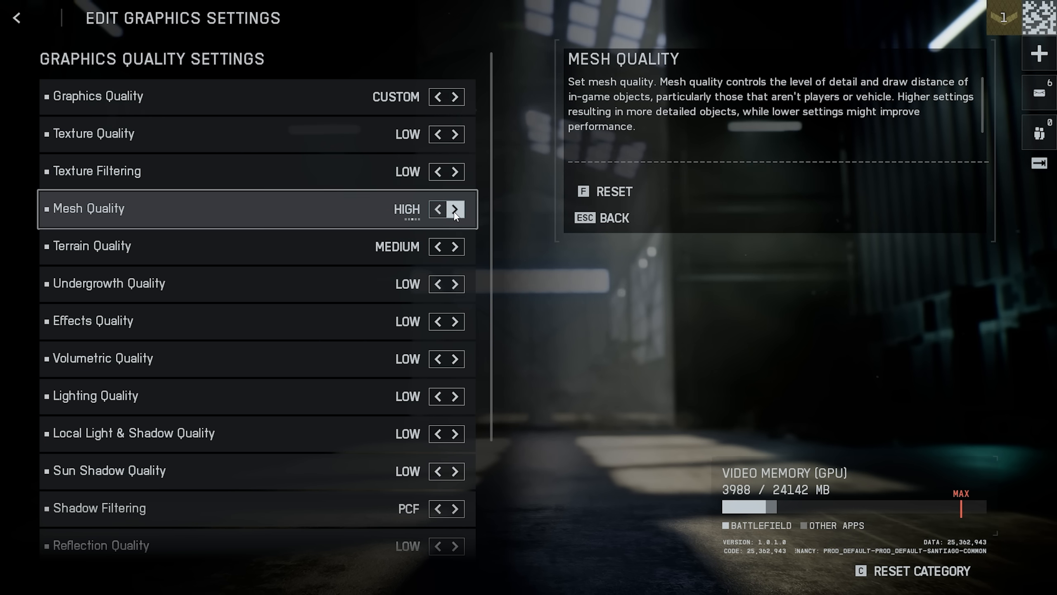
pyautogui.click(436, 210)
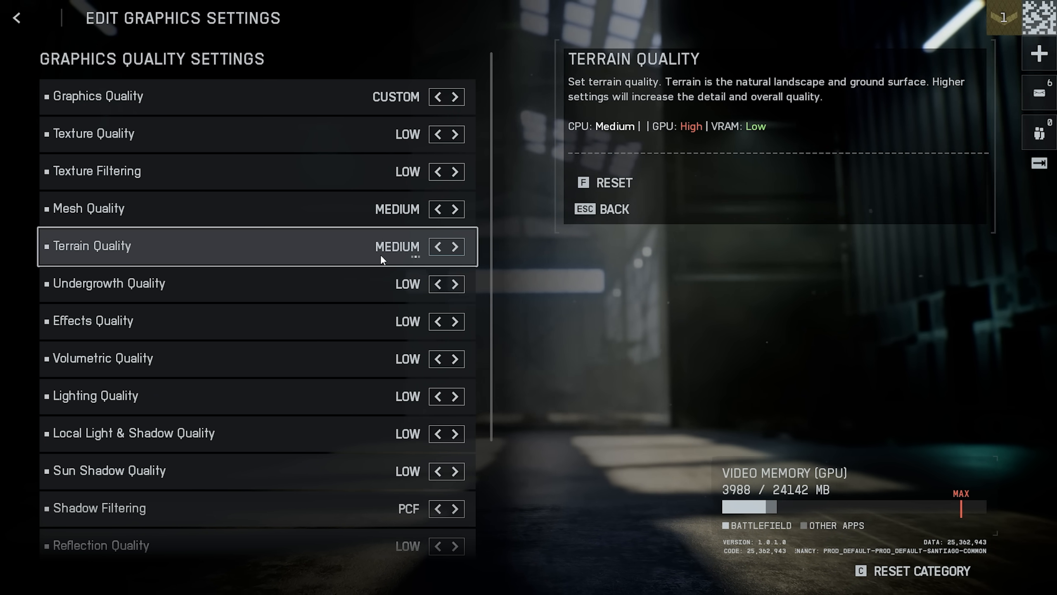
pyautogui.click(458, 247)
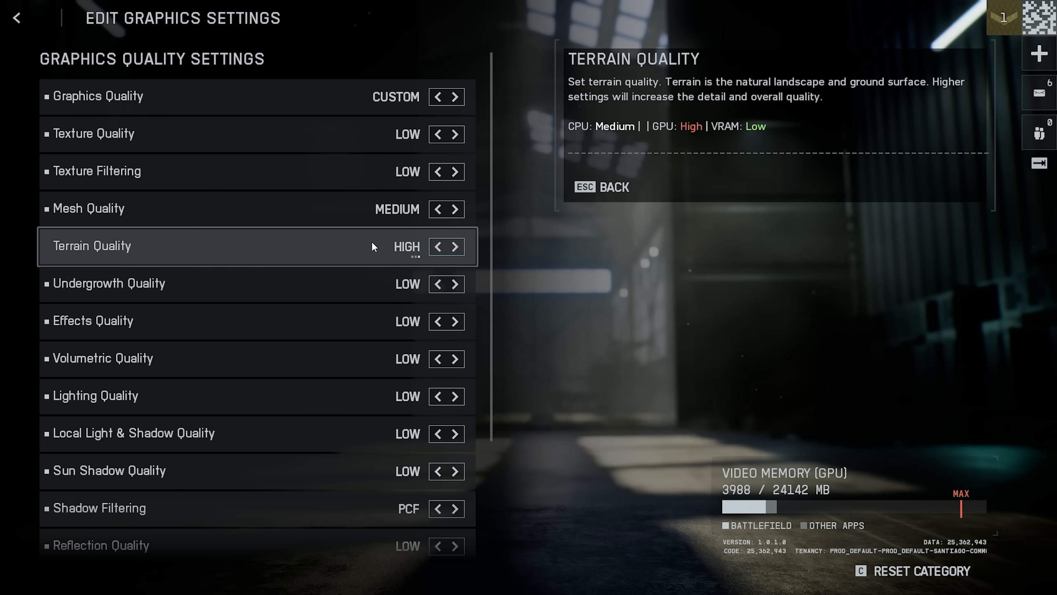
pyautogui.click(438, 247)
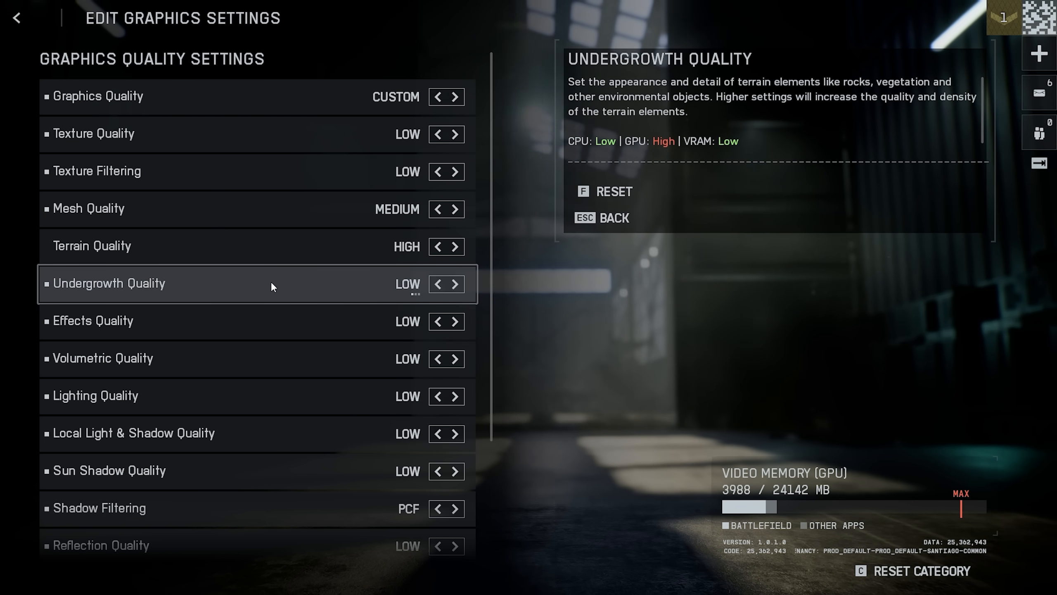
pyautogui.moveTo(324, 321)
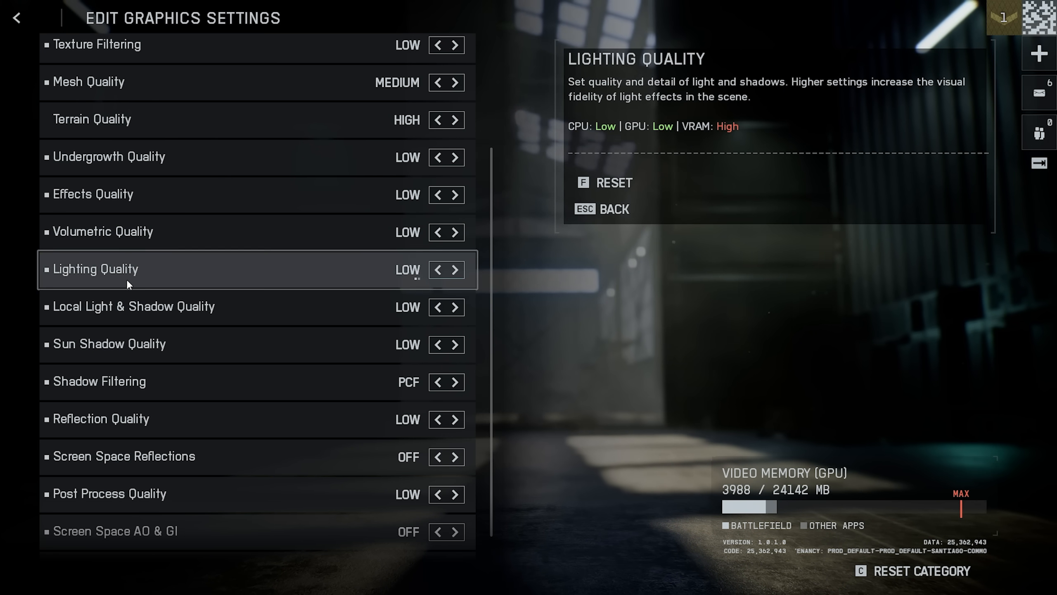
# Set Local Light and Shadow Quality to Low and Shadow Filtering to PCF
pyautogui.scroll(-3)
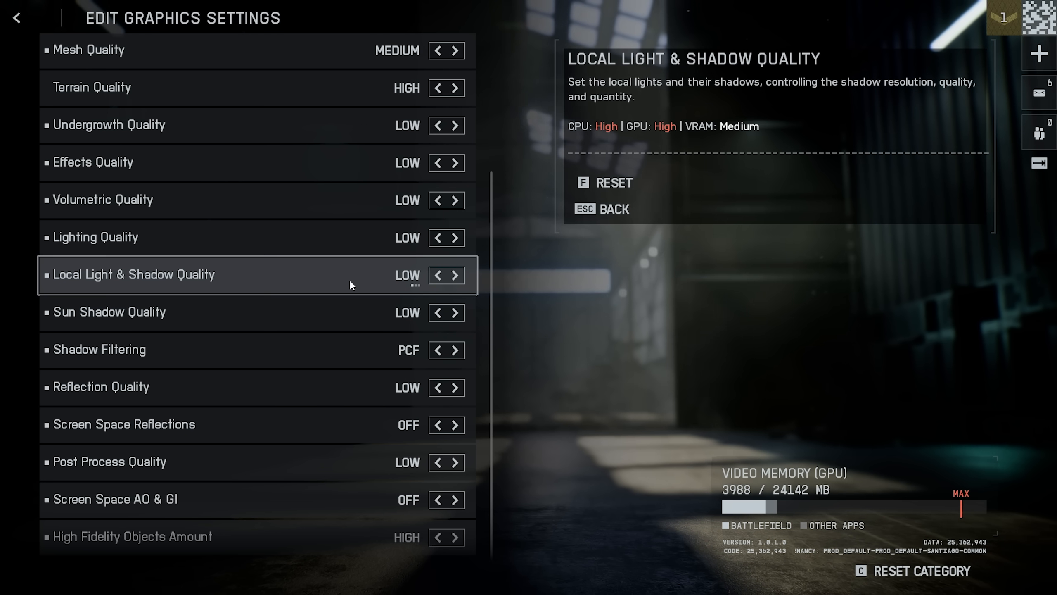
pyautogui.click(461, 276)
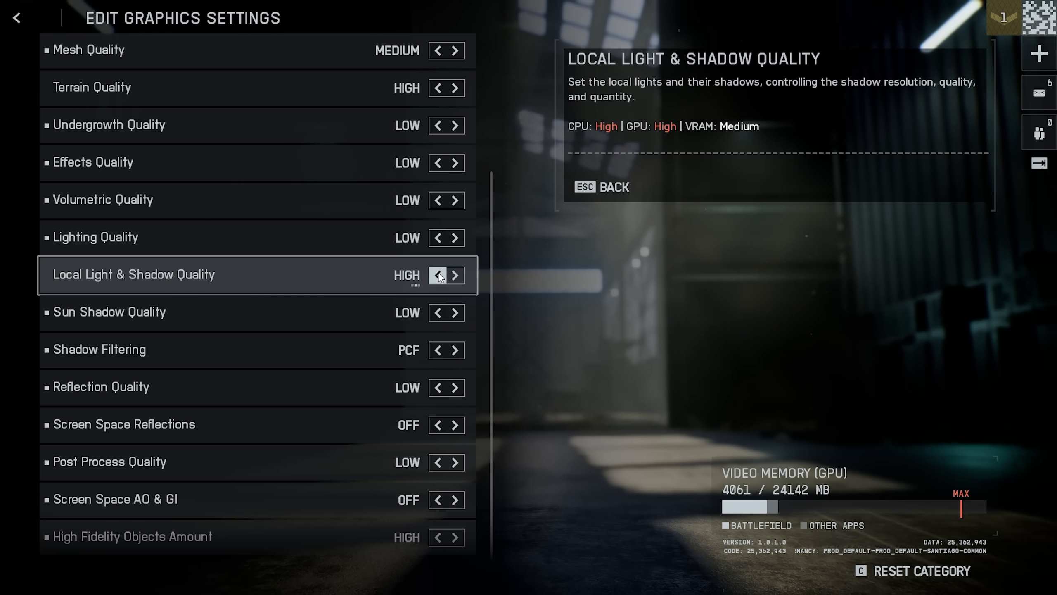
pyautogui.click(436, 275)
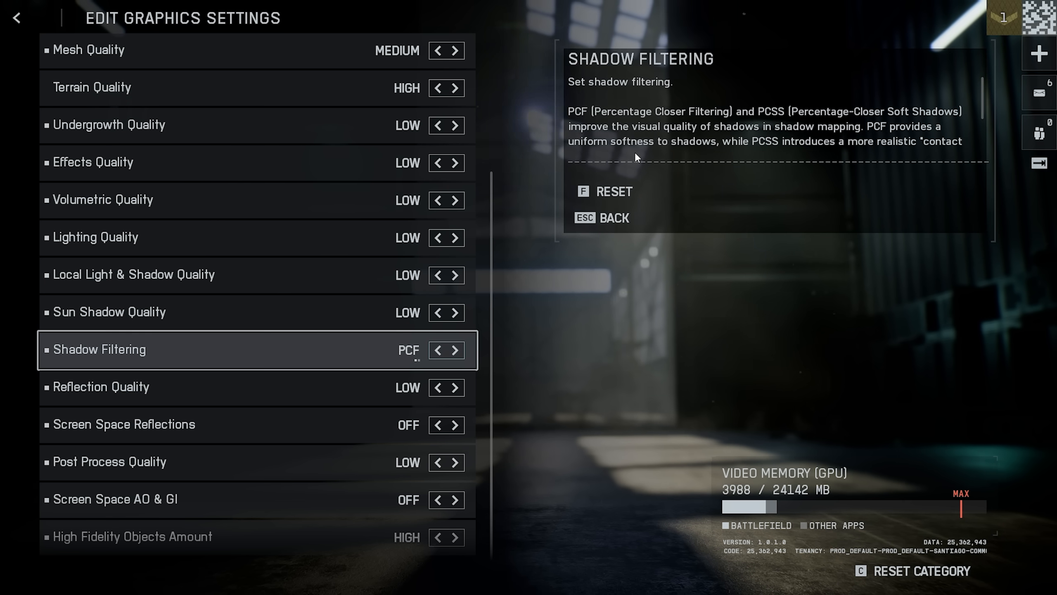
pyautogui.click(456, 350)
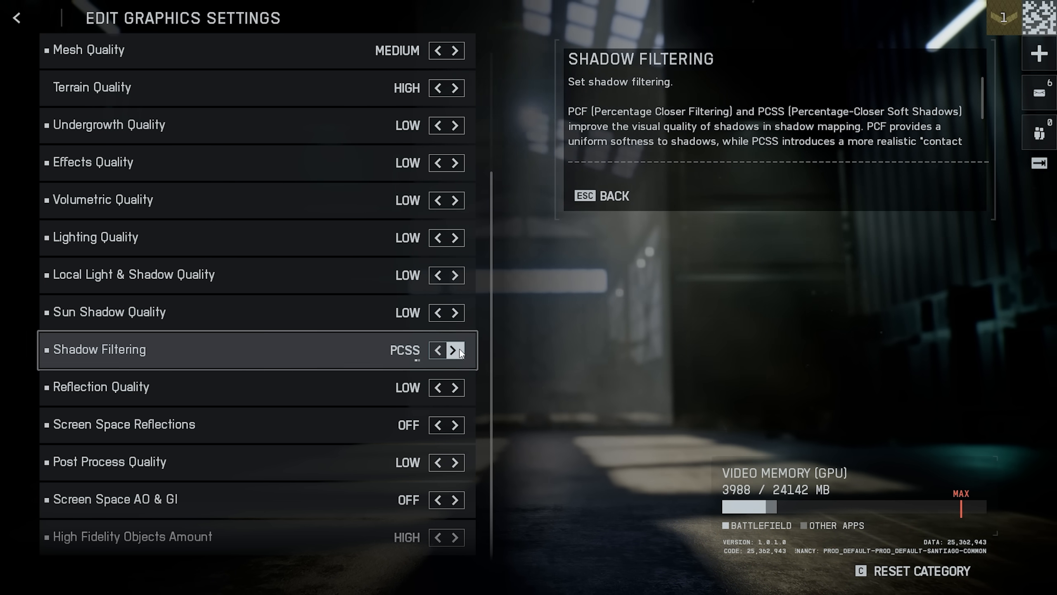
pyautogui.click(436, 350)
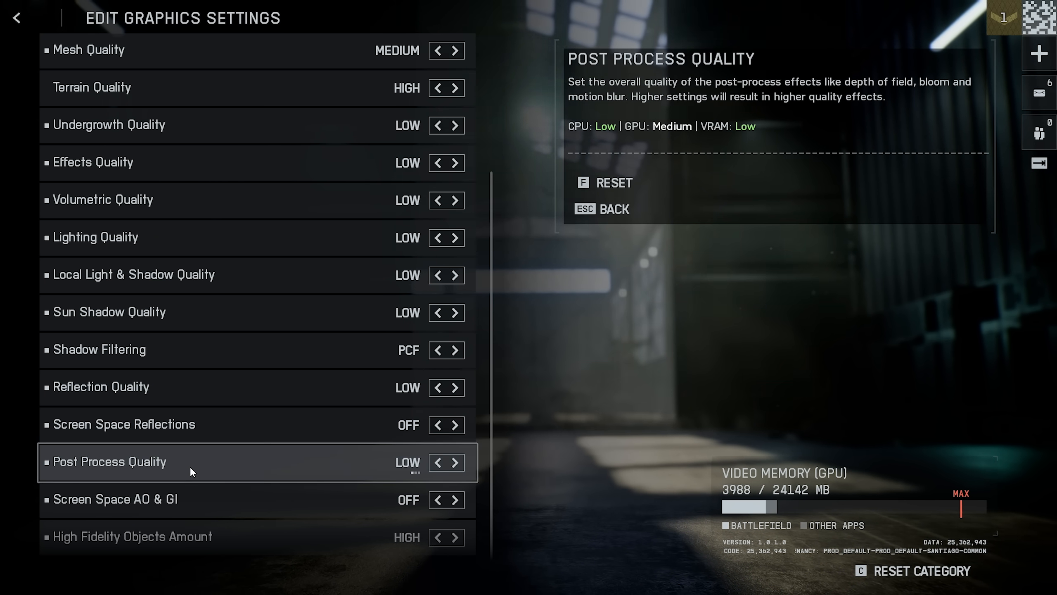
pyautogui.moveTo(386, 469)
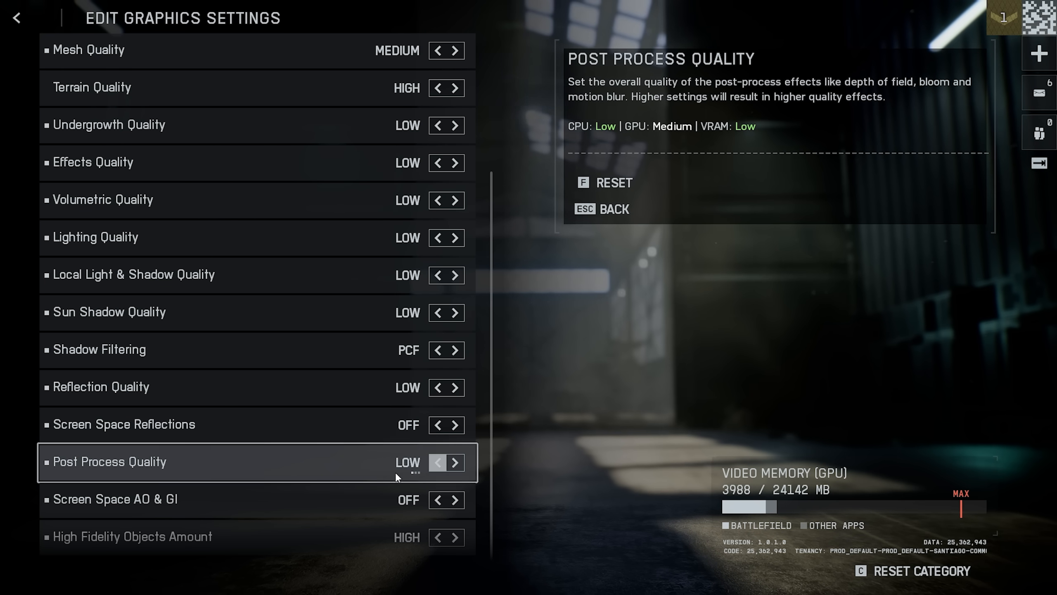
pyautogui.moveTo(192, 509)
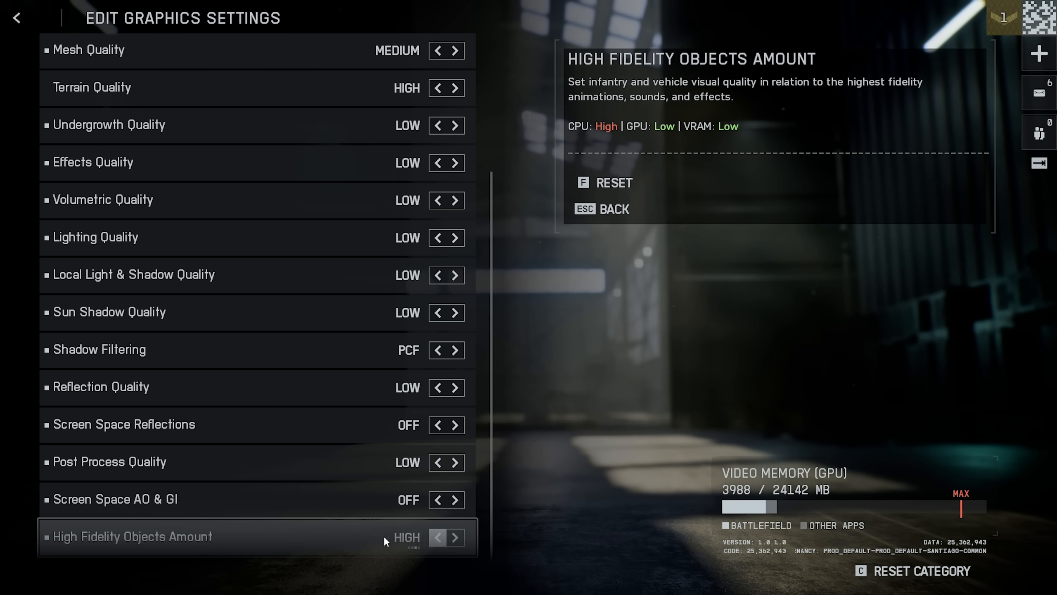
# Adjust High Fidelity Objects Amount and save, triggering the reload-required notice
pyautogui.click(457, 537)
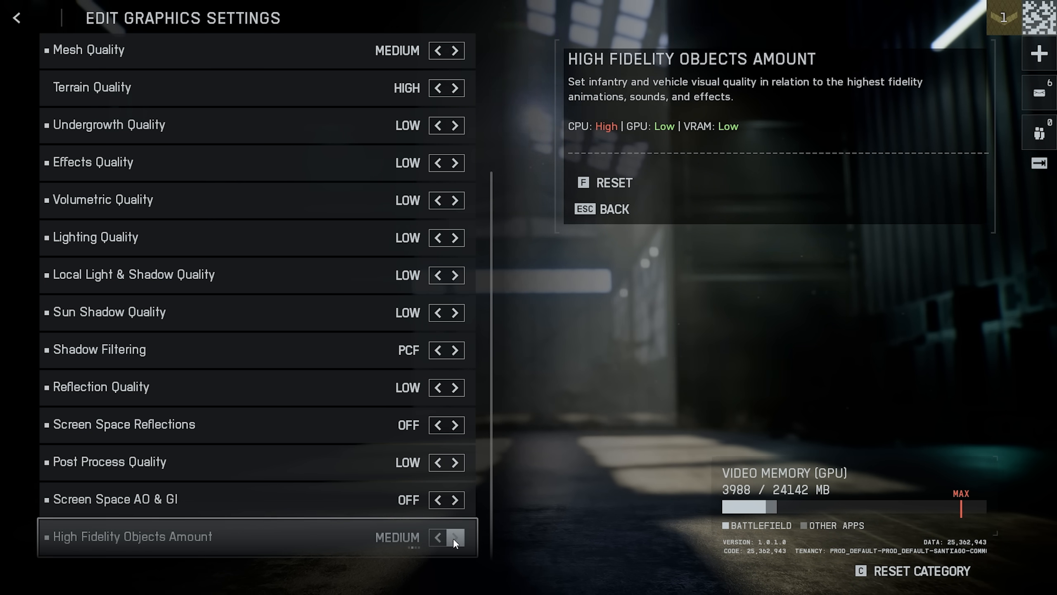
pyautogui.click(455, 537)
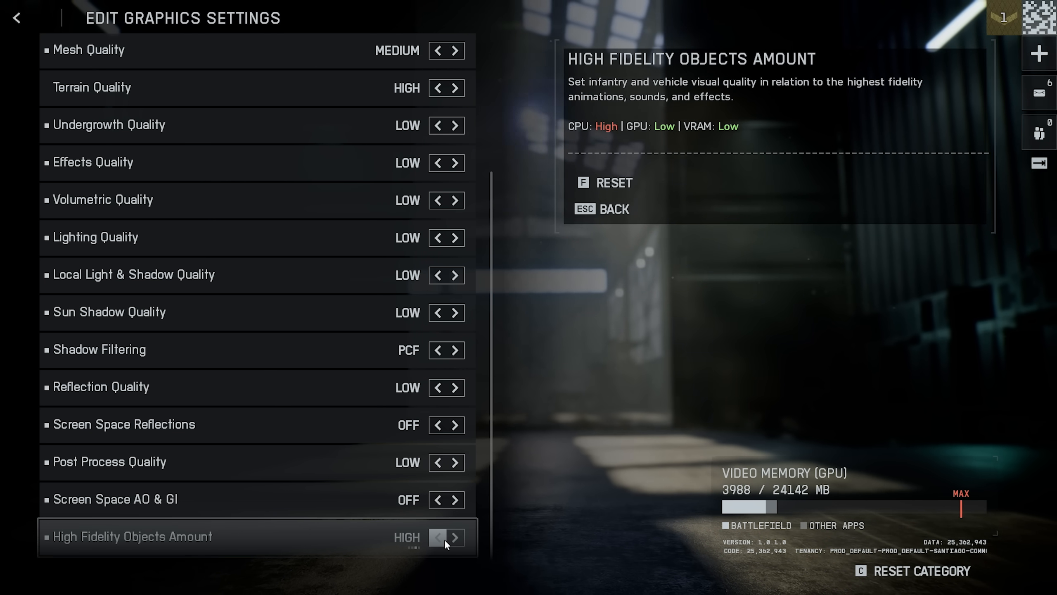
pyautogui.click(438, 537)
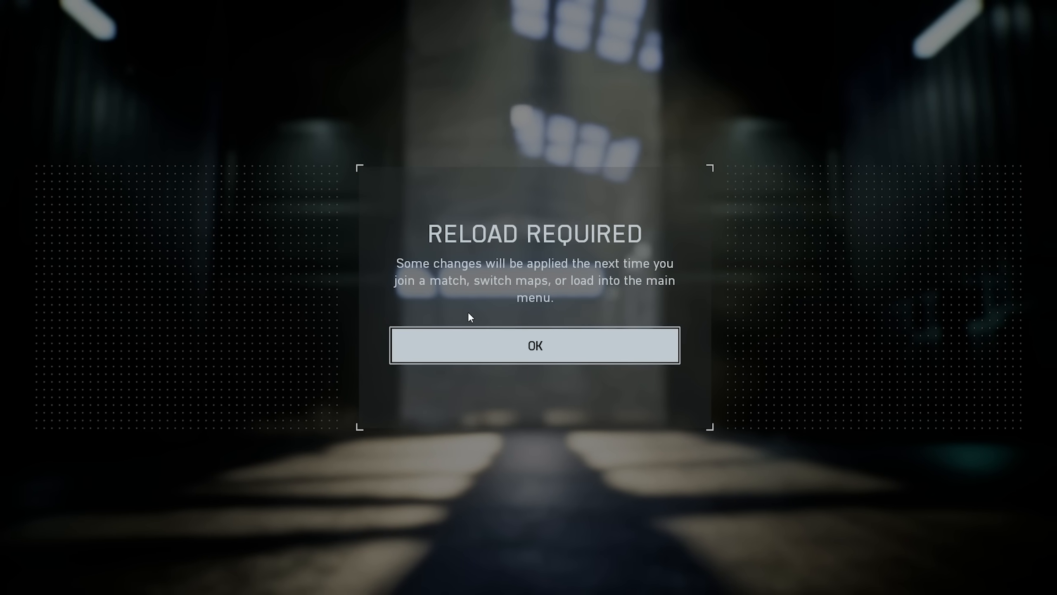
# Dismiss the reload notice, set Anti-Aliasing to DLAA, and adjust the display Refresh Rate
pyautogui.click(535, 345)
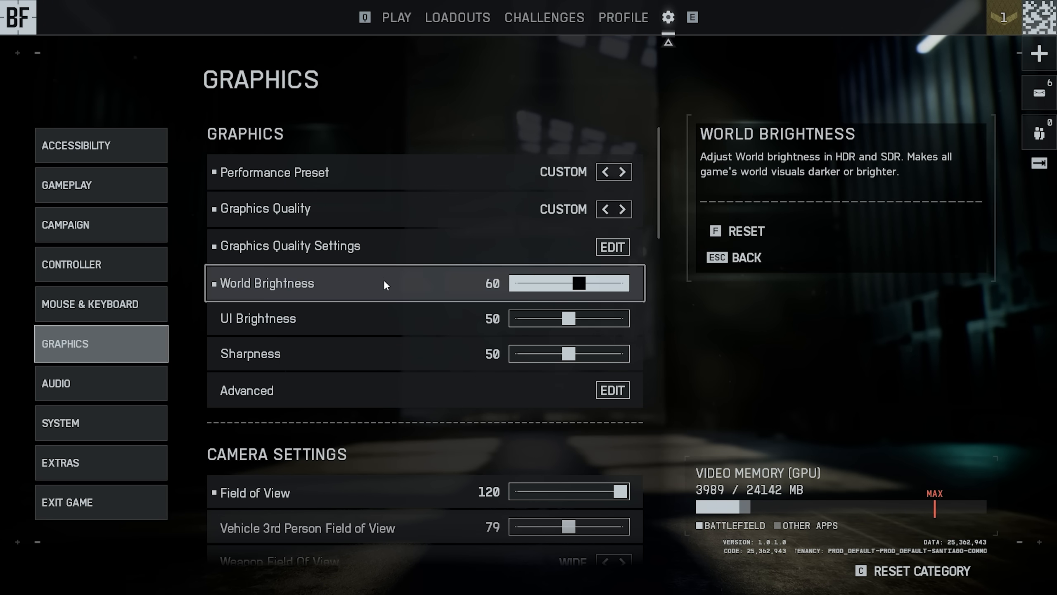
pyautogui.moveTo(275, 353)
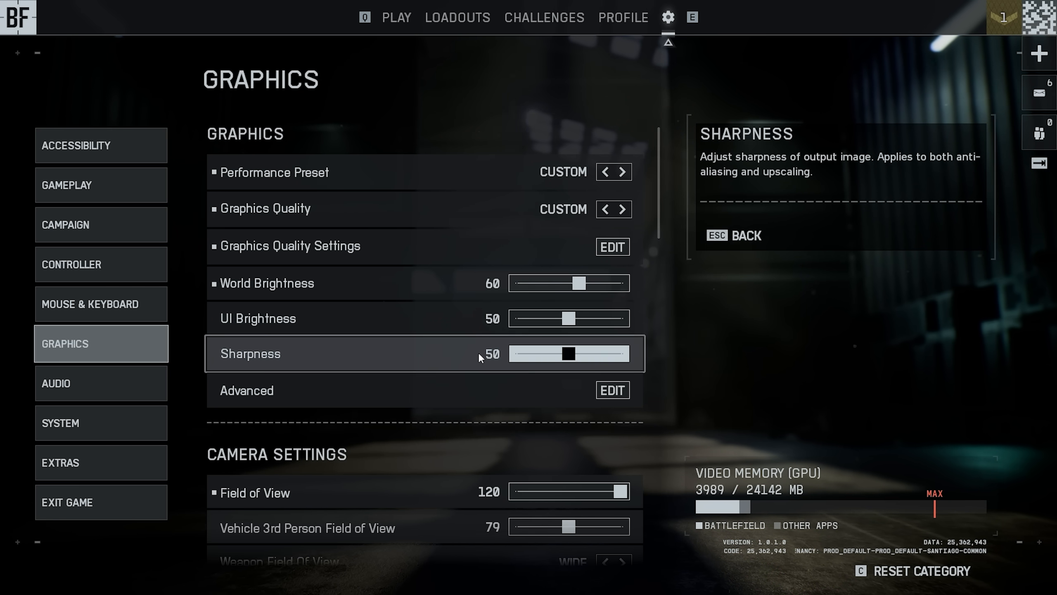
pyautogui.click(611, 390)
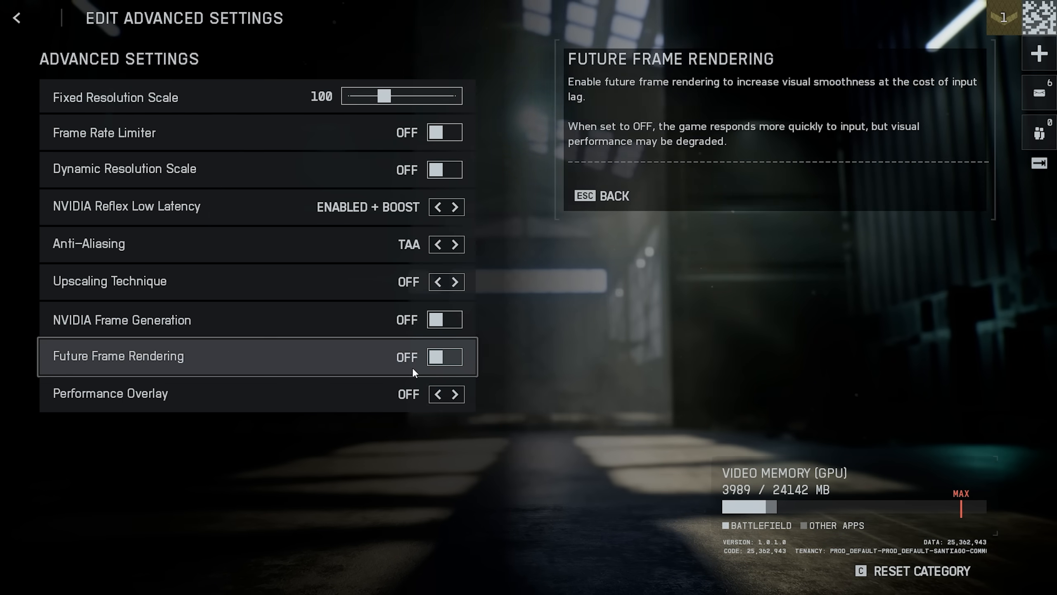
pyautogui.moveTo(180, 258)
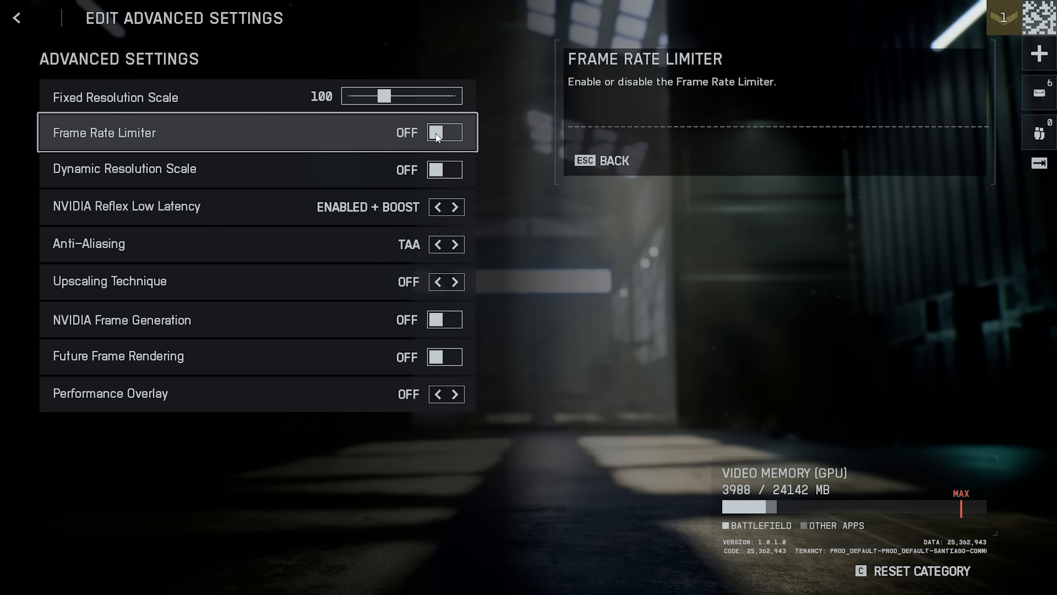
pyautogui.moveTo(443, 169)
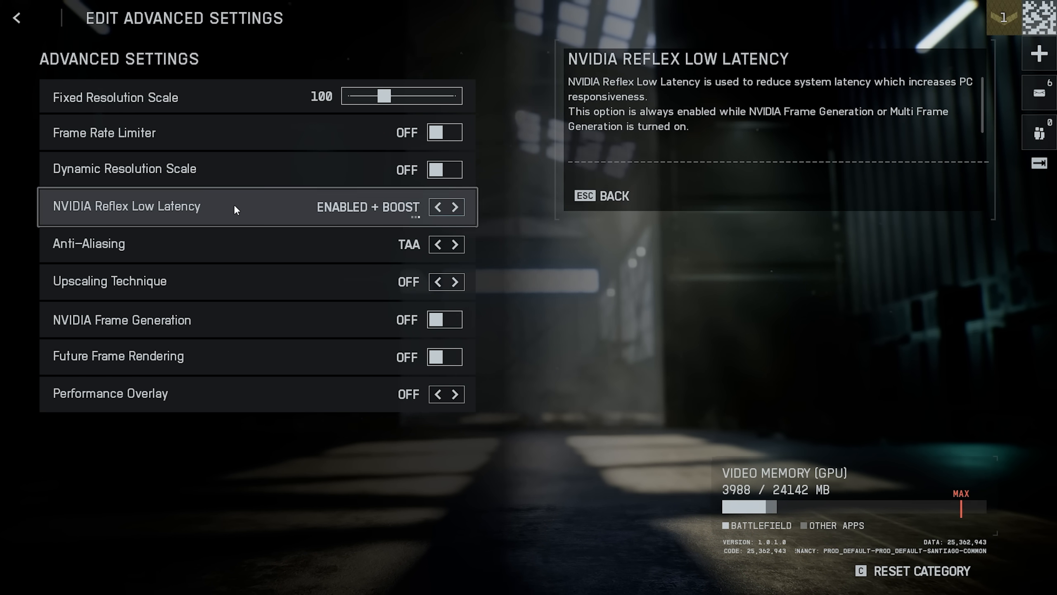
pyautogui.moveTo(362, 211)
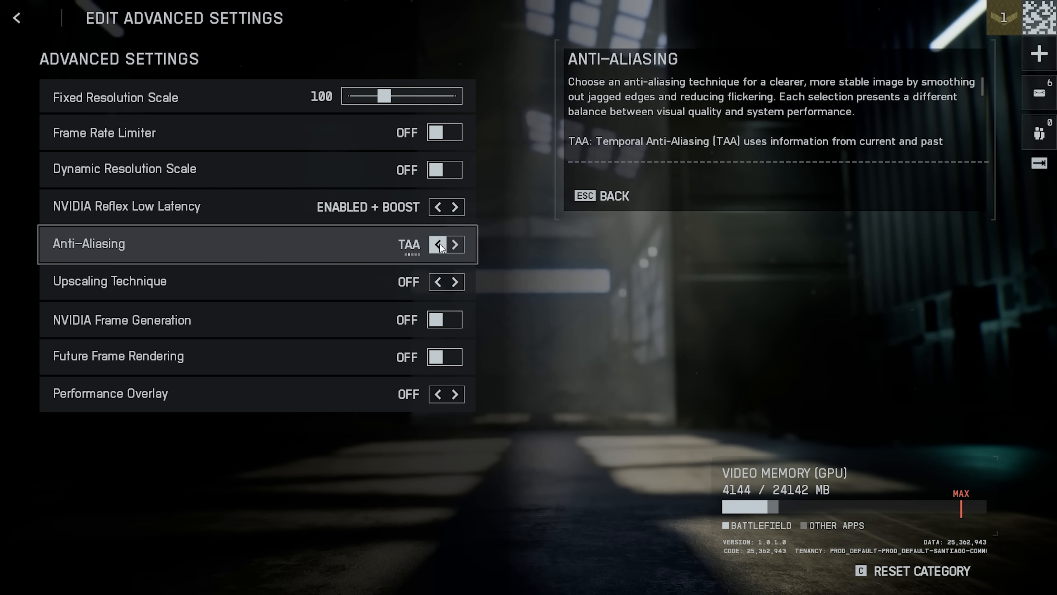
pyautogui.click(455, 245)
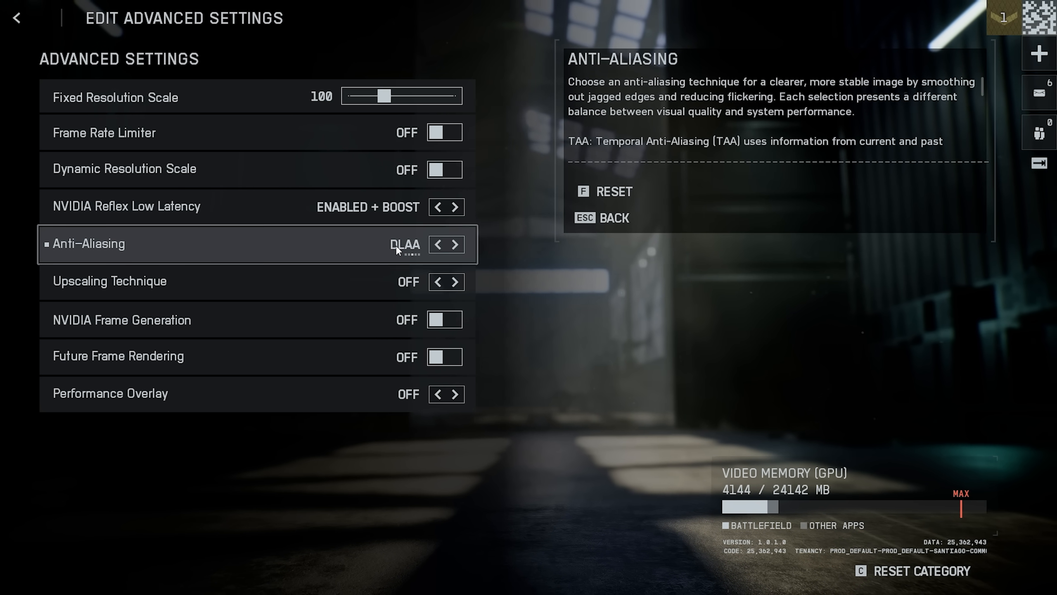
pyautogui.moveTo(248, 288)
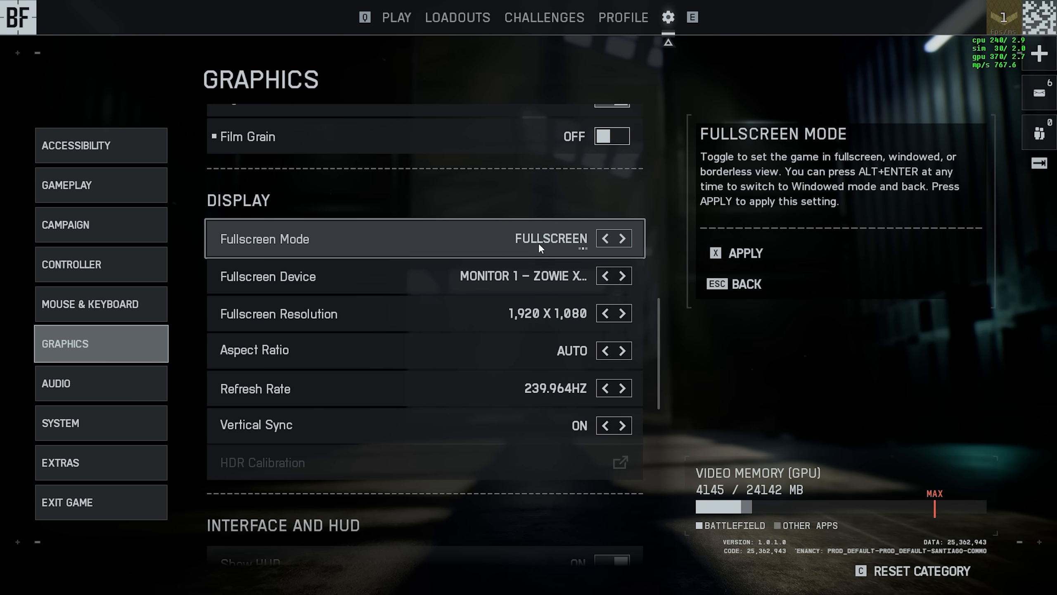
pyautogui.click(605, 388)
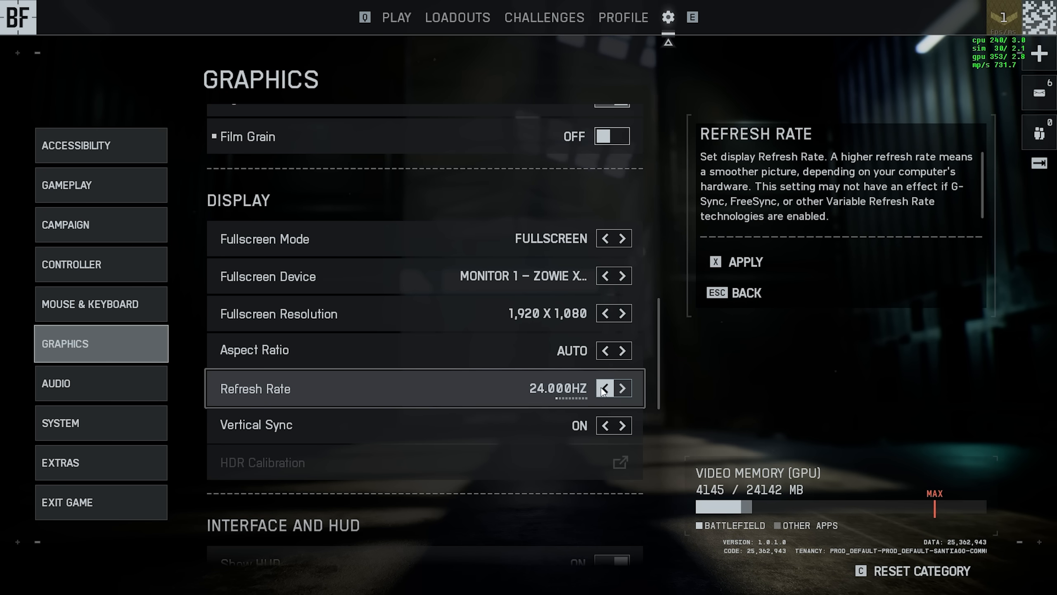
pyautogui.click(621, 388)
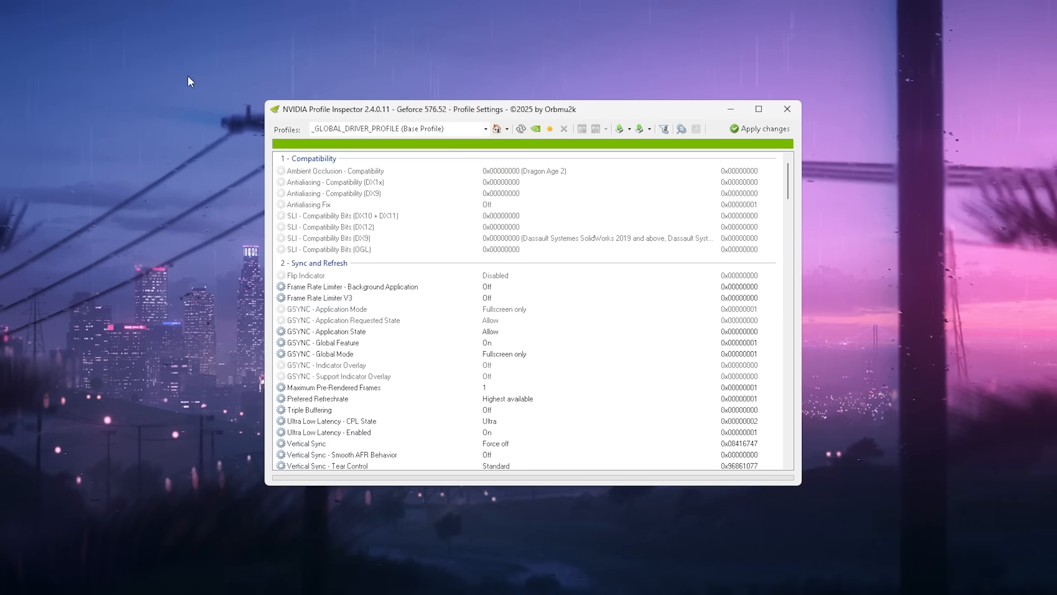
# Import the downloaded Nvidia profile file and check the Ultra Low Latency - Enabled value
pyautogui.moveTo(526, 109); pyautogui.dragTo(509, 86)
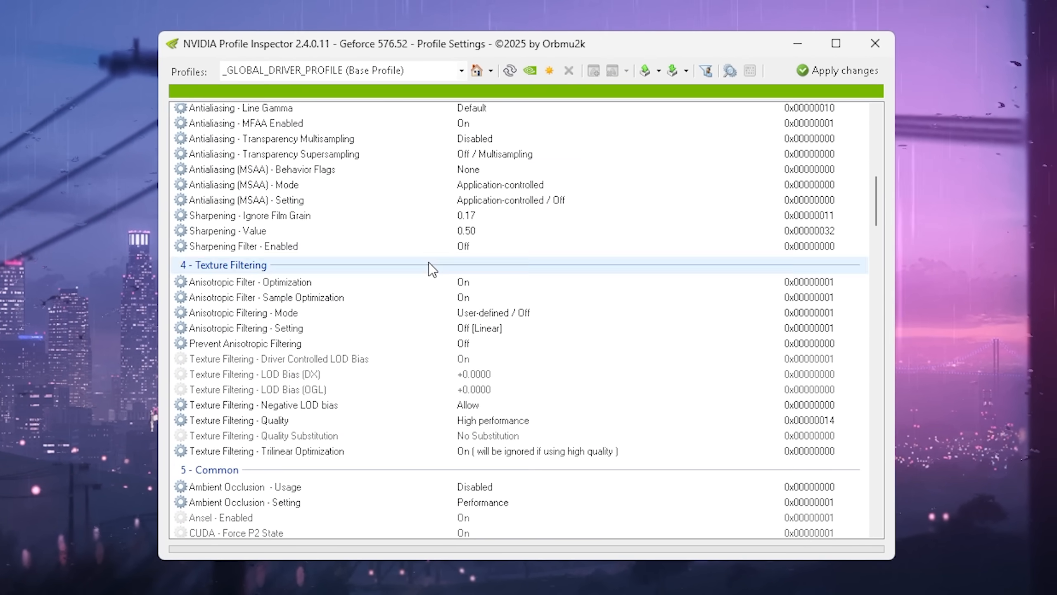
pyautogui.scroll(-3)
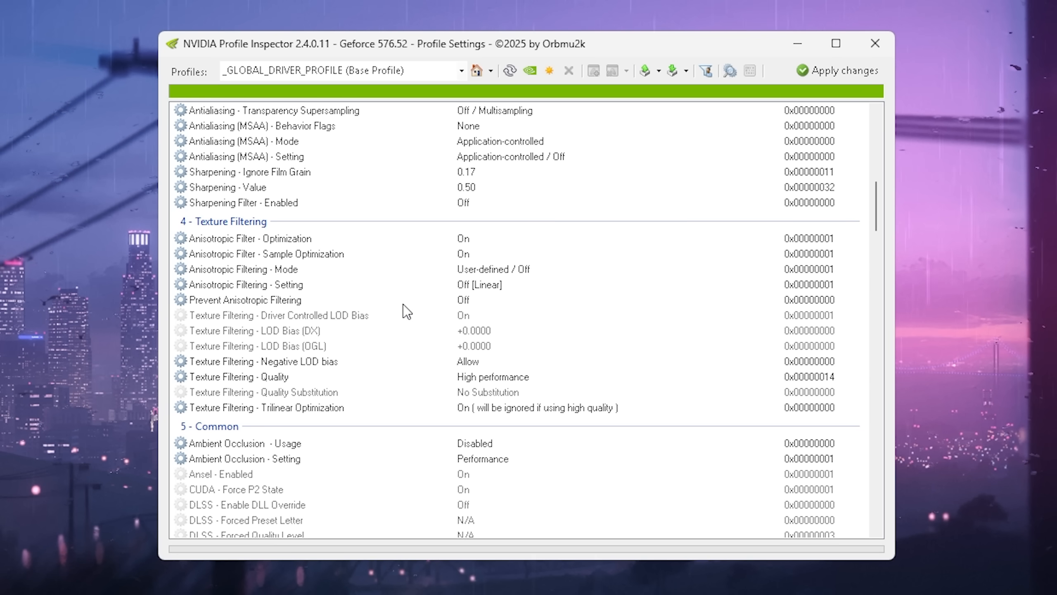
pyautogui.moveTo(390, 346)
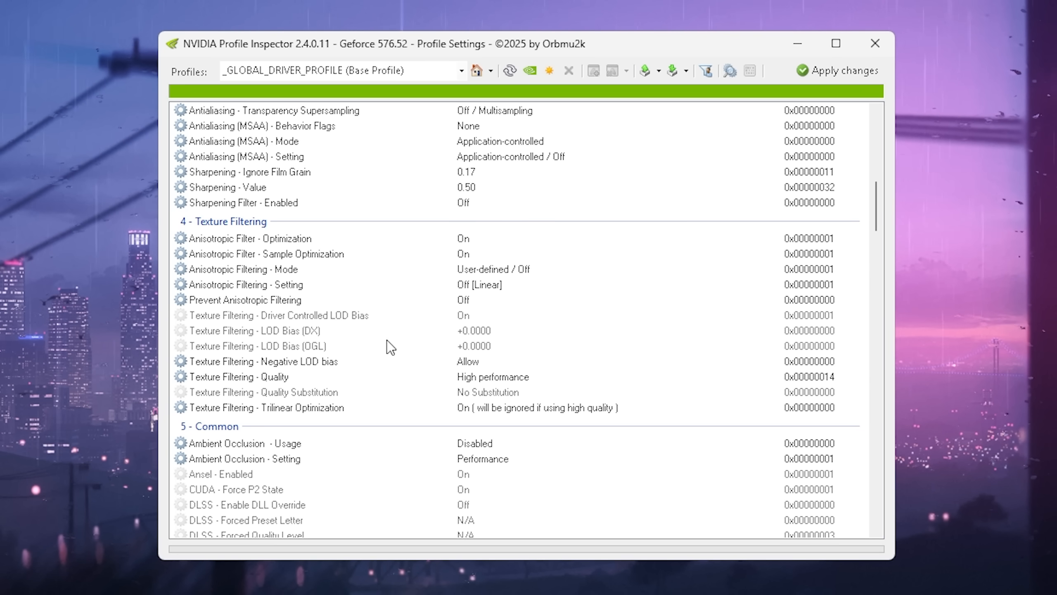
pyautogui.moveTo(511, 336)
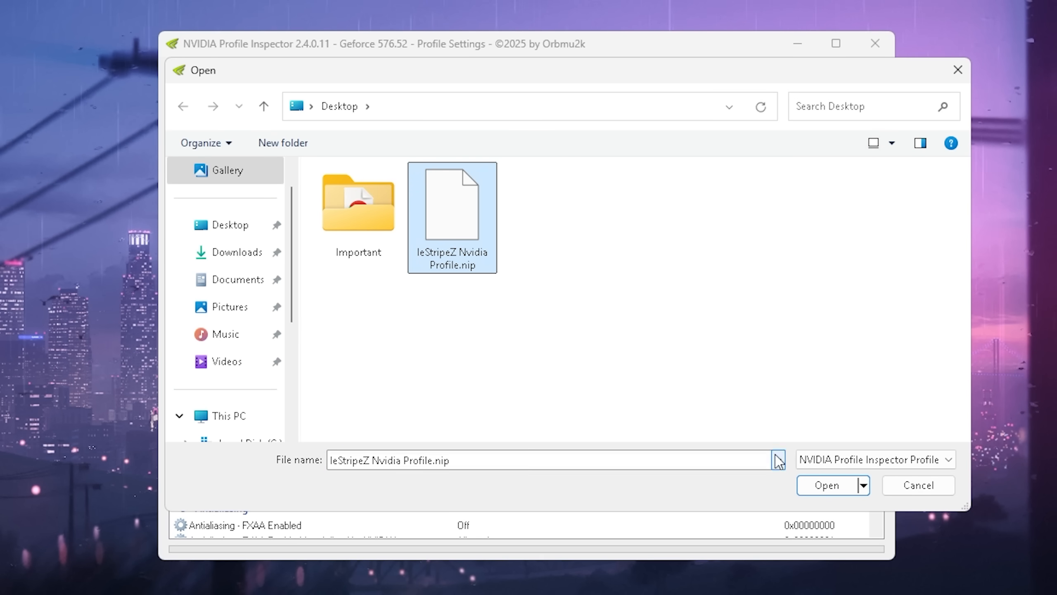
pyautogui.click(826, 485)
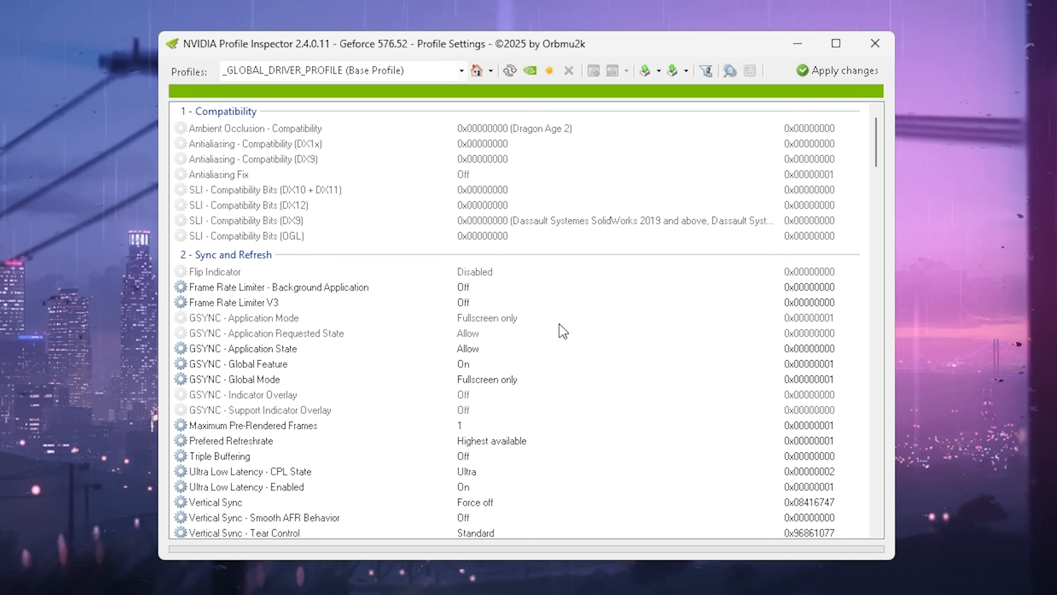
pyautogui.scroll(-3)
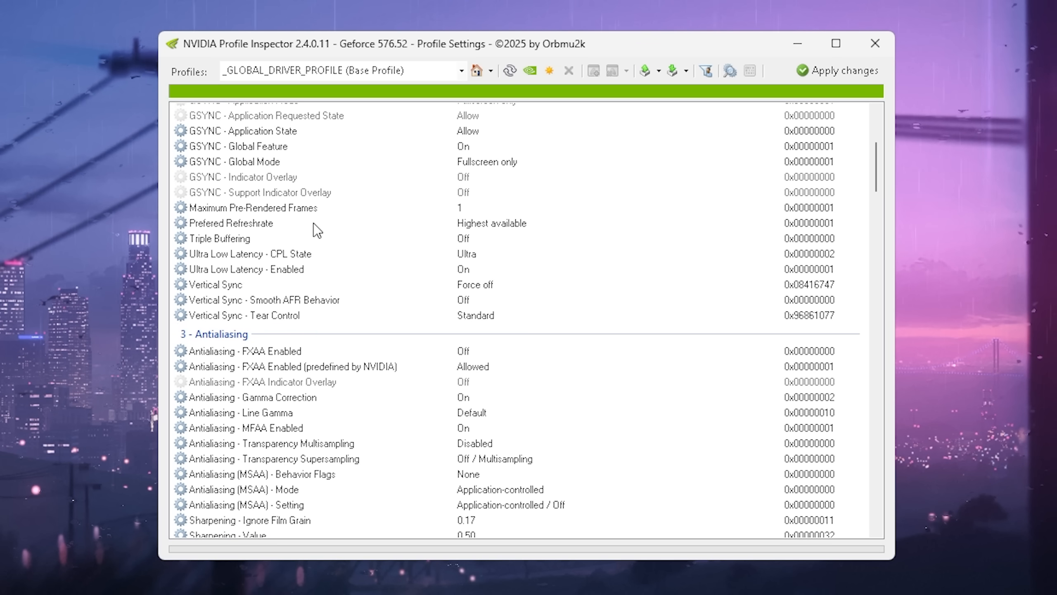
pyautogui.click(246, 269)
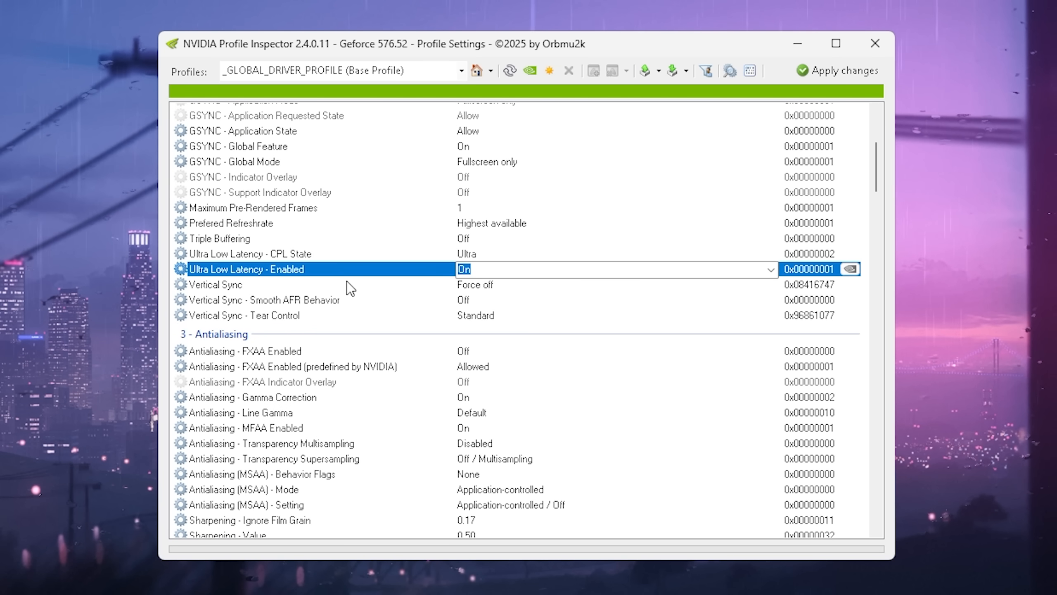
pyautogui.click(252, 207)
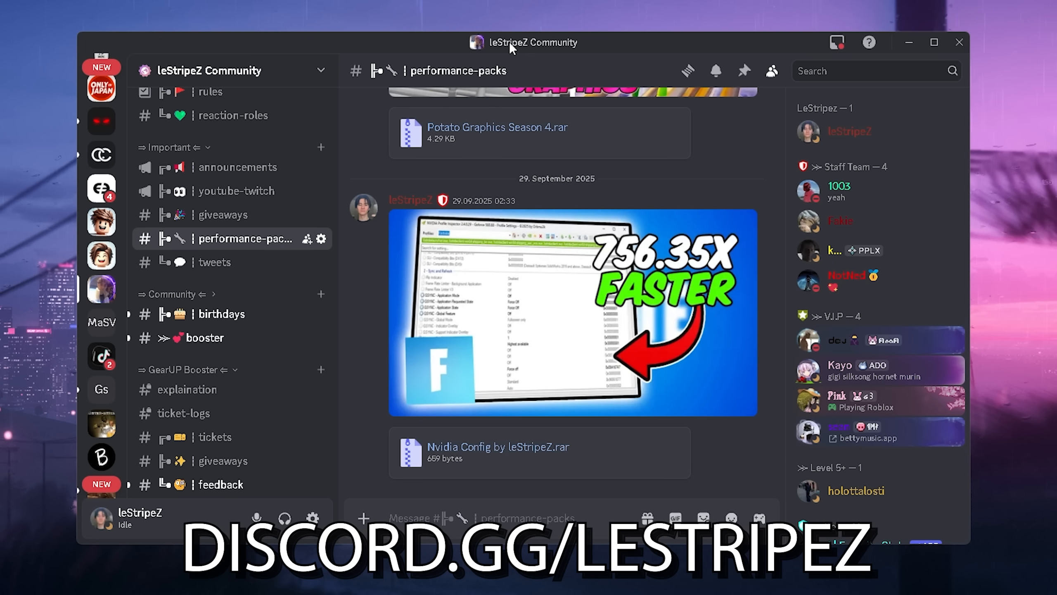
pyautogui.moveTo(537, 59)
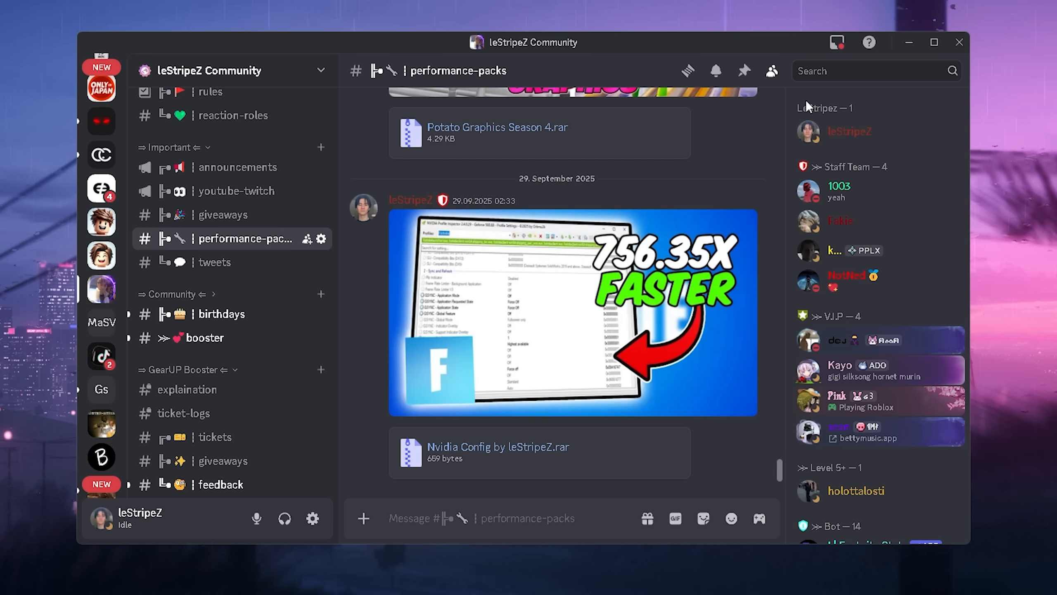
# Clear the 'perfor' channel search and download the Nvidia Config .rar attachment
pyautogui.write('perfor')
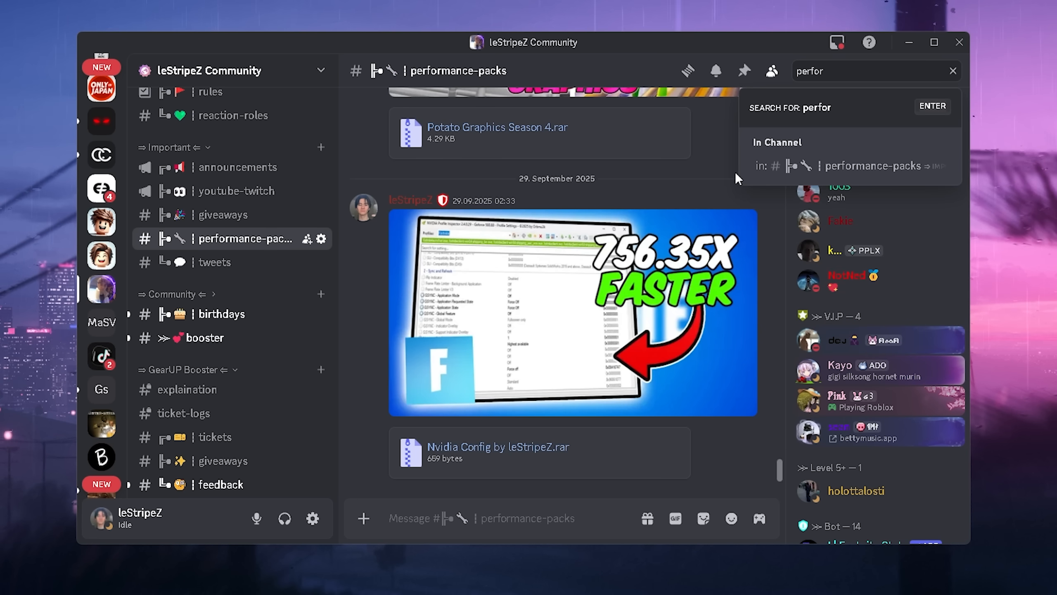
pyautogui.click(952, 71)
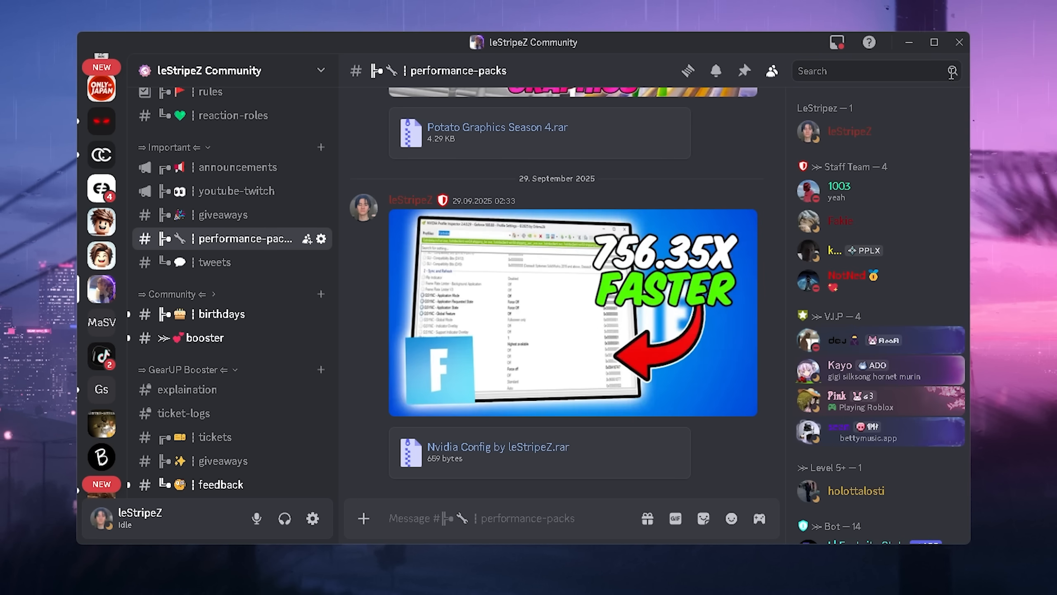
pyautogui.moveTo(685, 437)
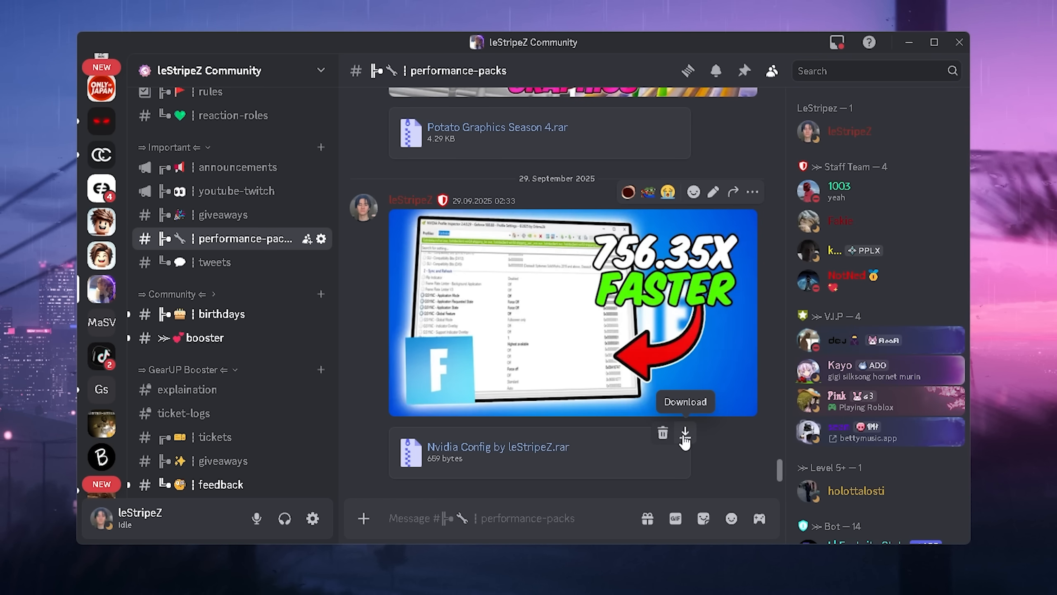
pyautogui.click(685, 438)
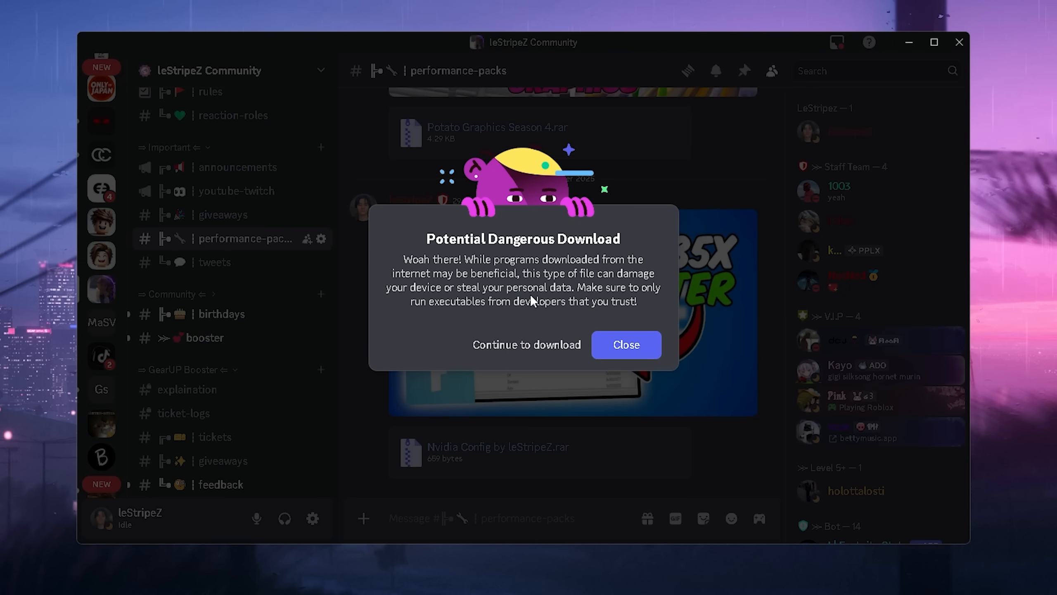
pyautogui.moveTo(563, 332)
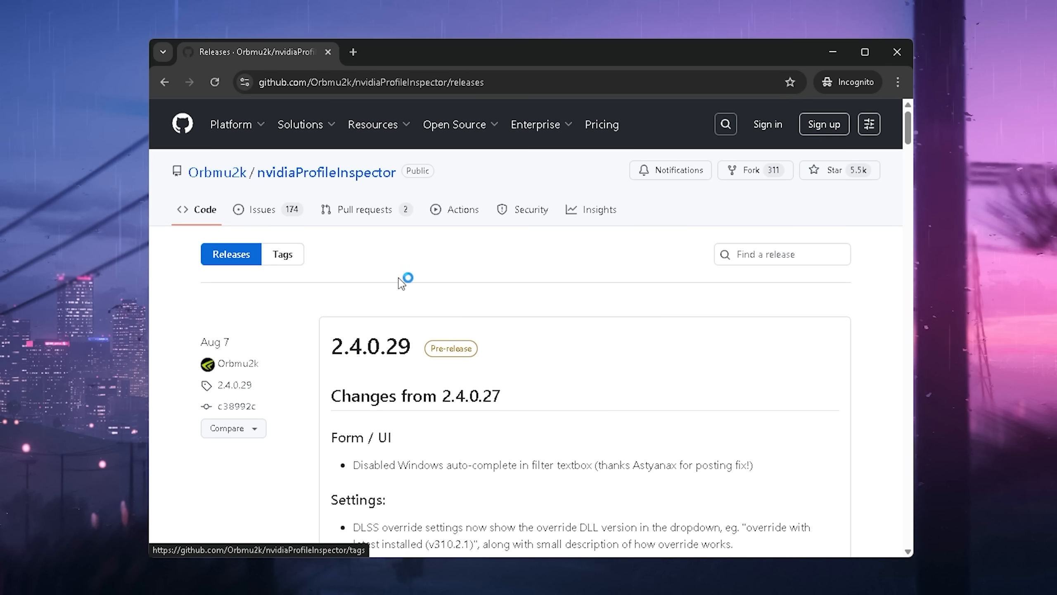
# Open the nvidiaProfileInspector 2.4.0.29 release page and scroll down to its Assets
pyautogui.scroll(-3)
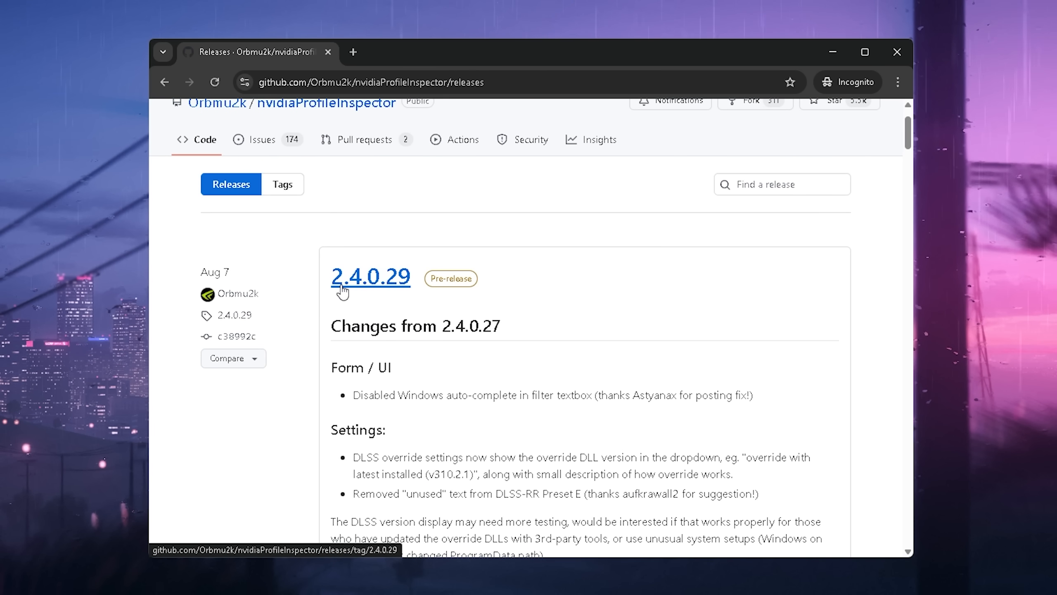
pyautogui.click(369, 276)
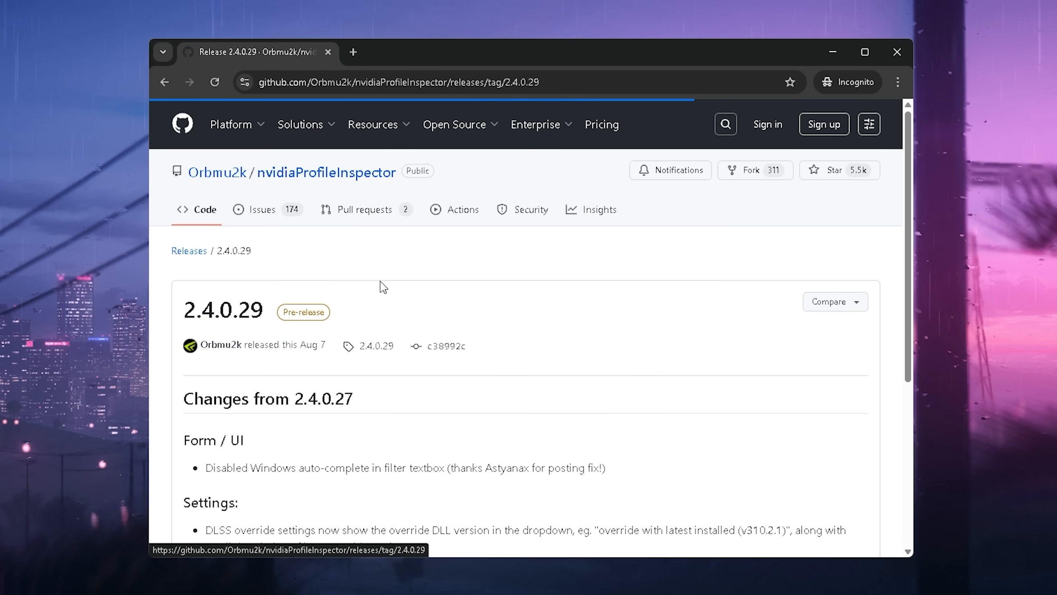
pyautogui.scroll(-3)
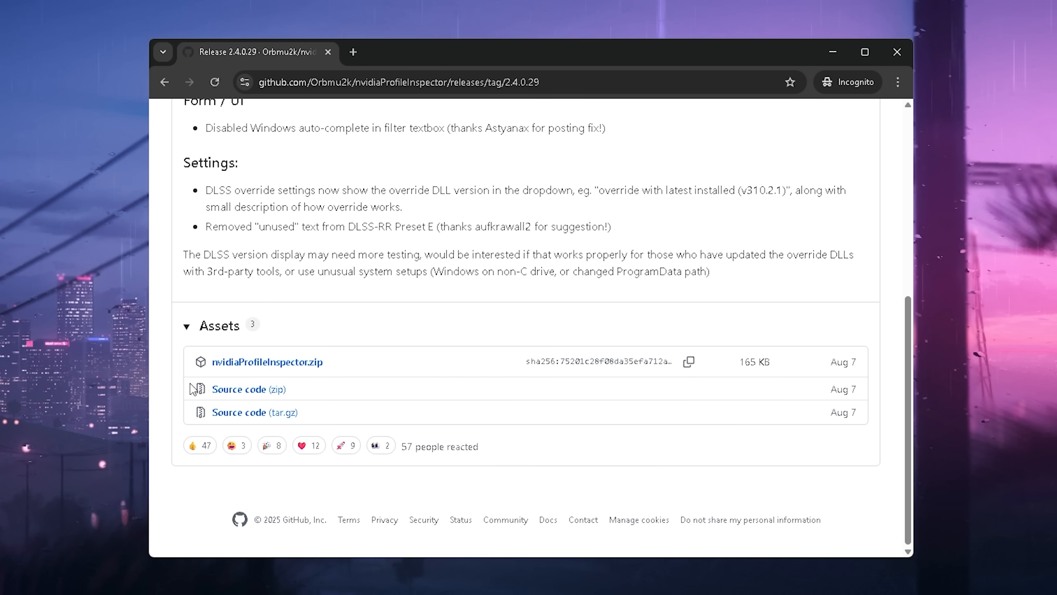
pyautogui.click(265, 361)
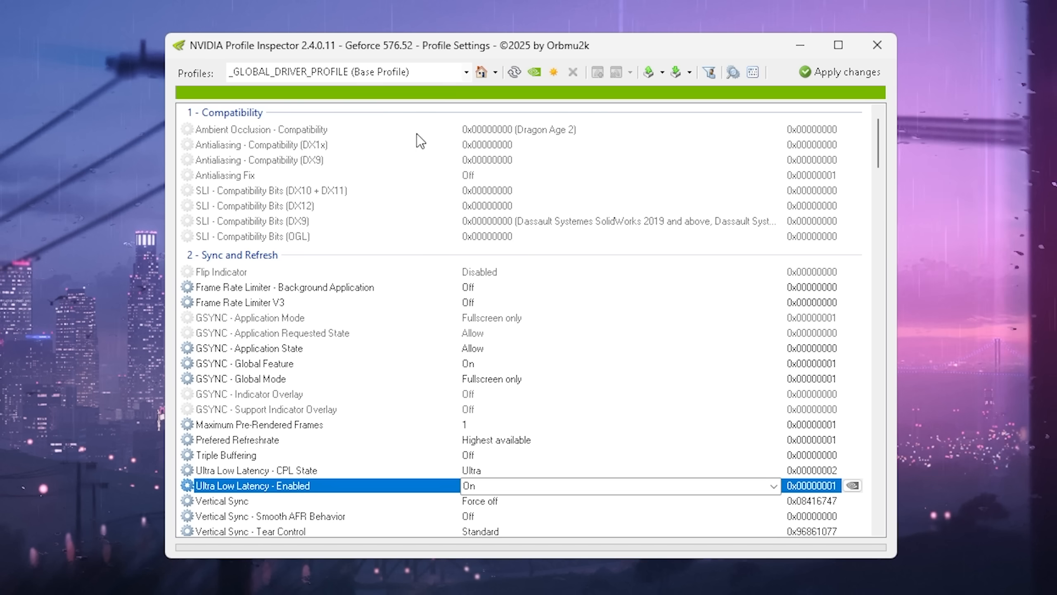
# Import leStripeZ Nvidia Profile.nip from the Desktop through Import profile(s)
pyautogui.click(344, 73)
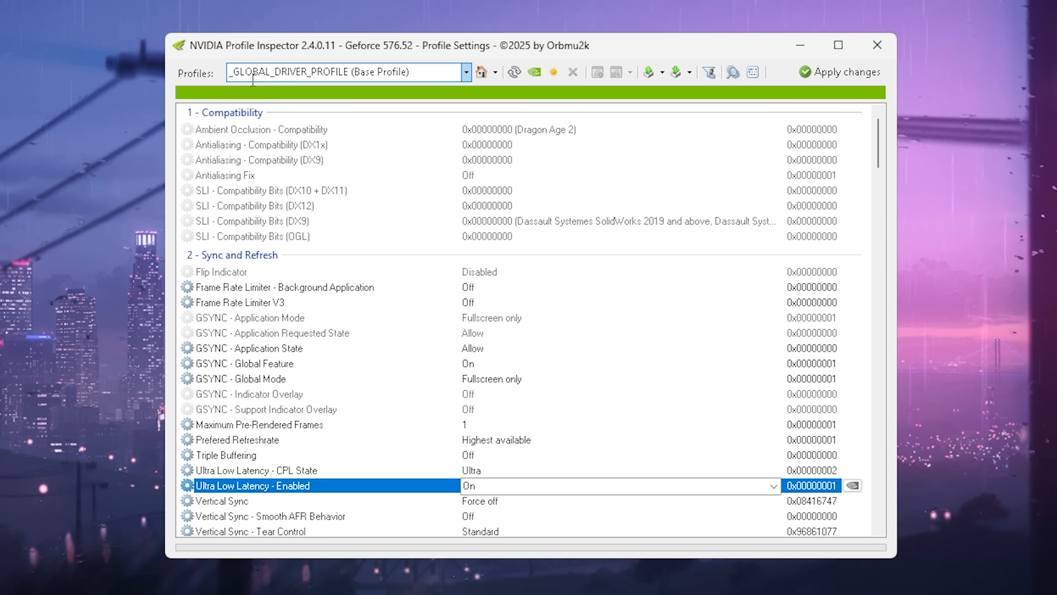
pyautogui.click(347, 72)
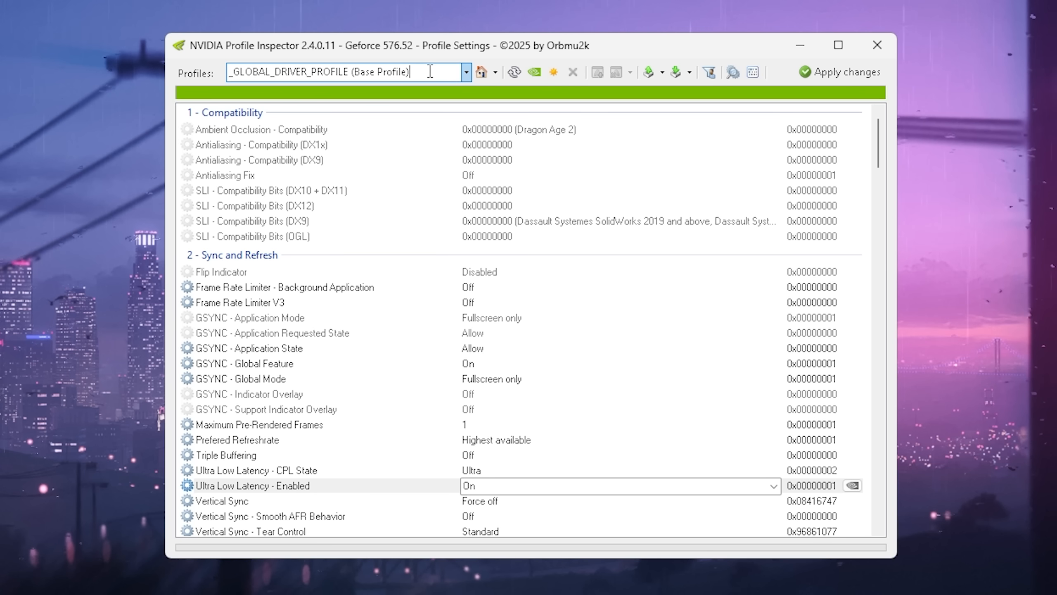
pyautogui.moveTo(286, 69)
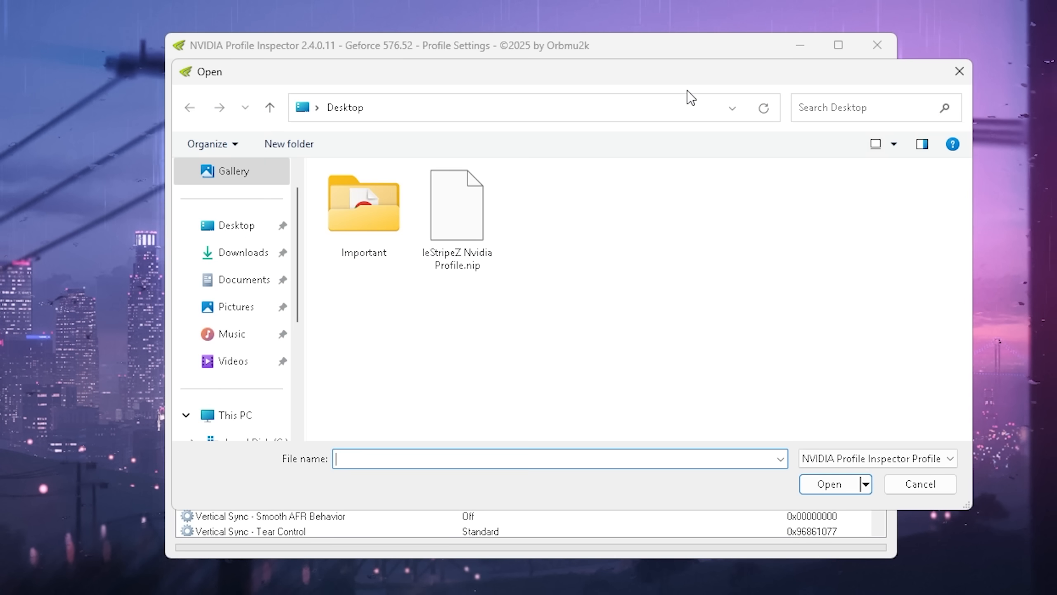
pyautogui.click(456, 205)
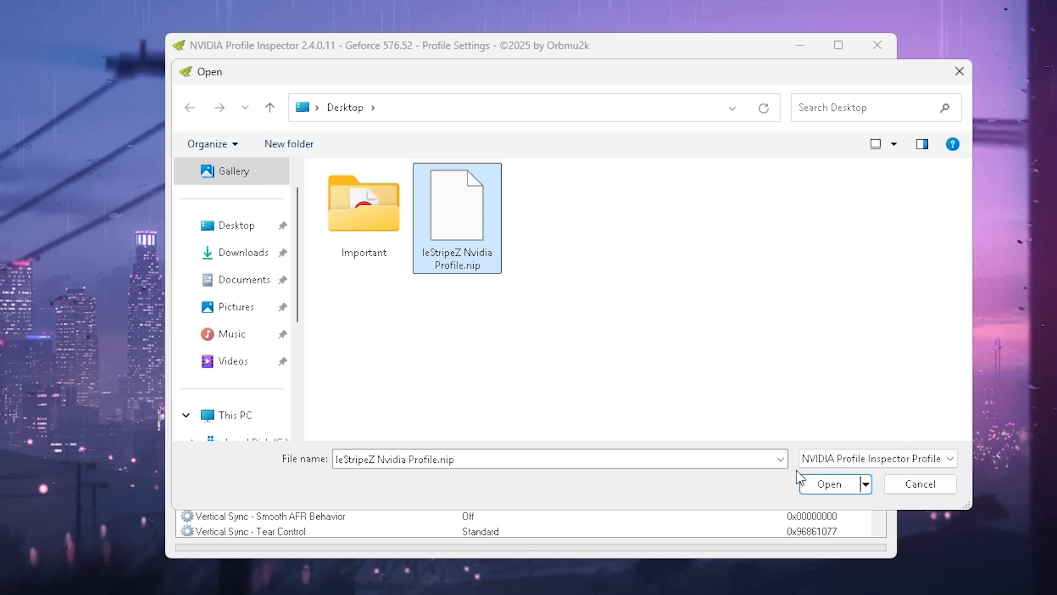
pyautogui.click(829, 483)
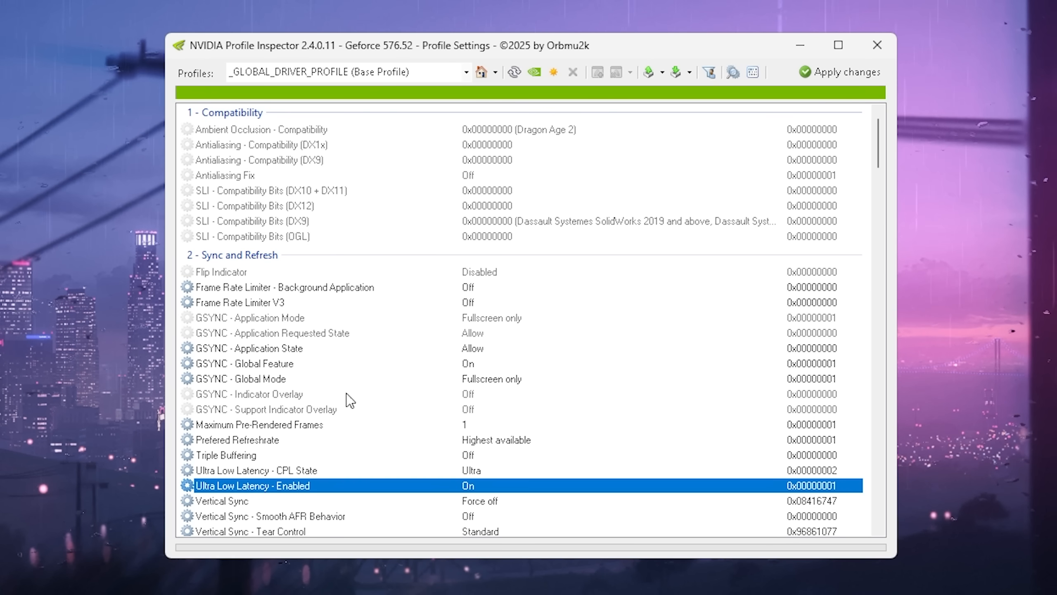
# Check Maximum Pre-Rendered Frames (at 1) and Ultra Low Latency in the global profile's G-SYNC area
pyautogui.scroll(-3)
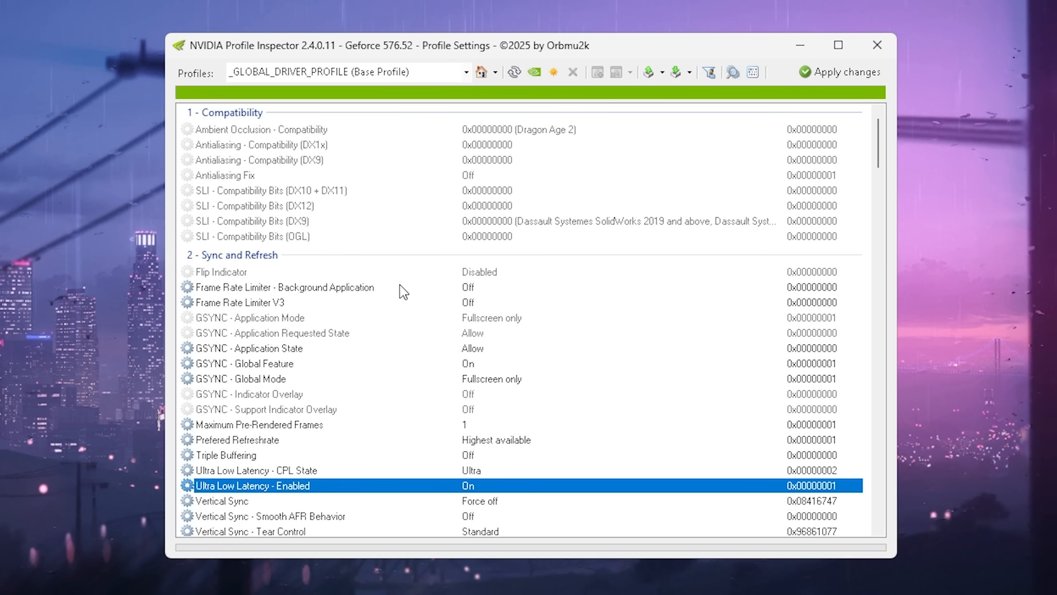
pyautogui.scroll(-3)
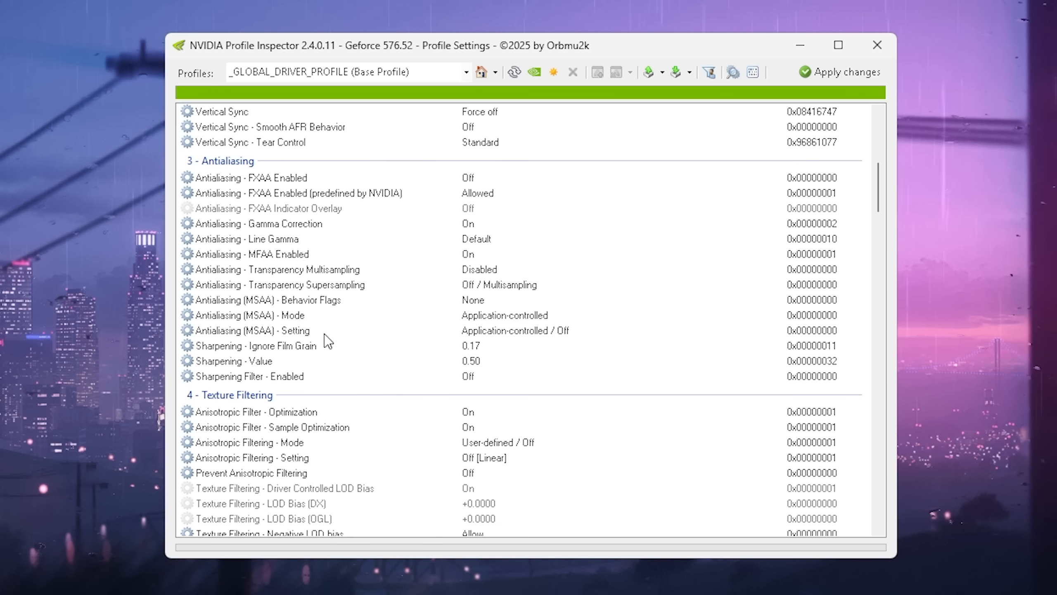
pyautogui.scroll(-3)
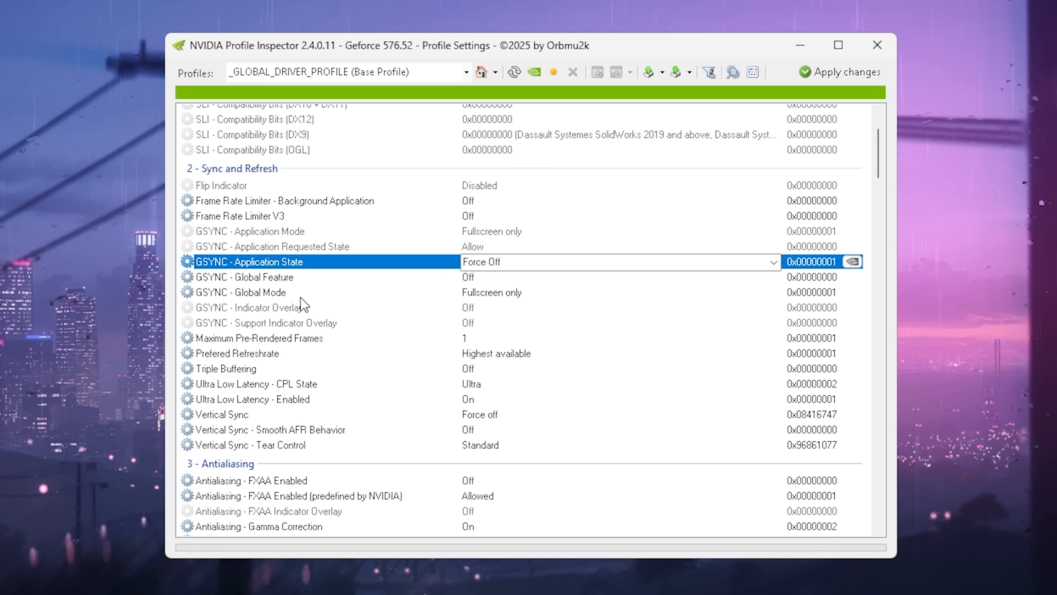
pyautogui.moveTo(248, 232)
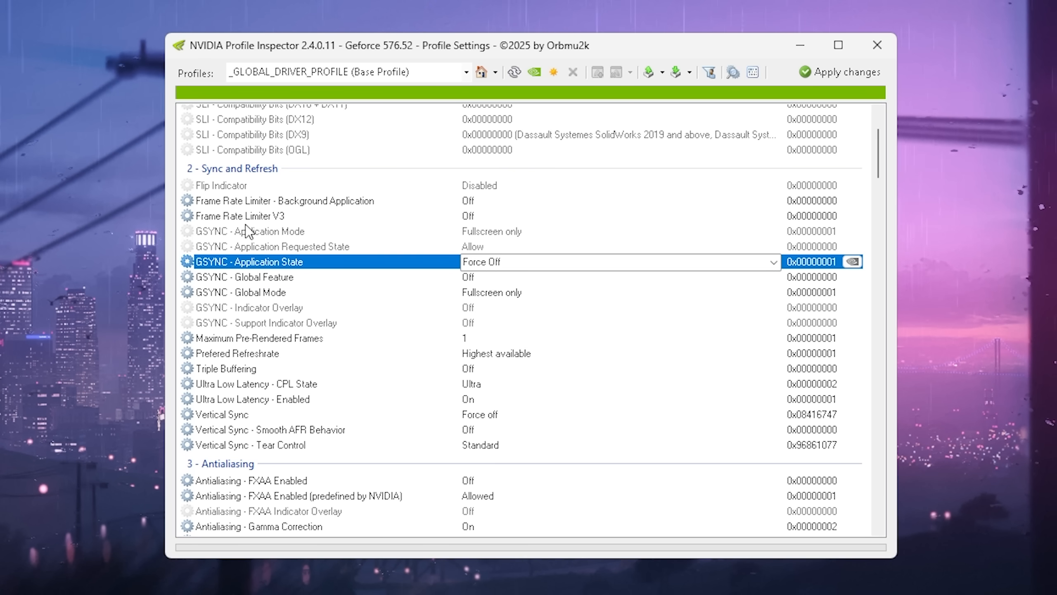
pyautogui.click(283, 200)
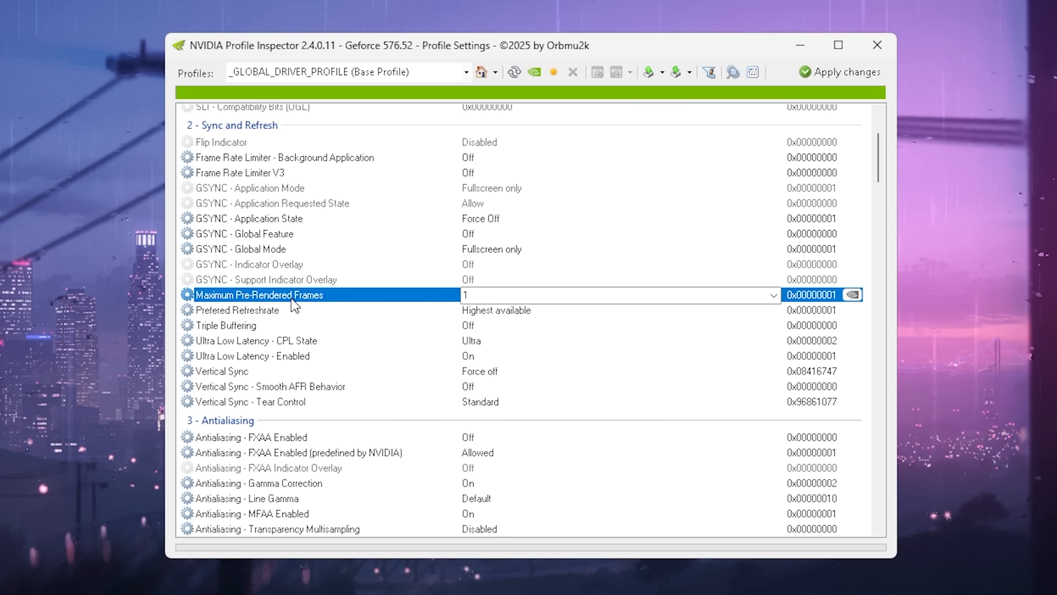
pyautogui.click(253, 355)
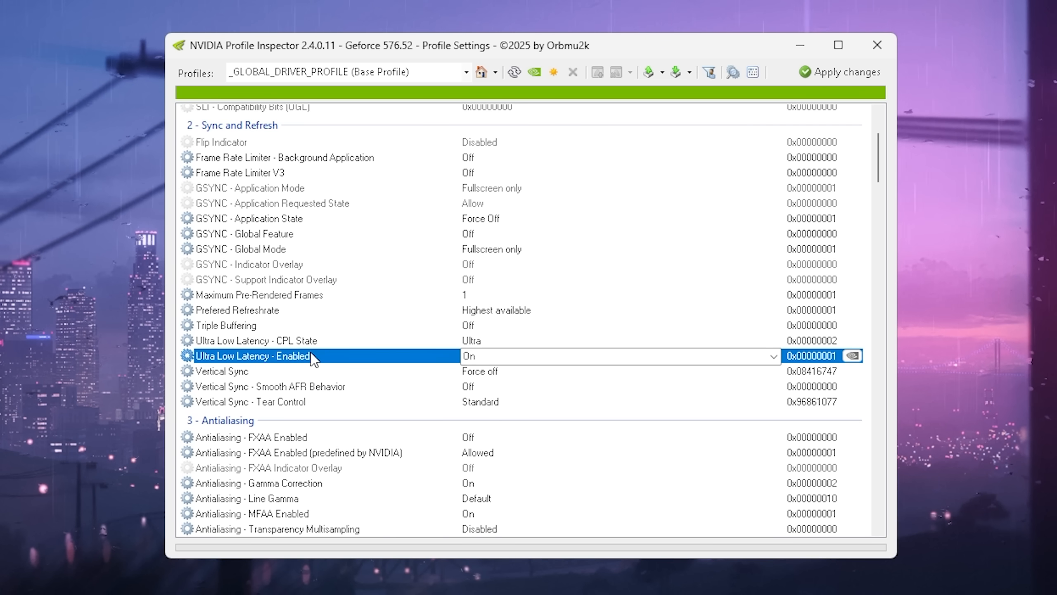
pyautogui.click(256, 340)
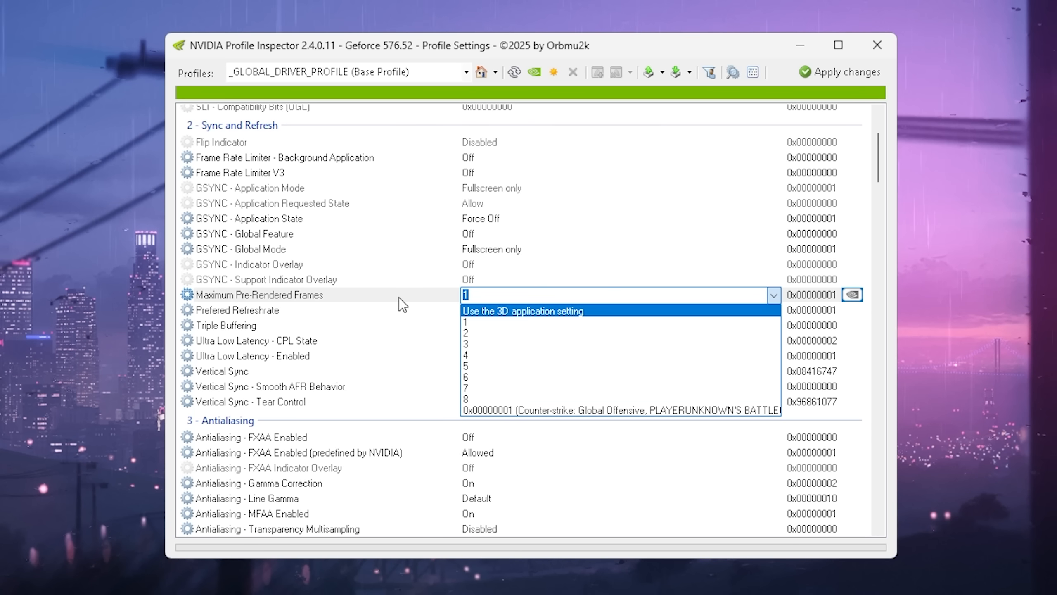
pyautogui.click(523, 310)
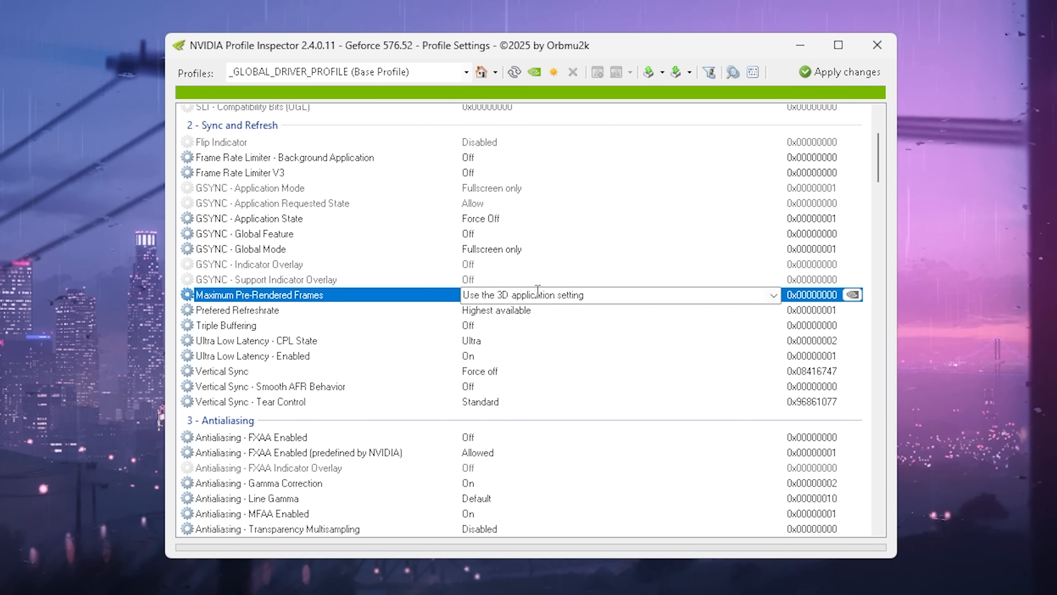
pyautogui.click(773, 294)
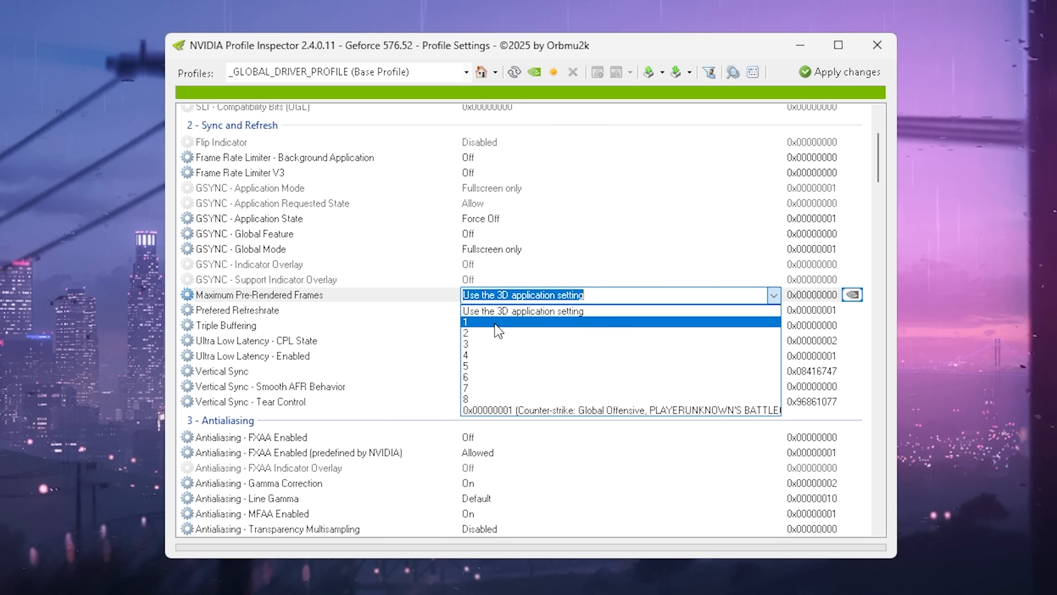
pyautogui.click(465, 321)
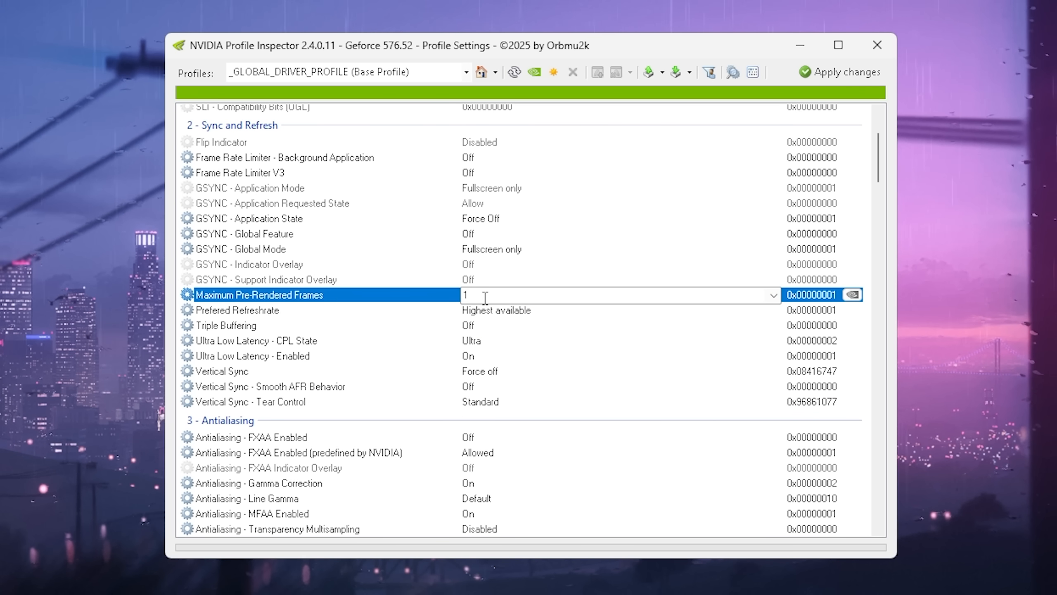
pyautogui.moveTo(525, 294)
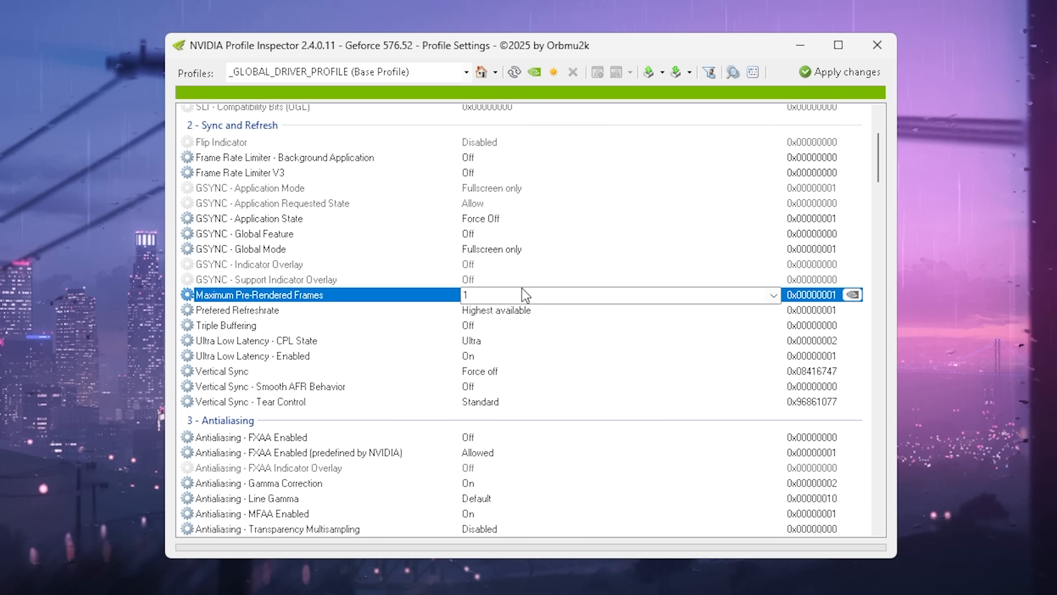
pyautogui.click(773, 294)
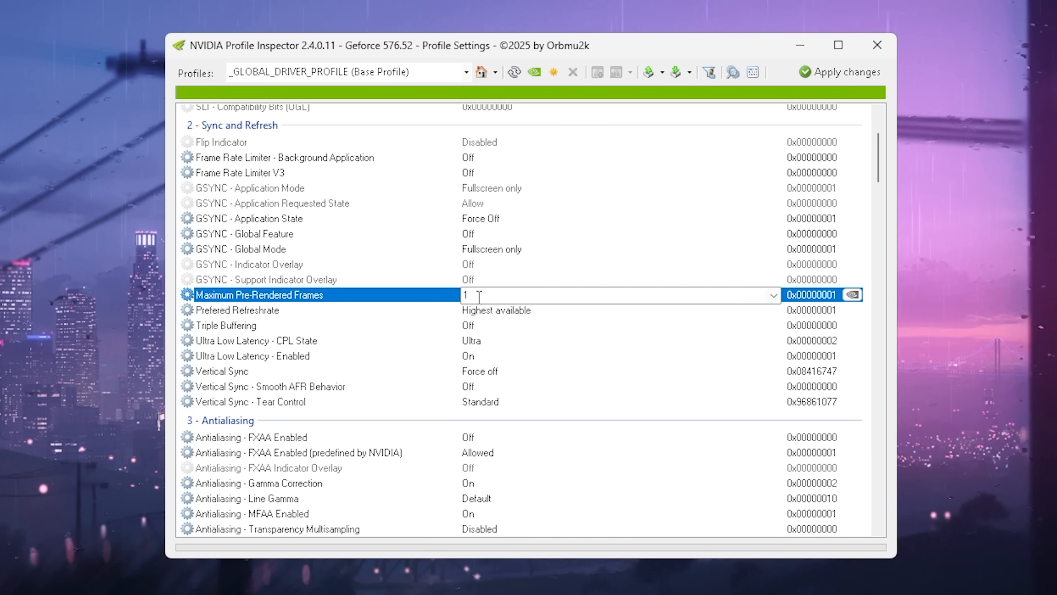
pyautogui.click(255, 339)
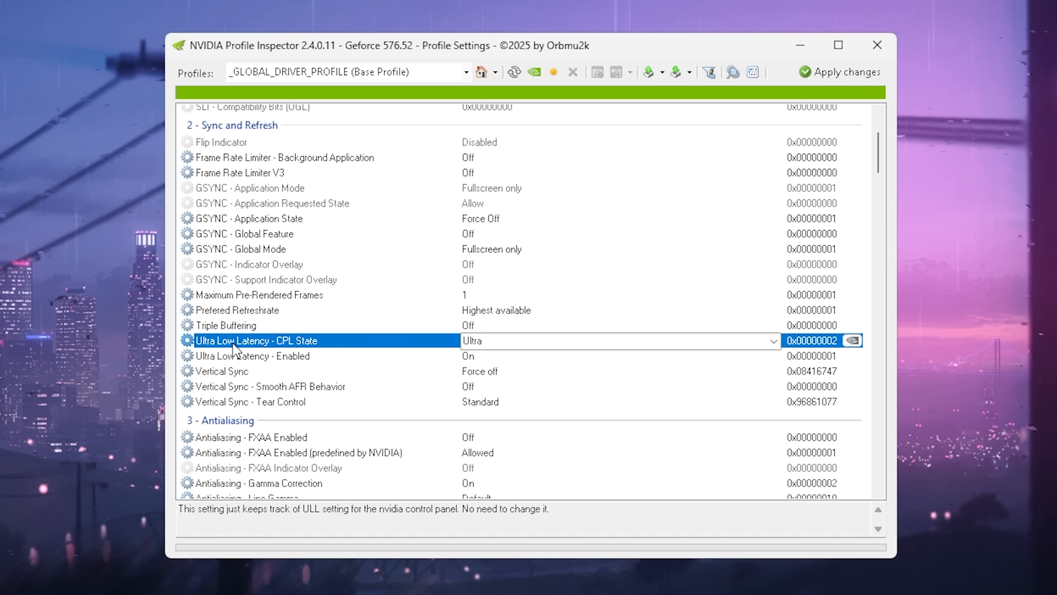
pyautogui.click(253, 355)
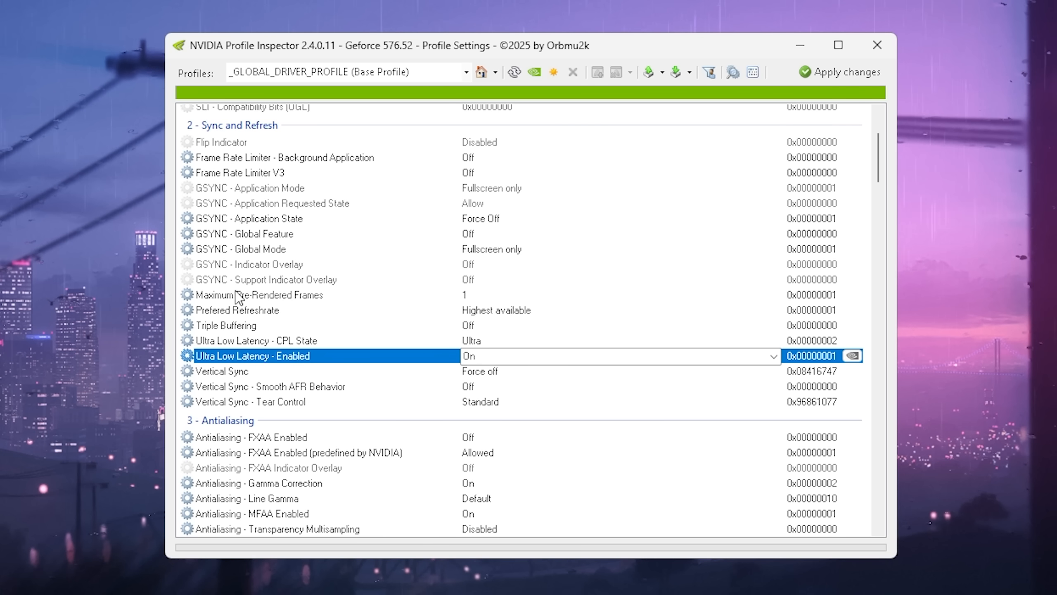
pyautogui.click(258, 294)
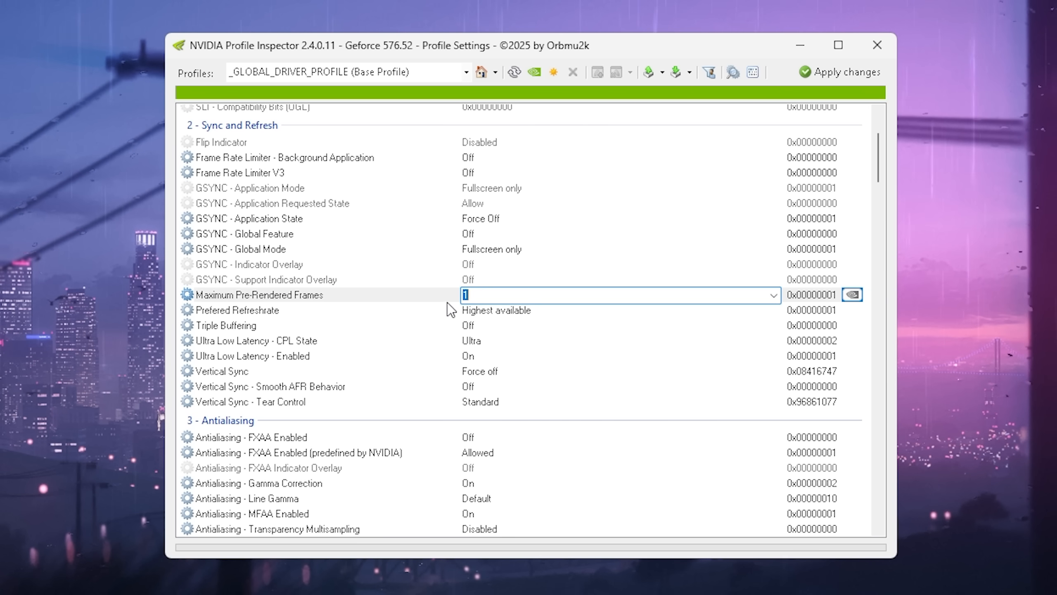
pyautogui.click(251, 355)
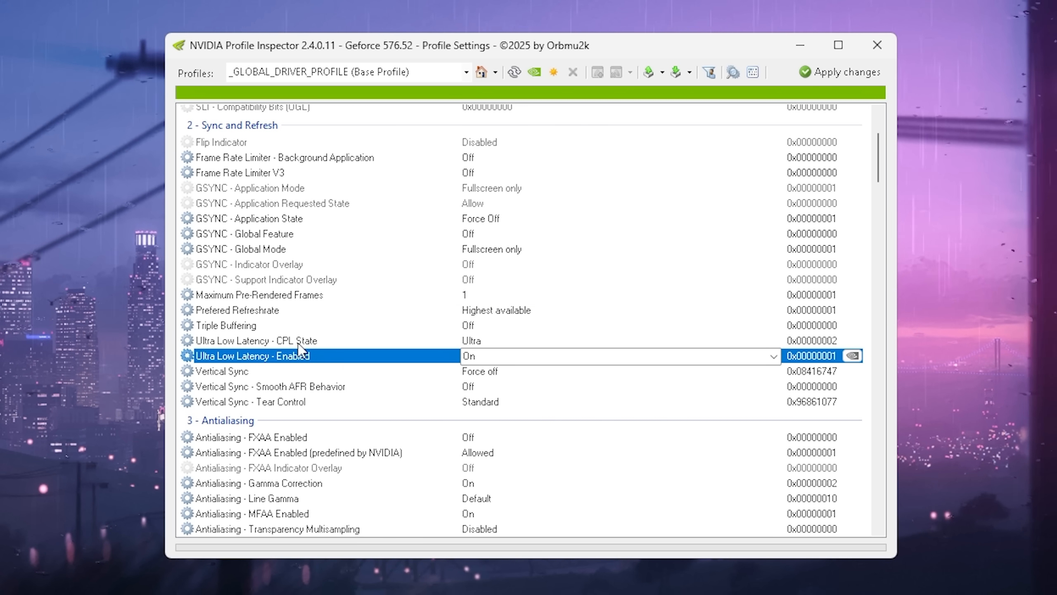
pyautogui.moveTo(214, 348)
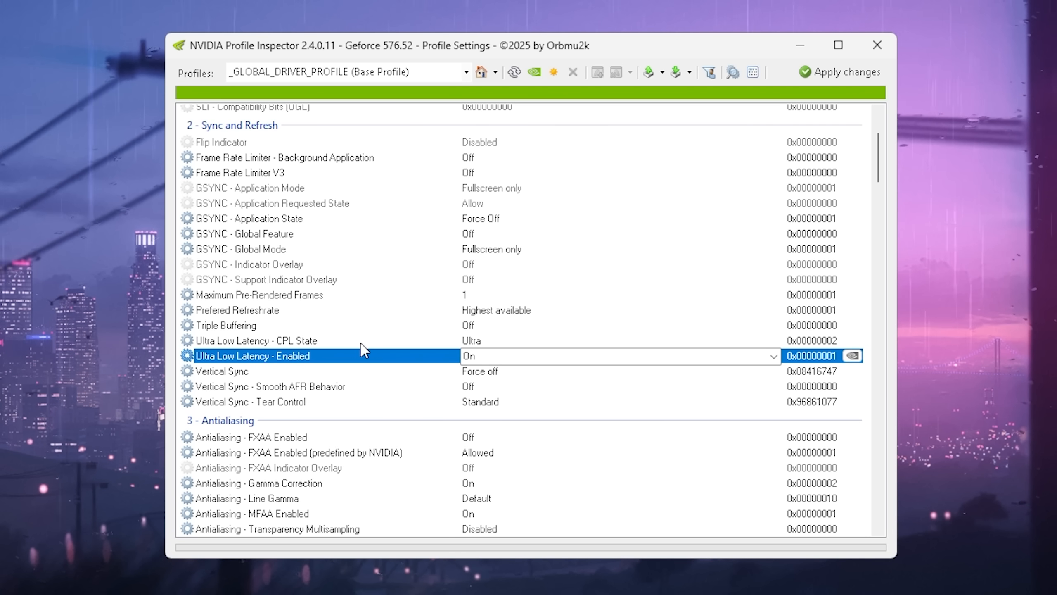
pyautogui.click(260, 294)
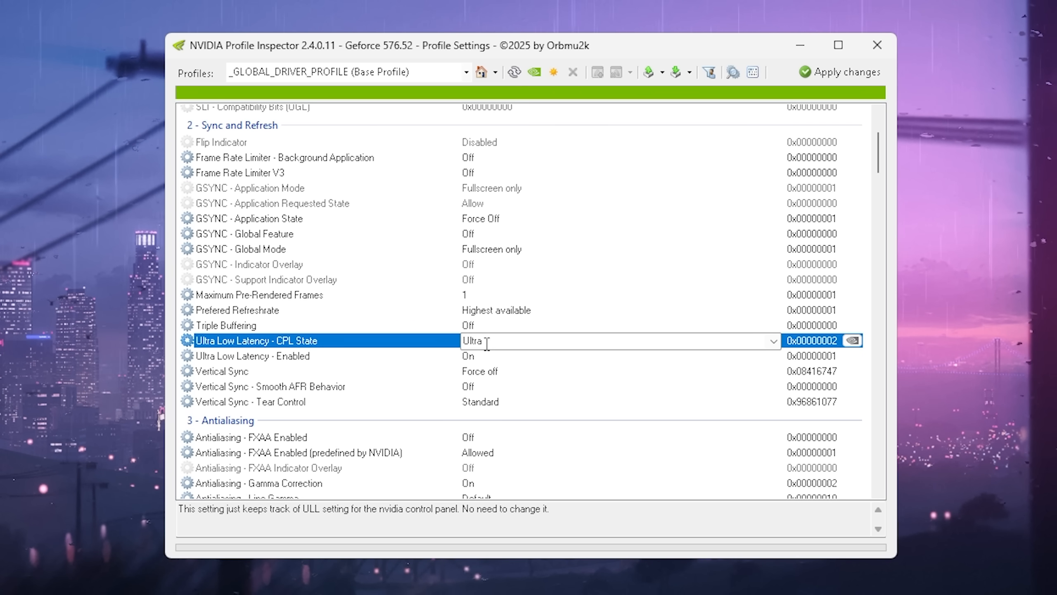
pyautogui.moveTo(321, 352)
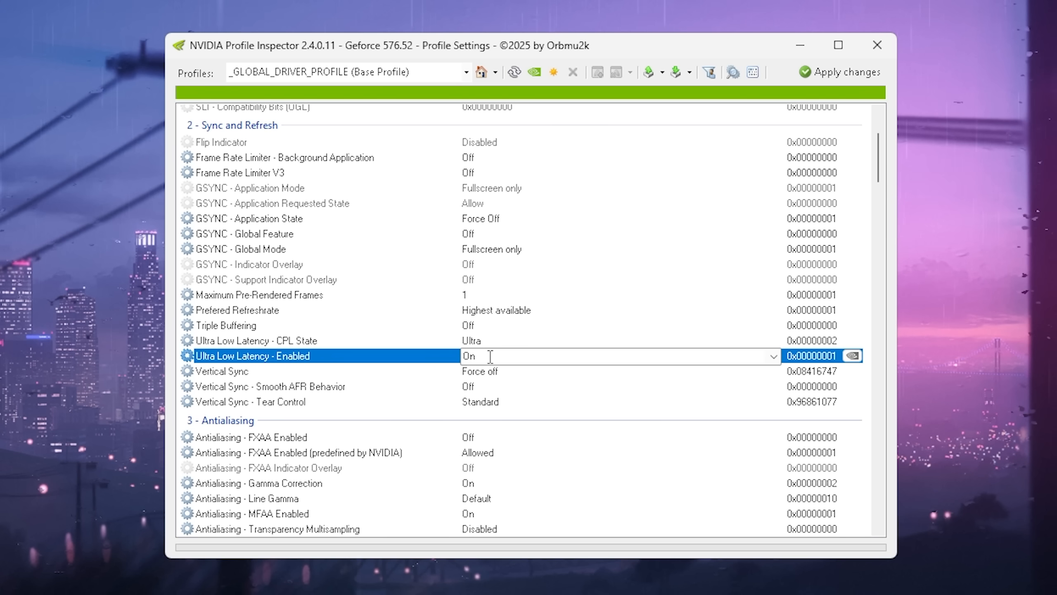
pyautogui.click(255, 339)
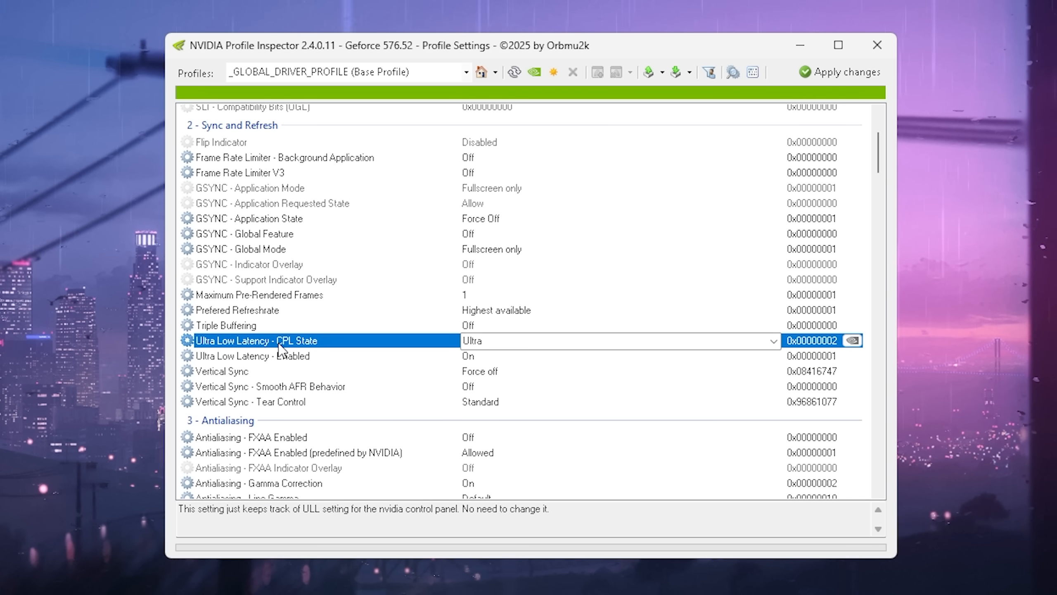
pyautogui.moveTo(479, 357)
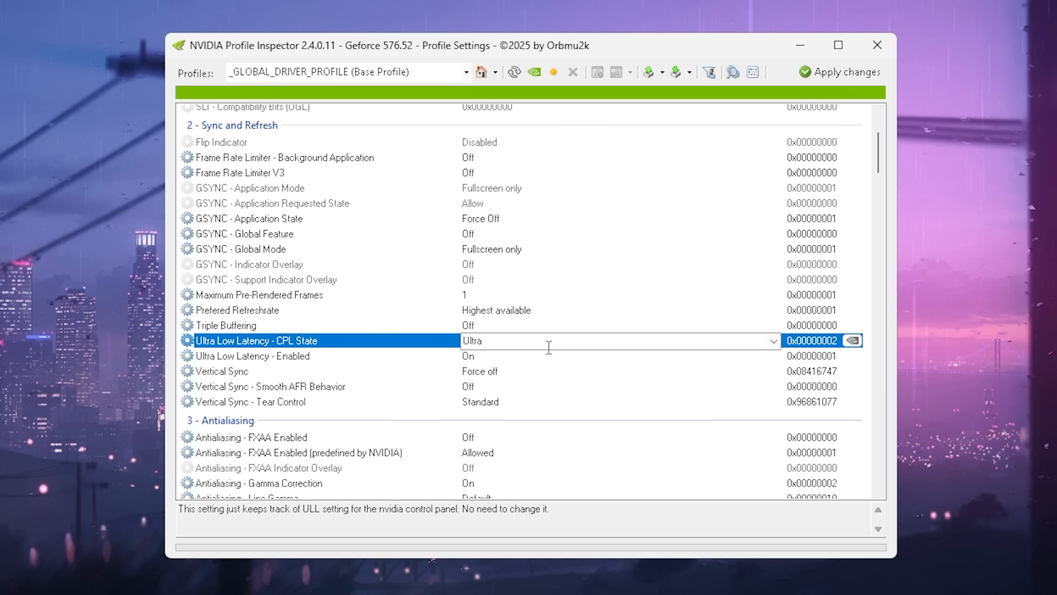
pyautogui.moveTo(543, 342)
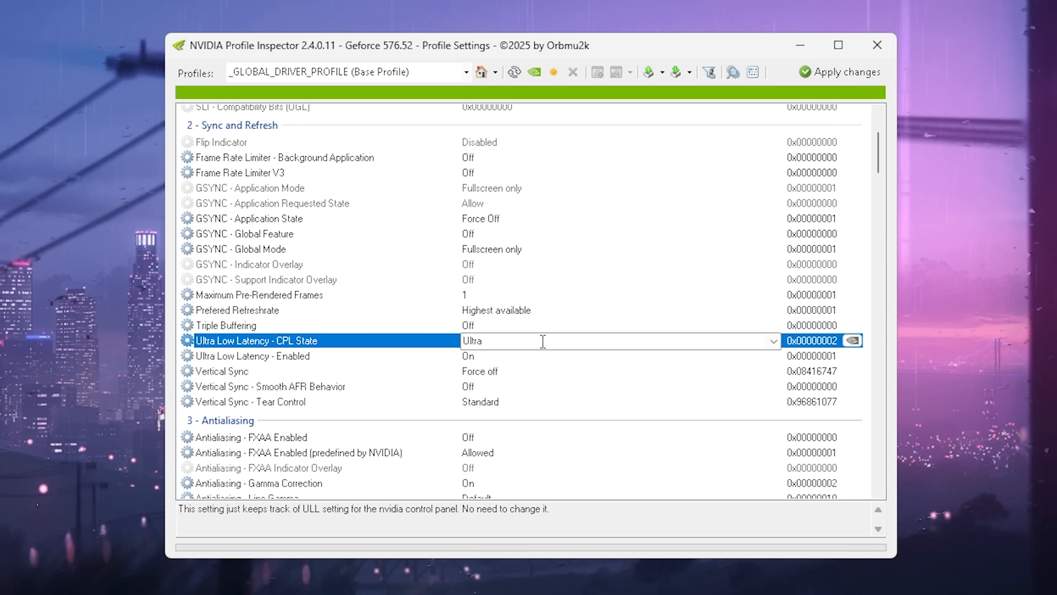
pyautogui.click(269, 355)
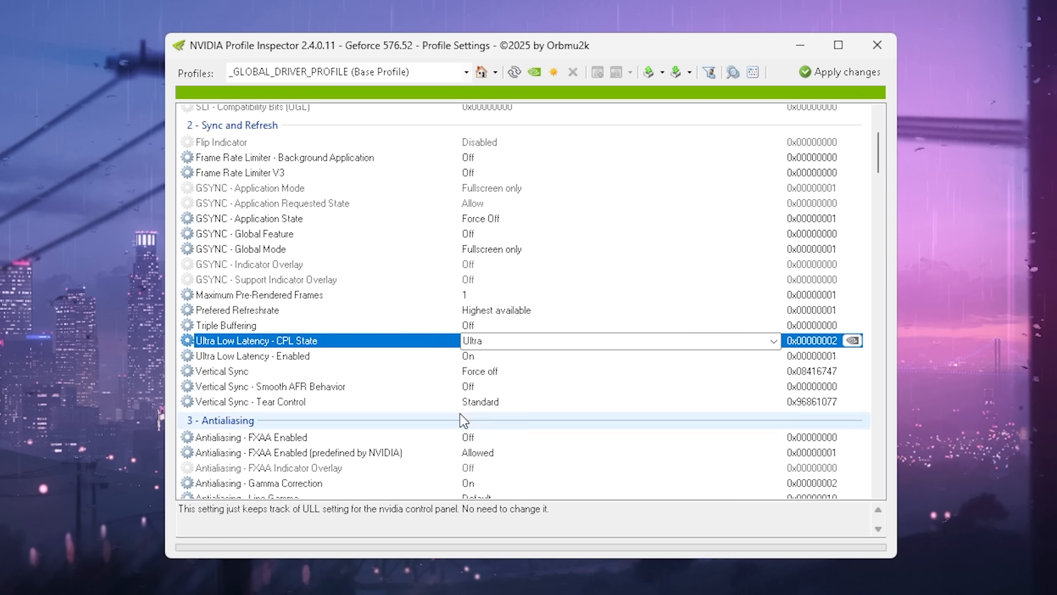
pyautogui.click(773, 340)
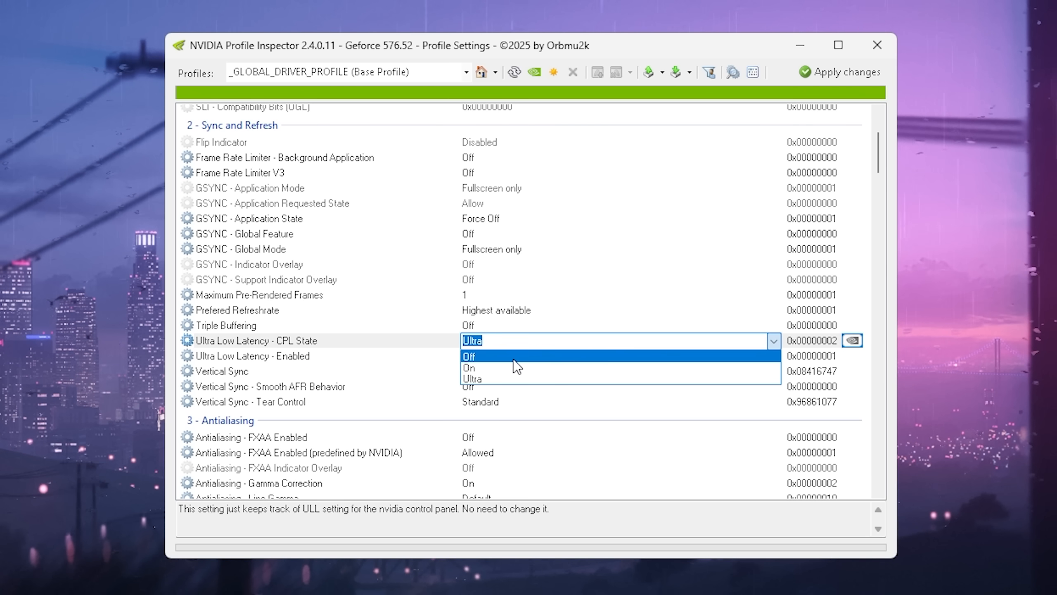
pyautogui.click(468, 356)
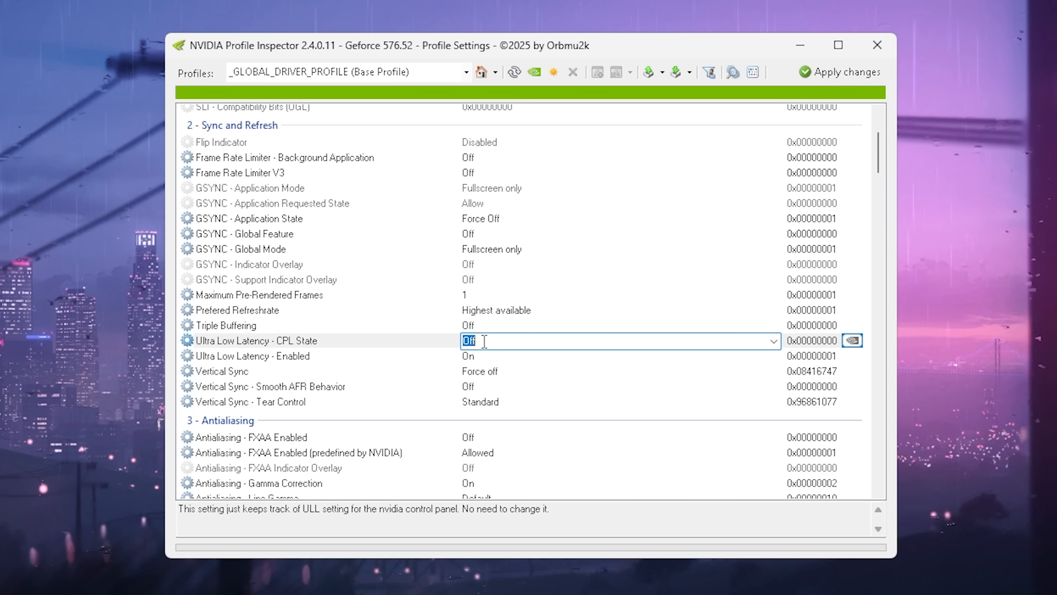
pyautogui.click(773, 341)
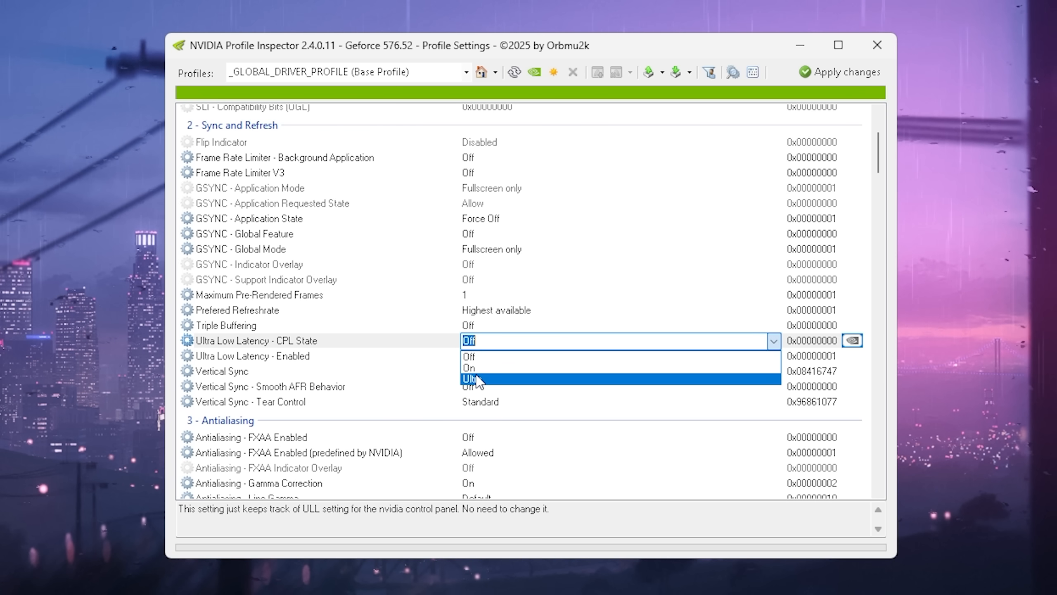
pyautogui.click(468, 368)
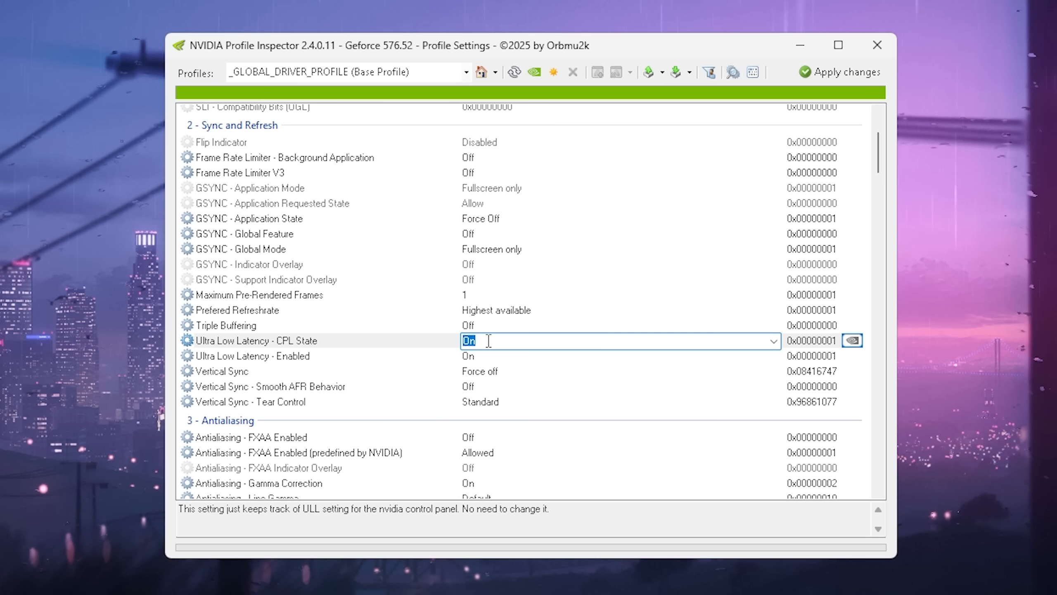
pyautogui.click(773, 340)
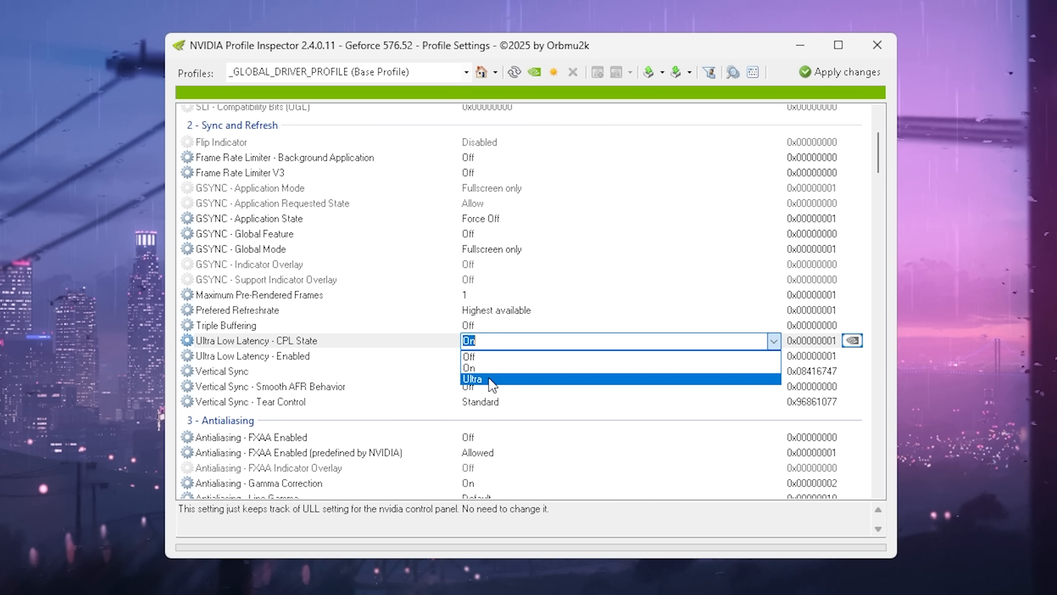
pyautogui.moveTo(487, 386)
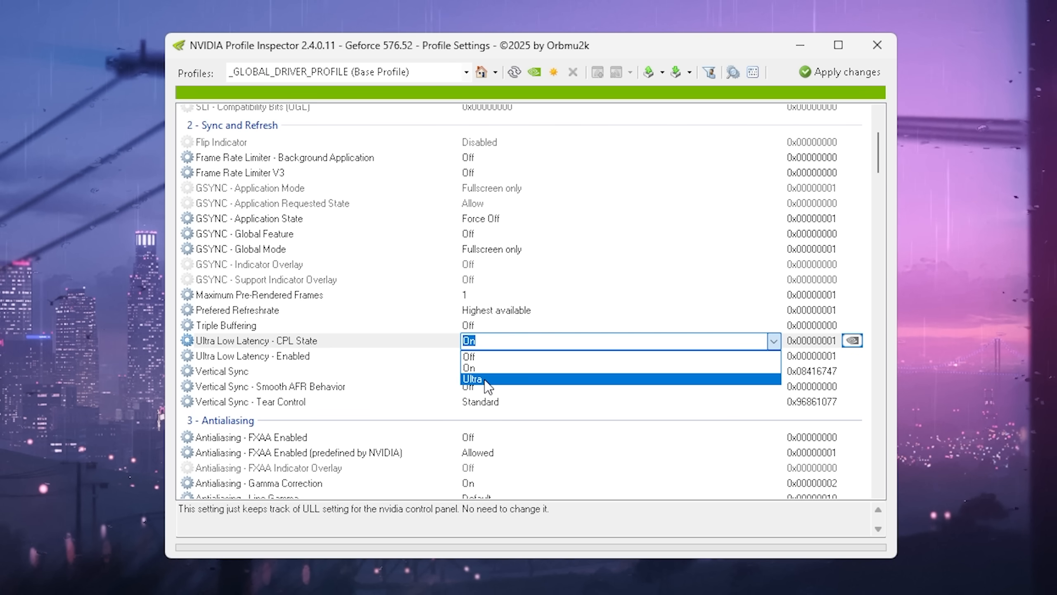
pyautogui.click(473, 378)
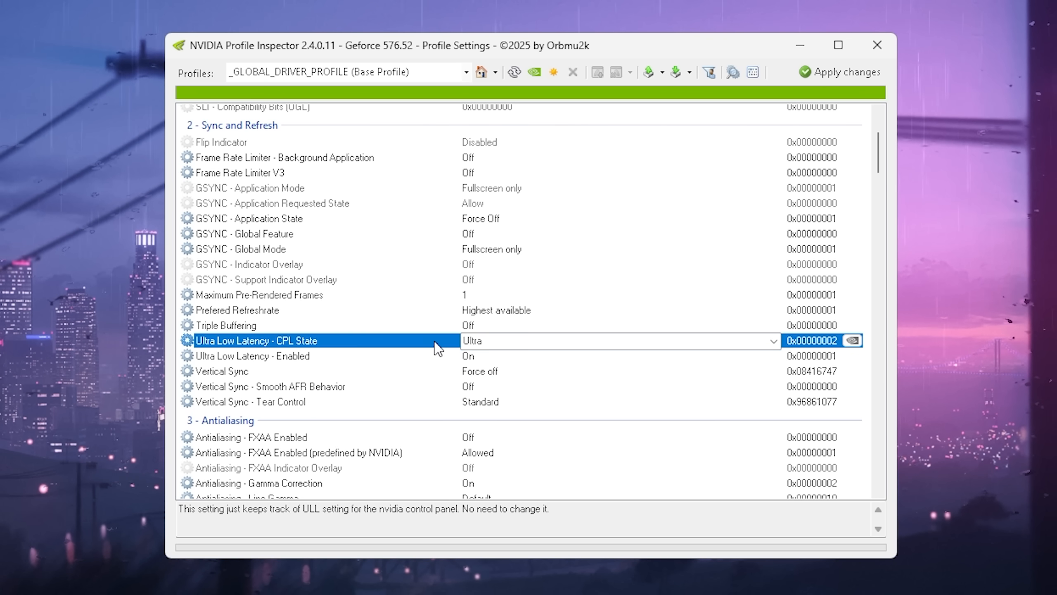
pyautogui.moveTo(503, 355)
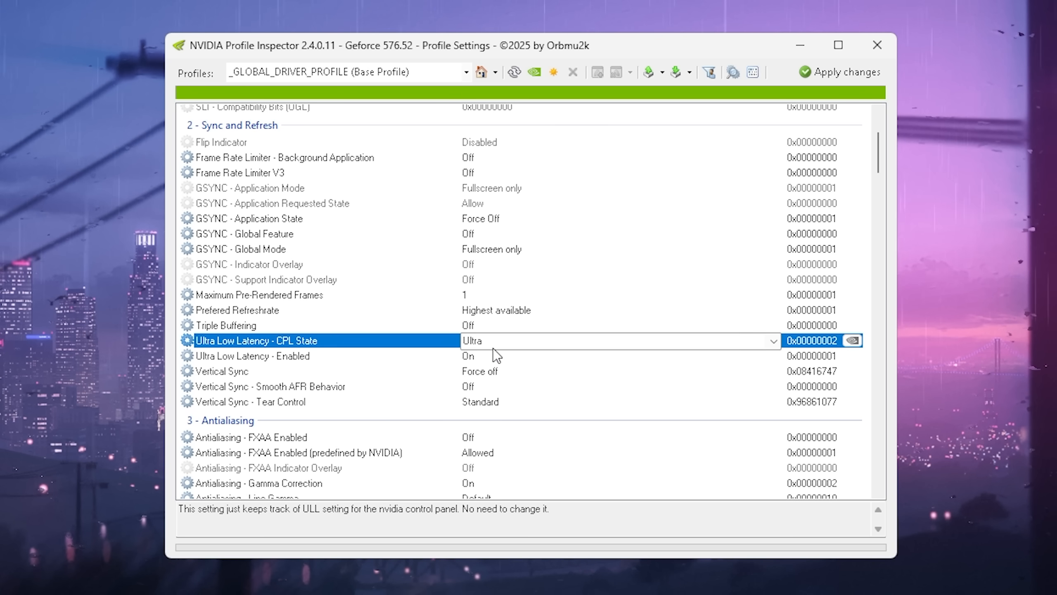
pyautogui.click(269, 385)
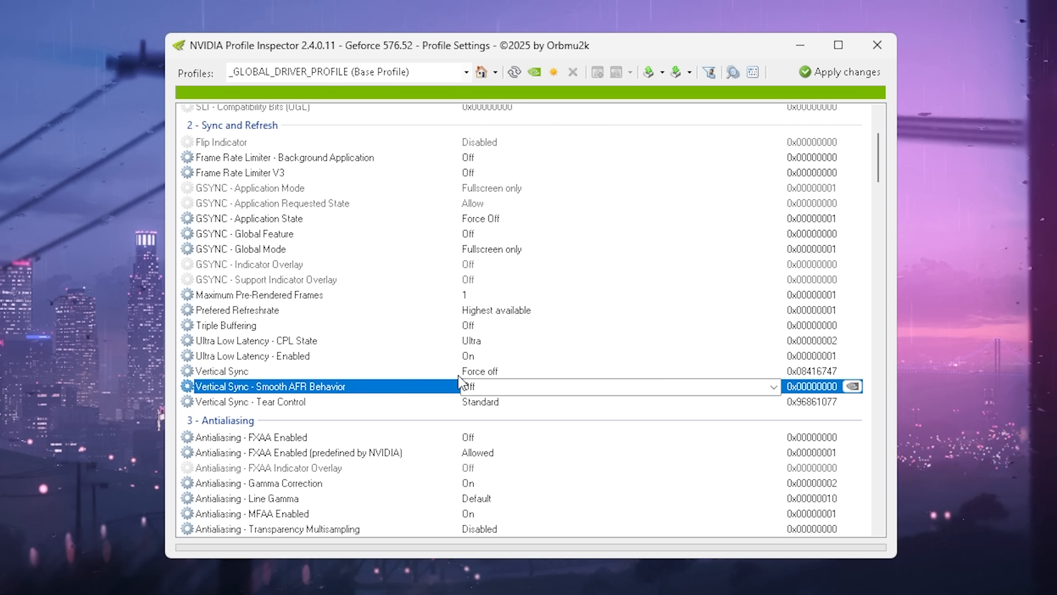
pyautogui.click(223, 371)
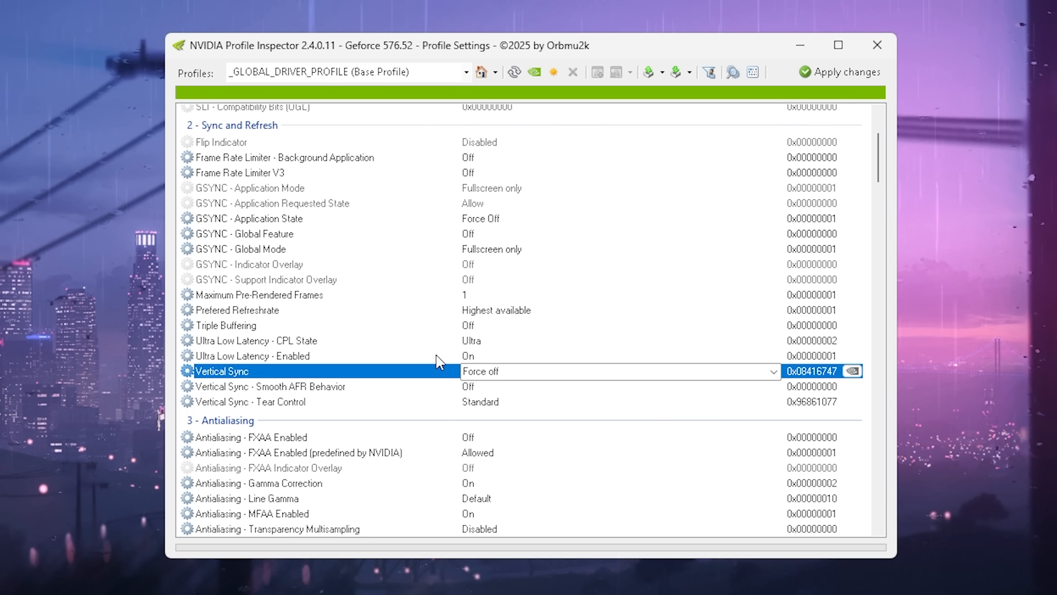
pyautogui.moveTo(595, 407)
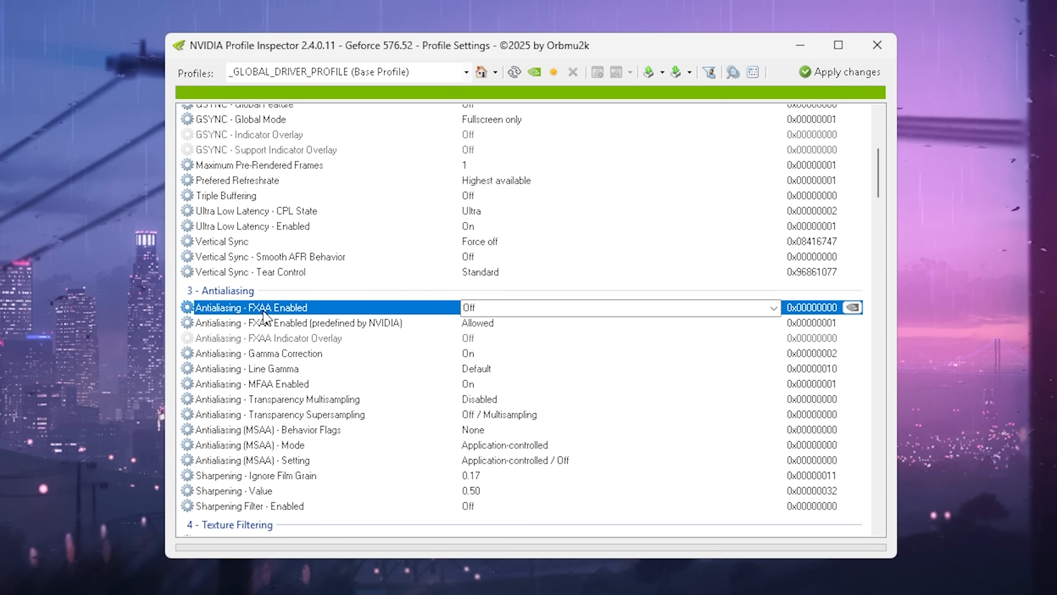
pyautogui.moveTo(257, 358)
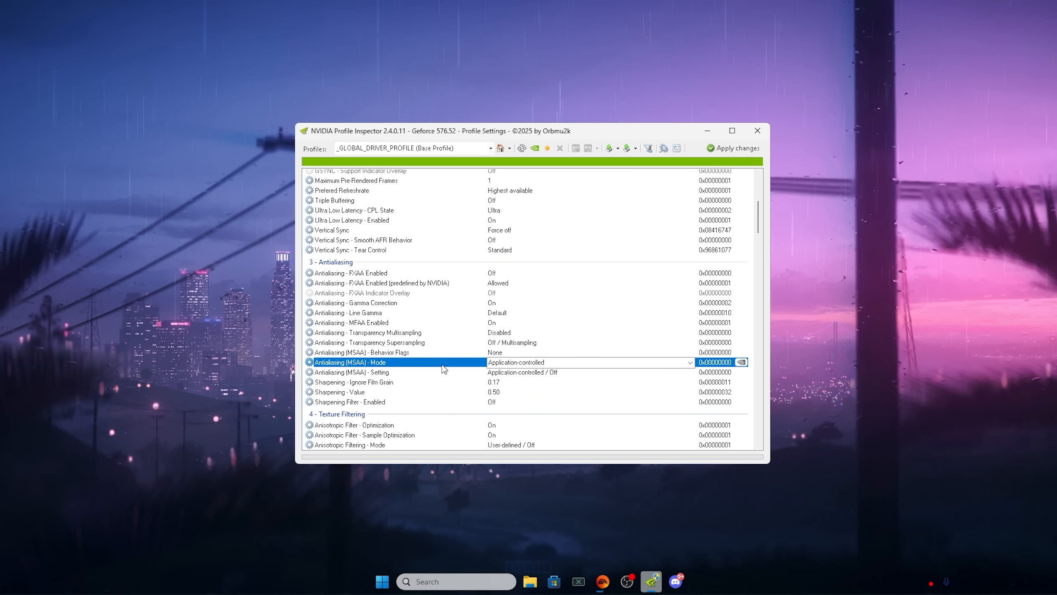
pyautogui.click(351, 273)
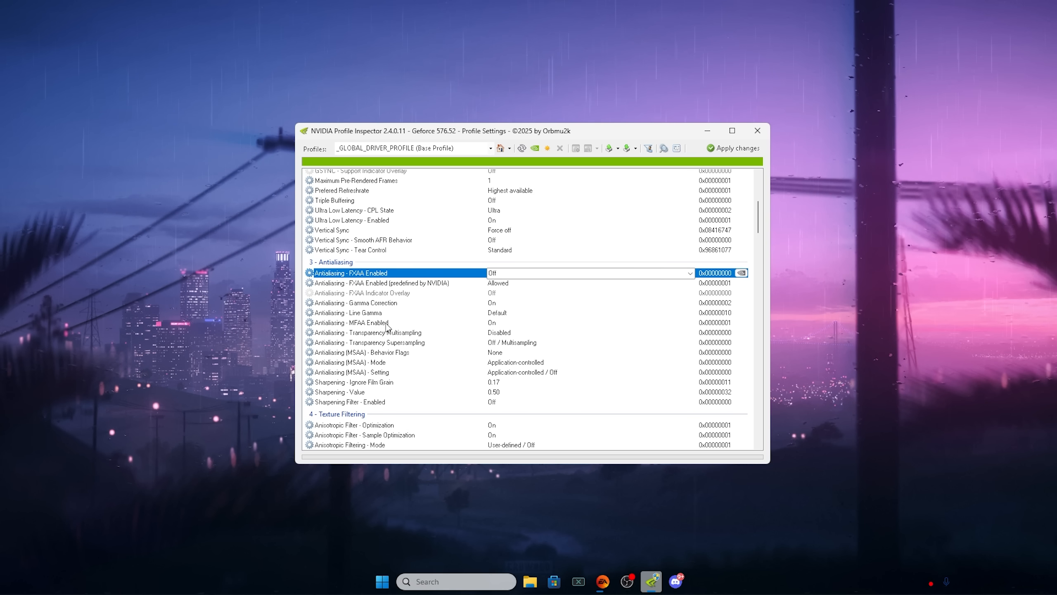
pyautogui.click(356, 302)
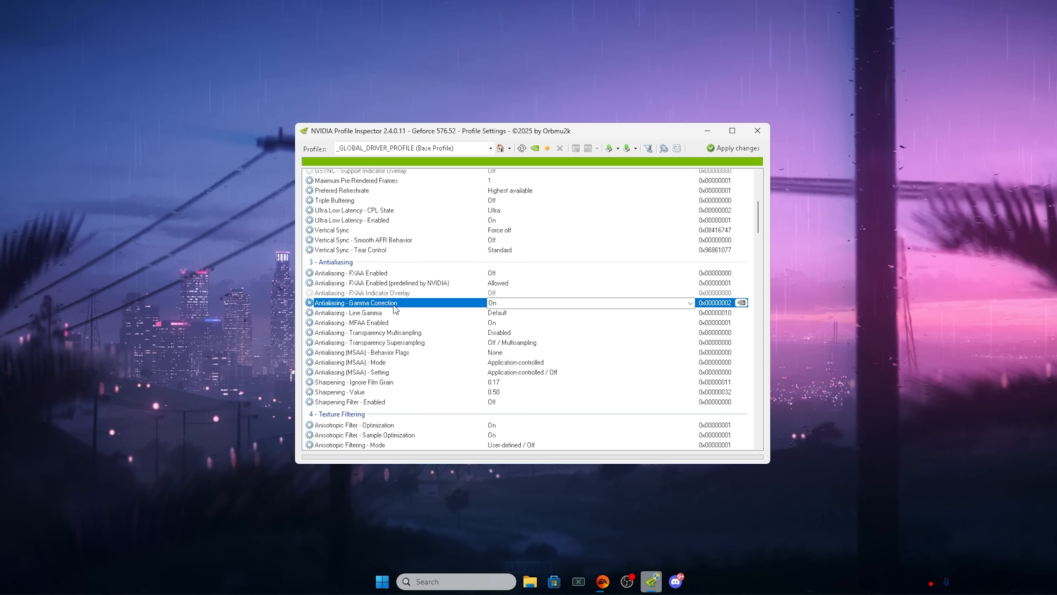
pyautogui.click(367, 332)
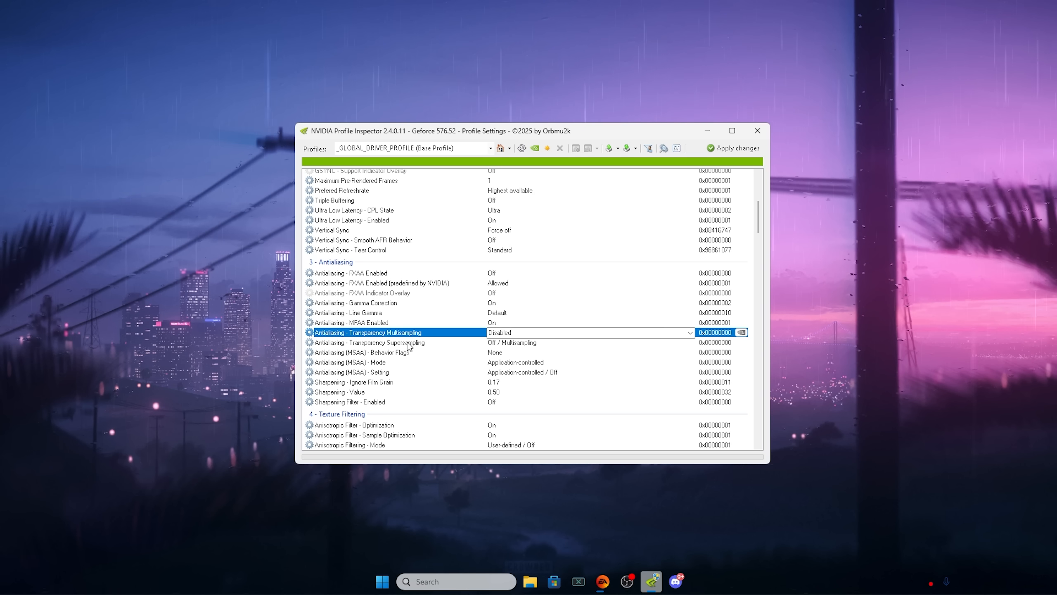
pyautogui.click(369, 342)
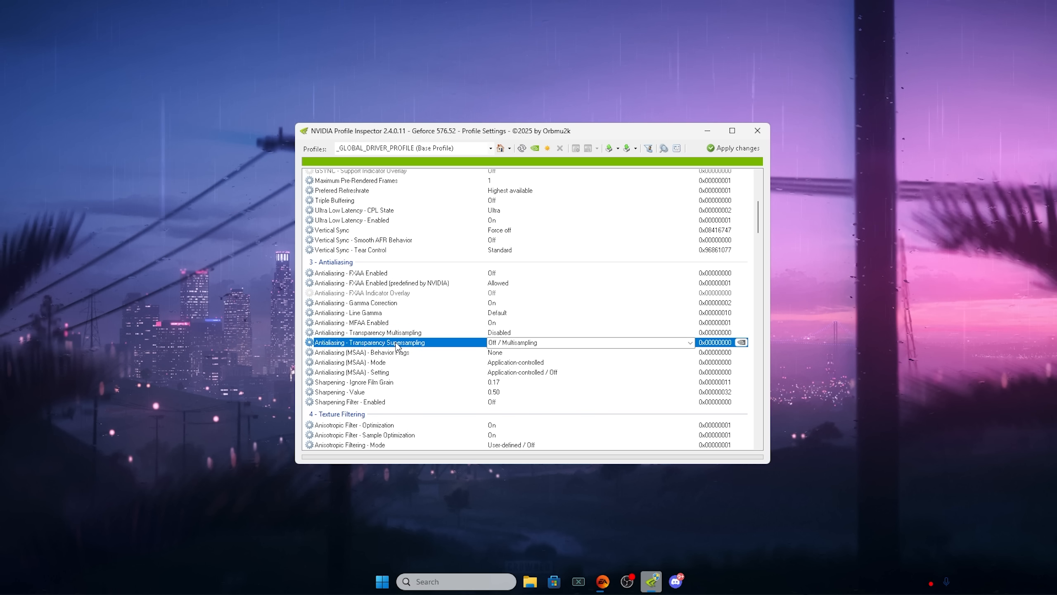
pyautogui.click(369, 331)
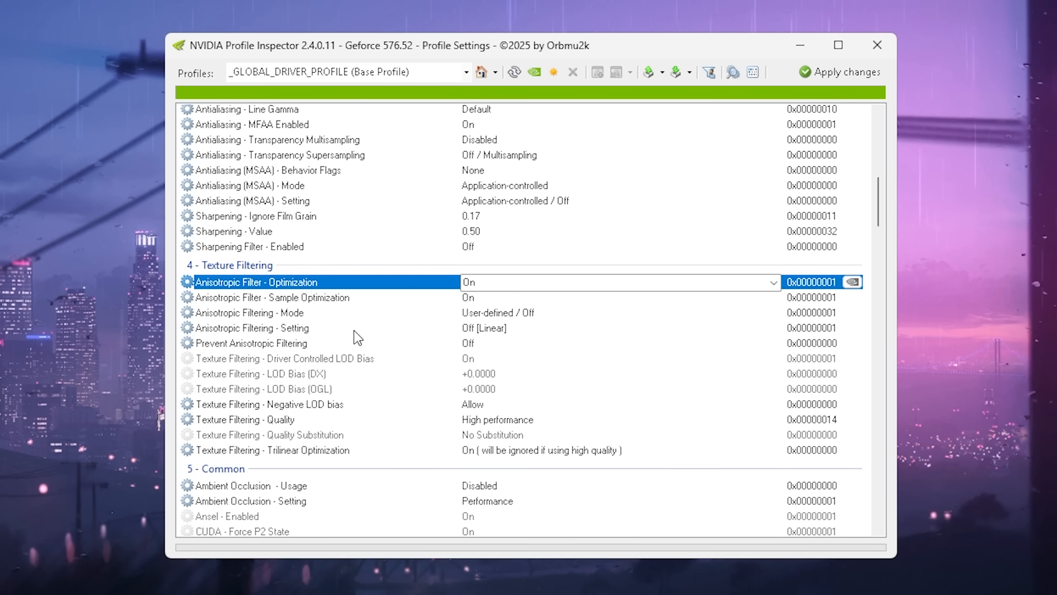
pyautogui.moveTo(307, 291)
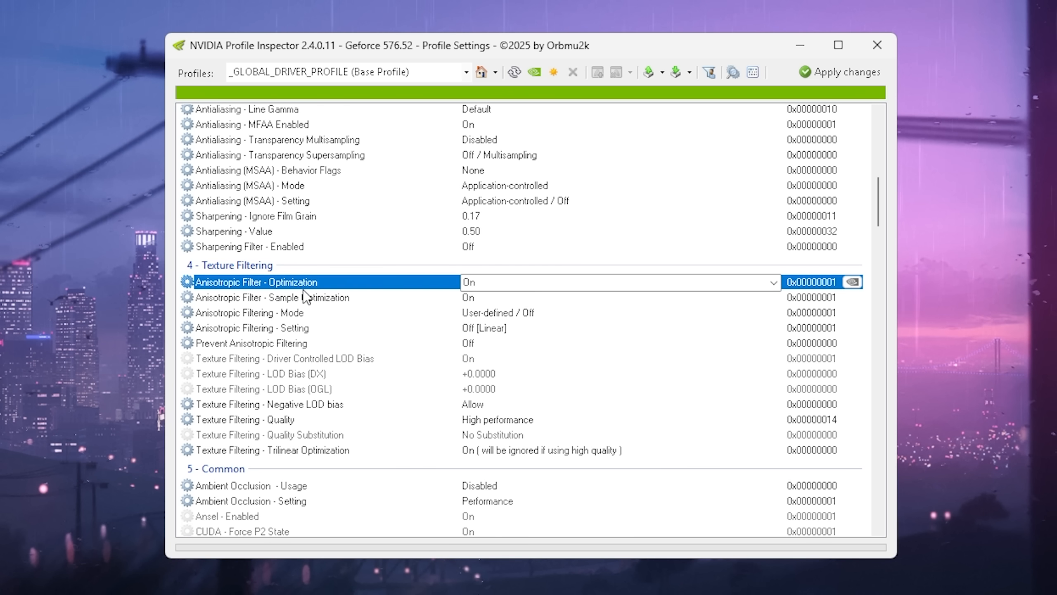
# Review the anisotropic sample and filter optimizations and Anisotropic Filtering, left at Off [Linear]
pyautogui.click(272, 297)
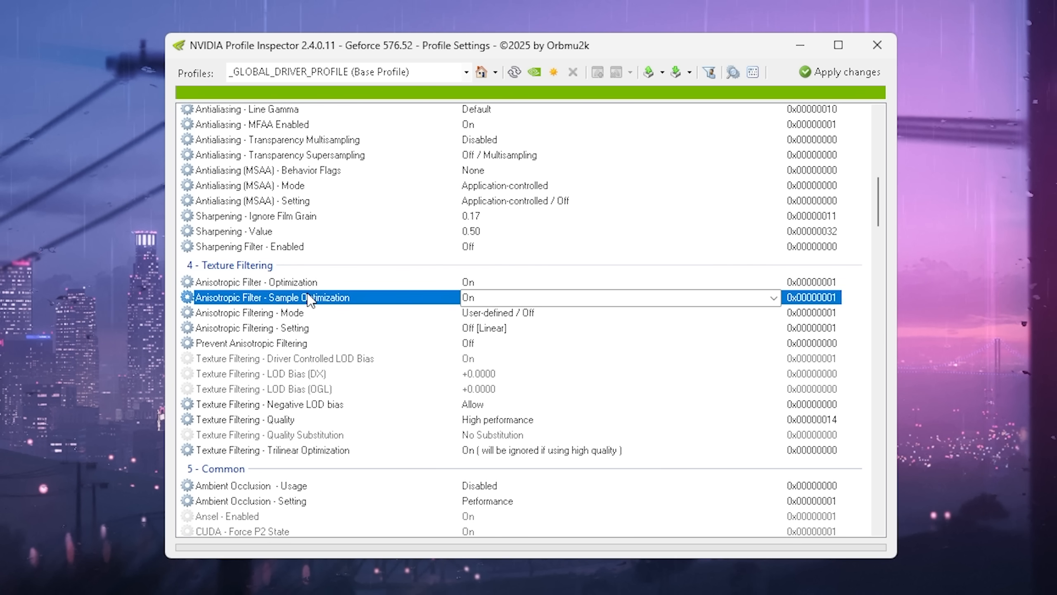
pyautogui.click(257, 281)
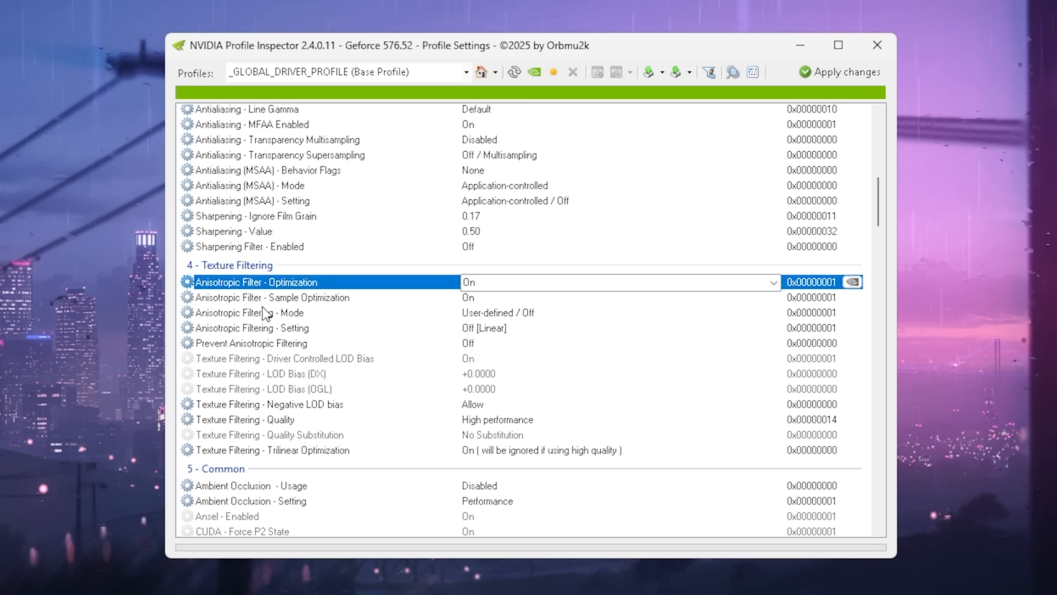
pyautogui.scroll(-3)
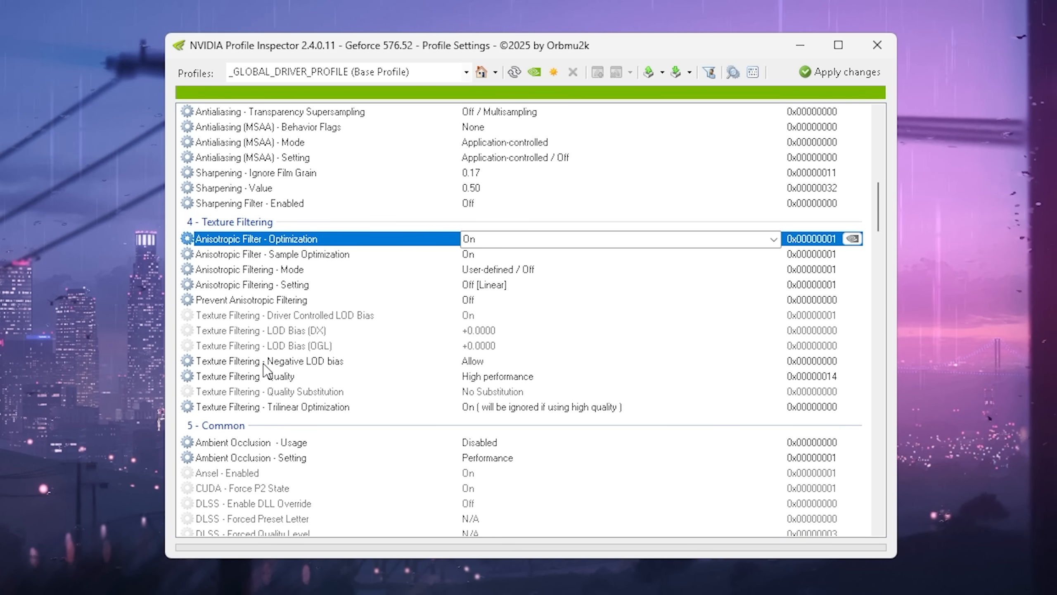
pyautogui.moveTo(281, 293)
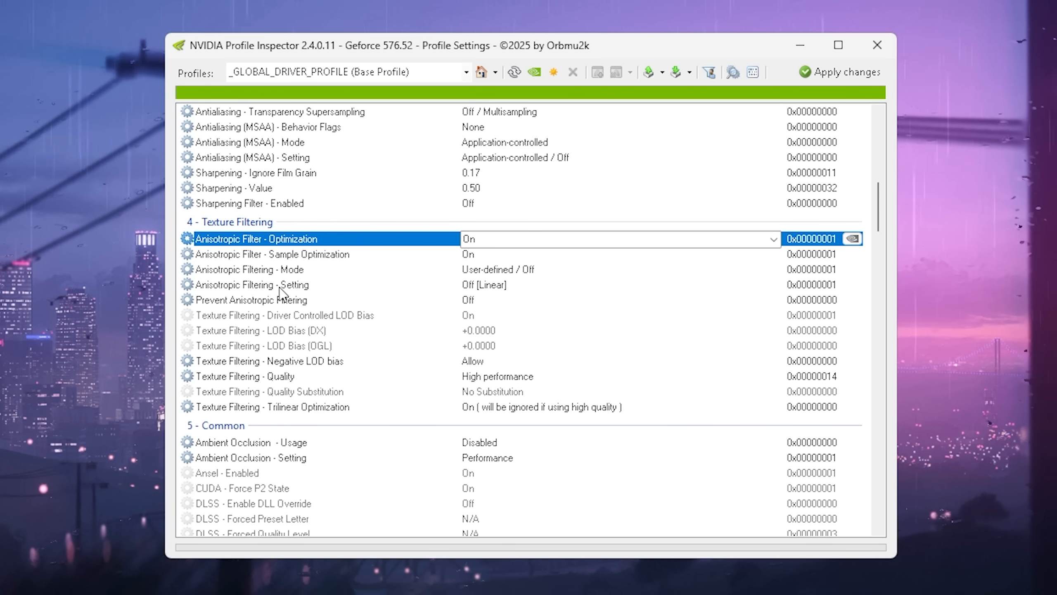
pyautogui.click(773, 284)
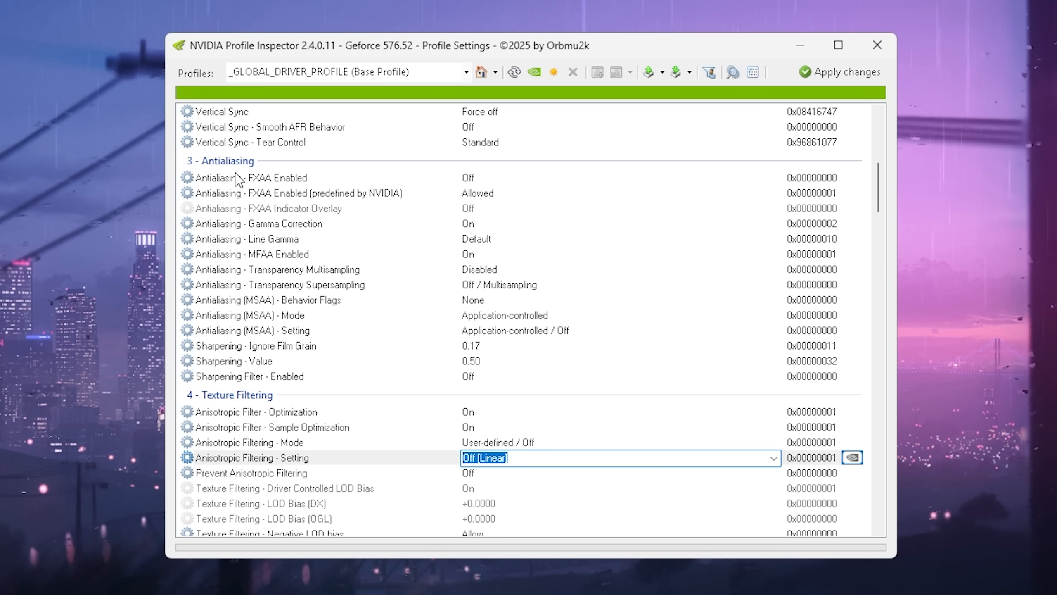
# Set Negative LOD bias to Allow and texture filtering quality to High performance
pyautogui.scroll(-3)
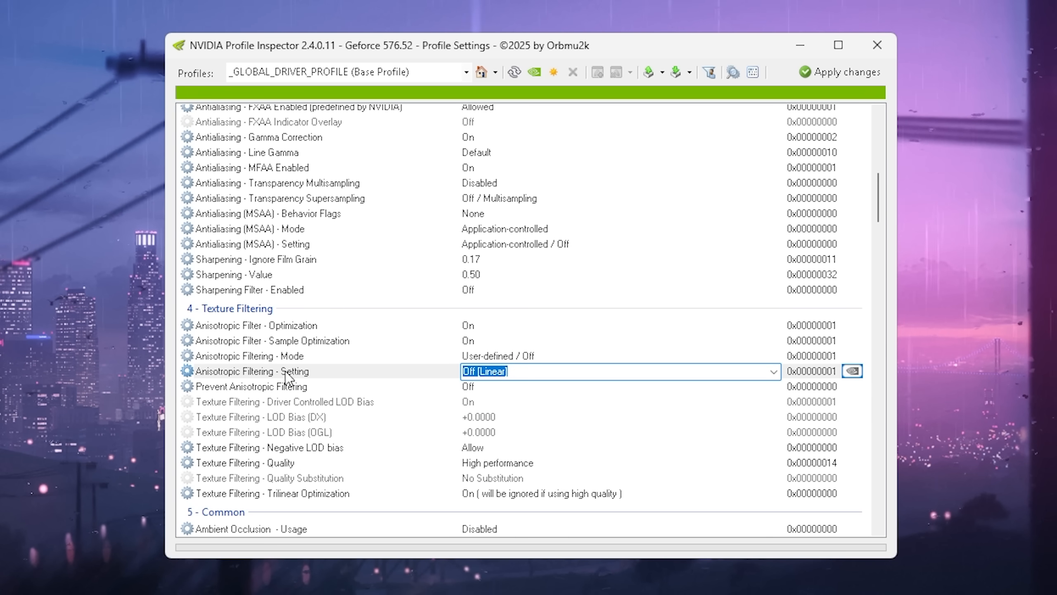
pyautogui.scroll(-3)
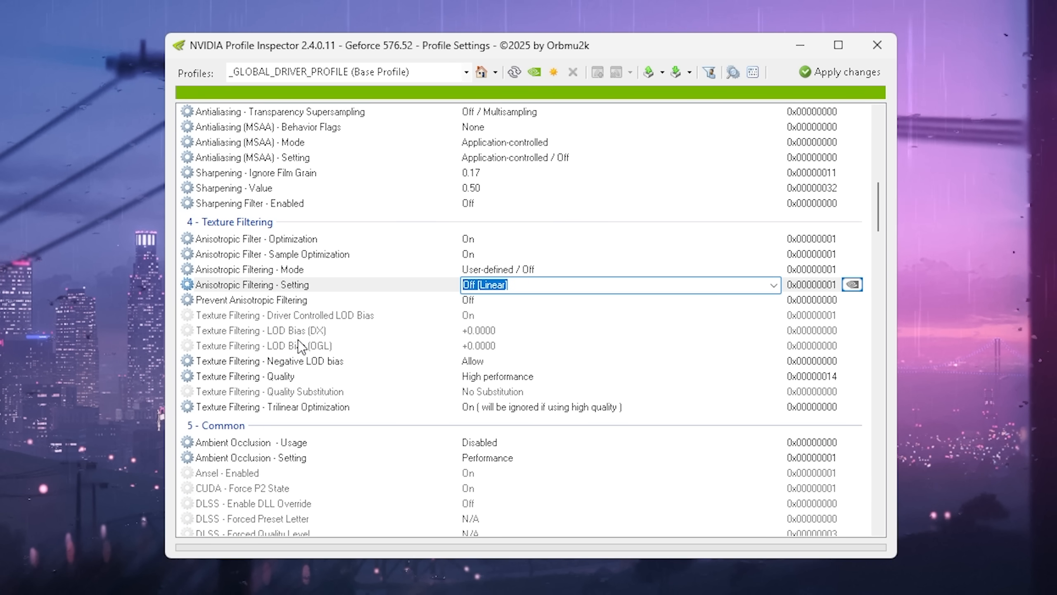
pyautogui.moveTo(508, 317)
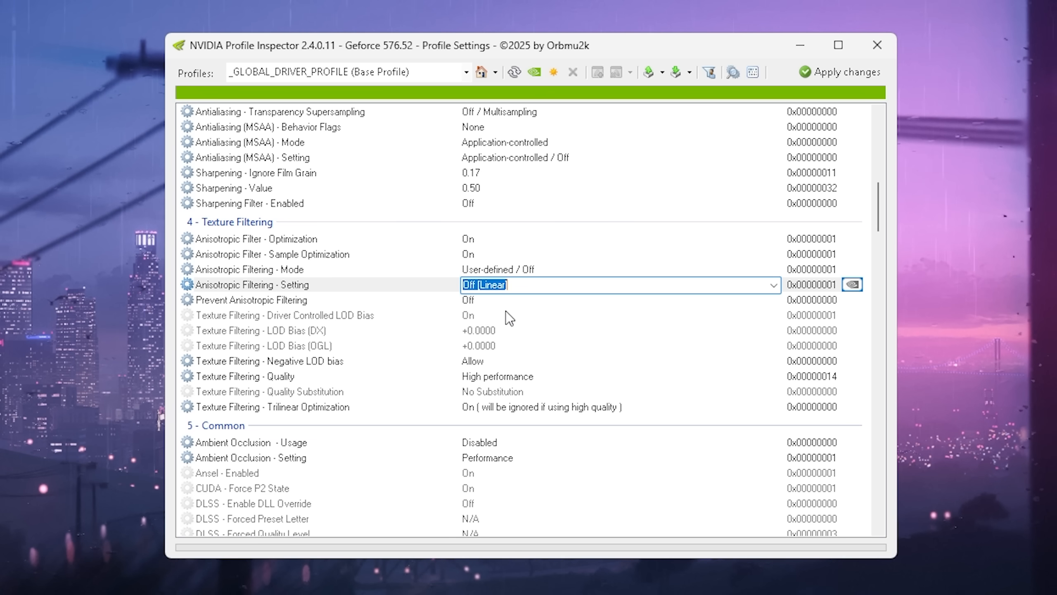
pyautogui.click(270, 361)
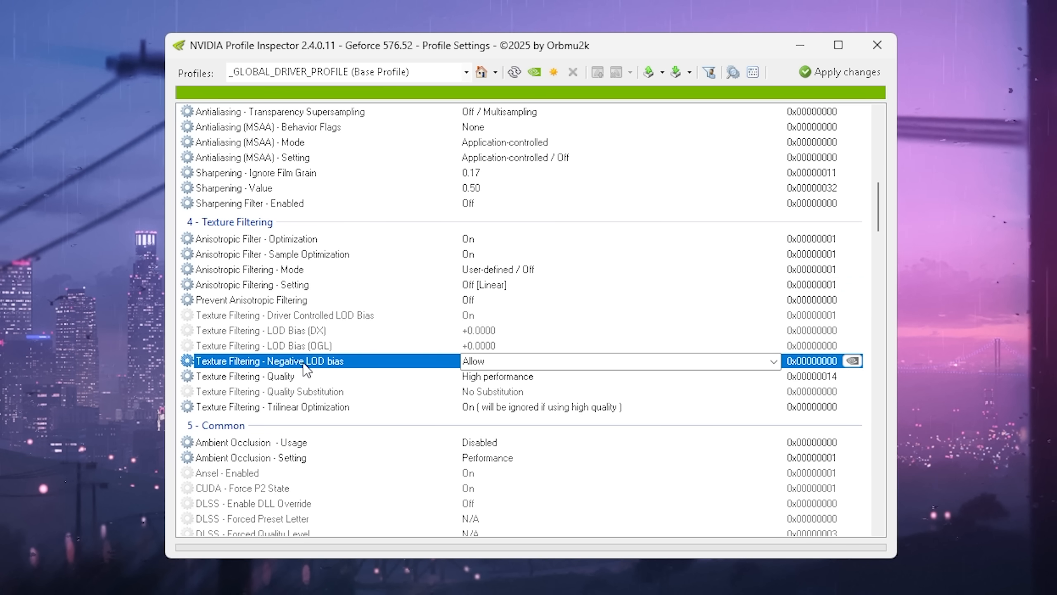
pyautogui.click(773, 361)
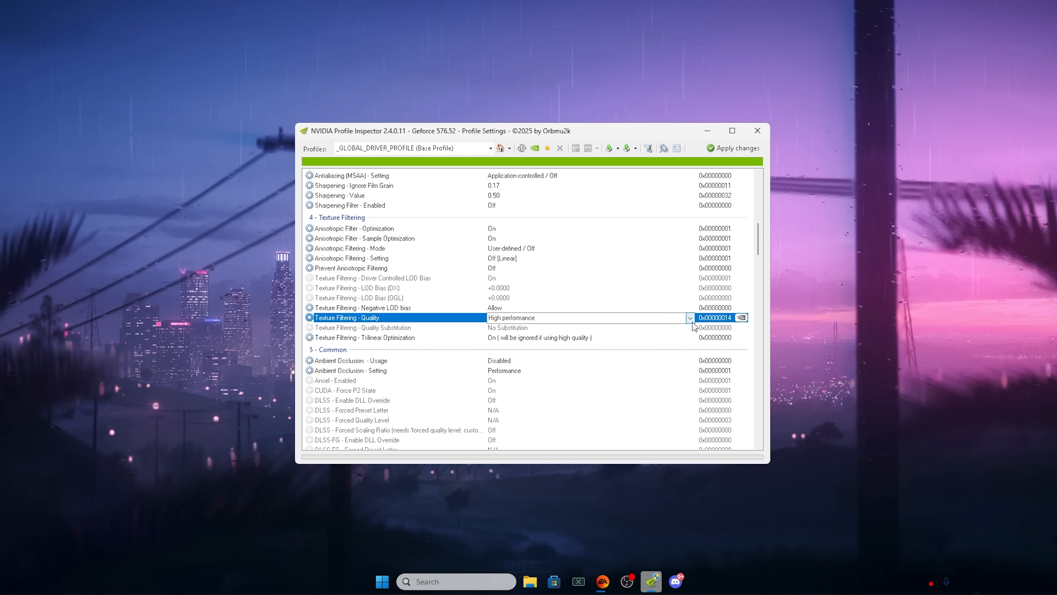
pyautogui.click(364, 337)
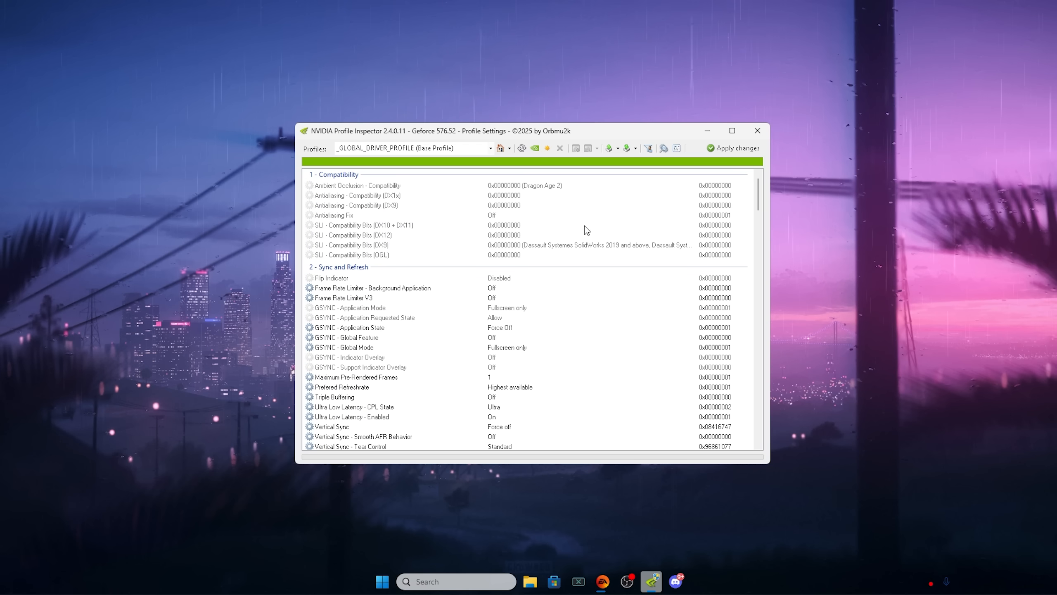
# Close NVIDIA Profile Inspector and bring up Windows search
pyautogui.scroll(-3)
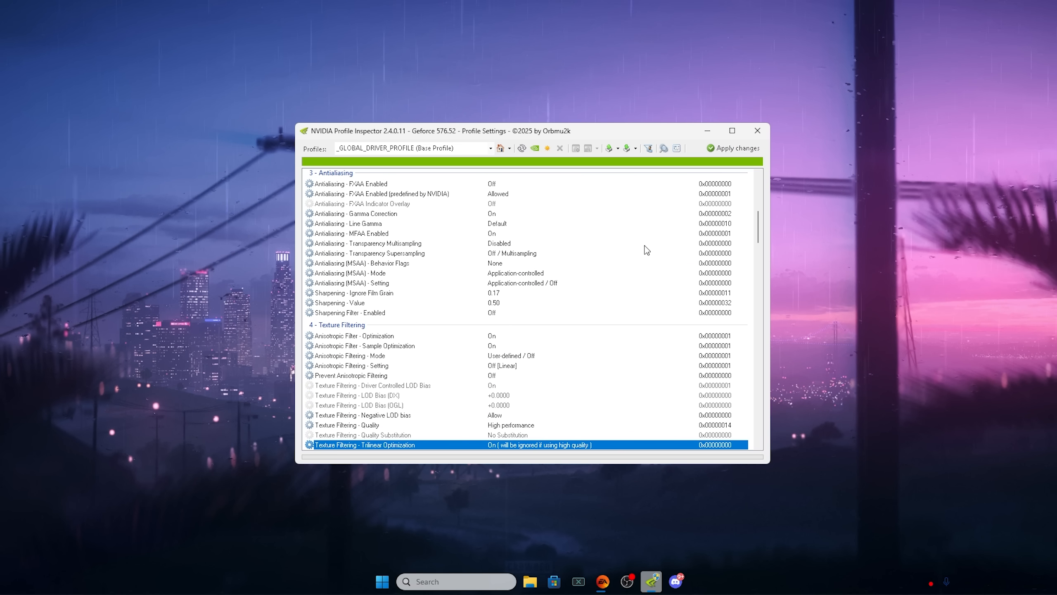
pyautogui.click(756, 130)
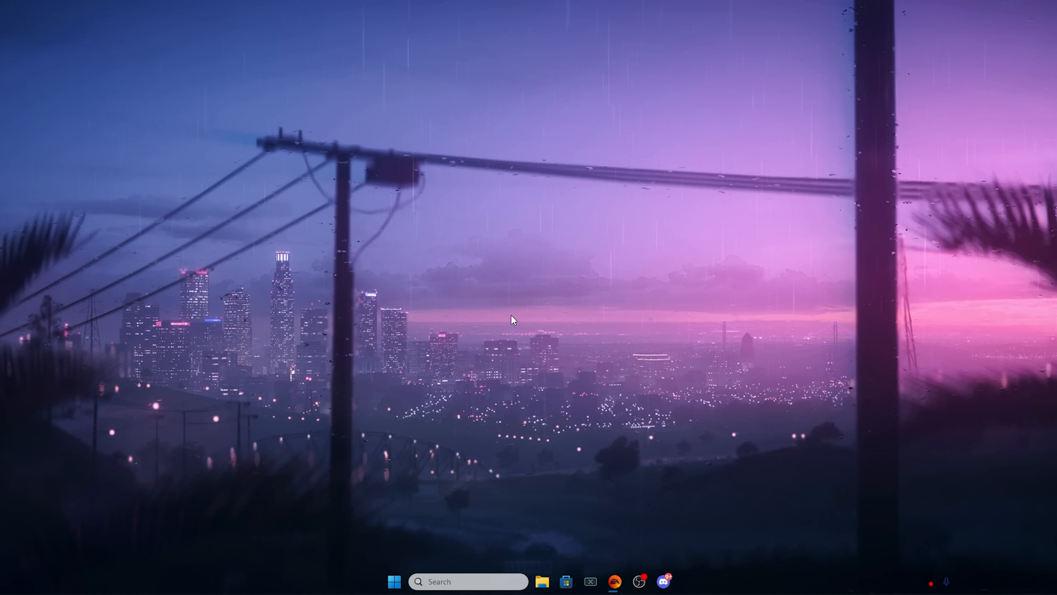
pyautogui.click(394, 581)
pyautogui.write('power')
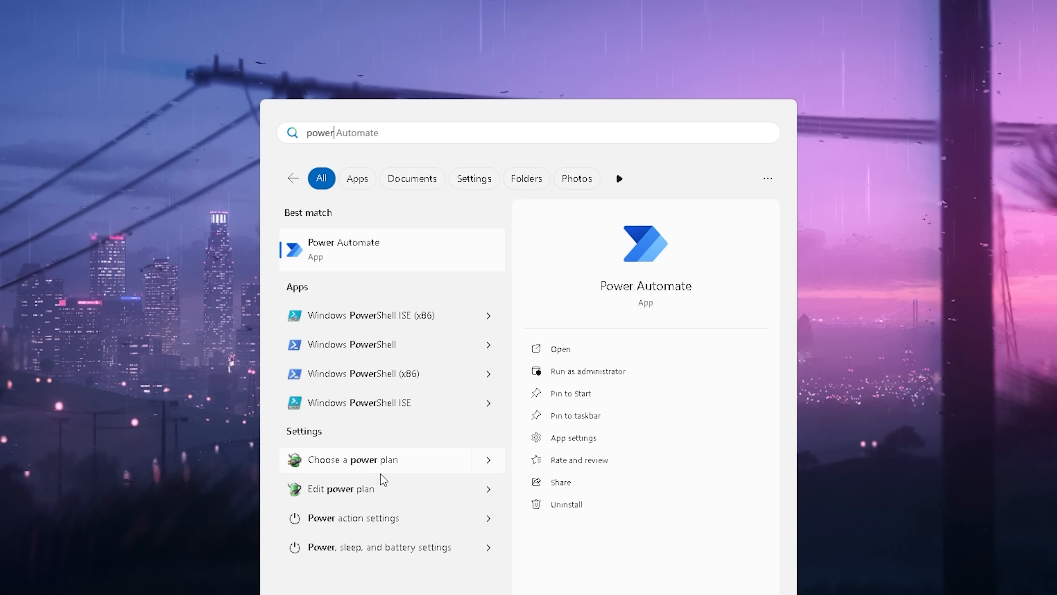
# Switch the active power plan from Balanced to Ultimate Performance, then search for cmd
pyautogui.click(351, 459)
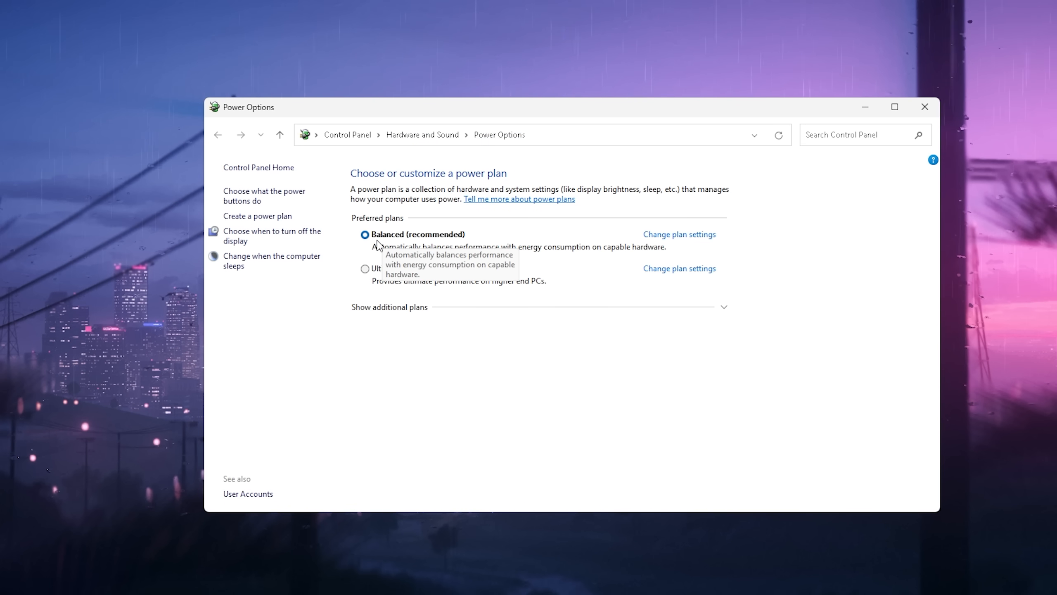
pyautogui.moveTo(551, 217)
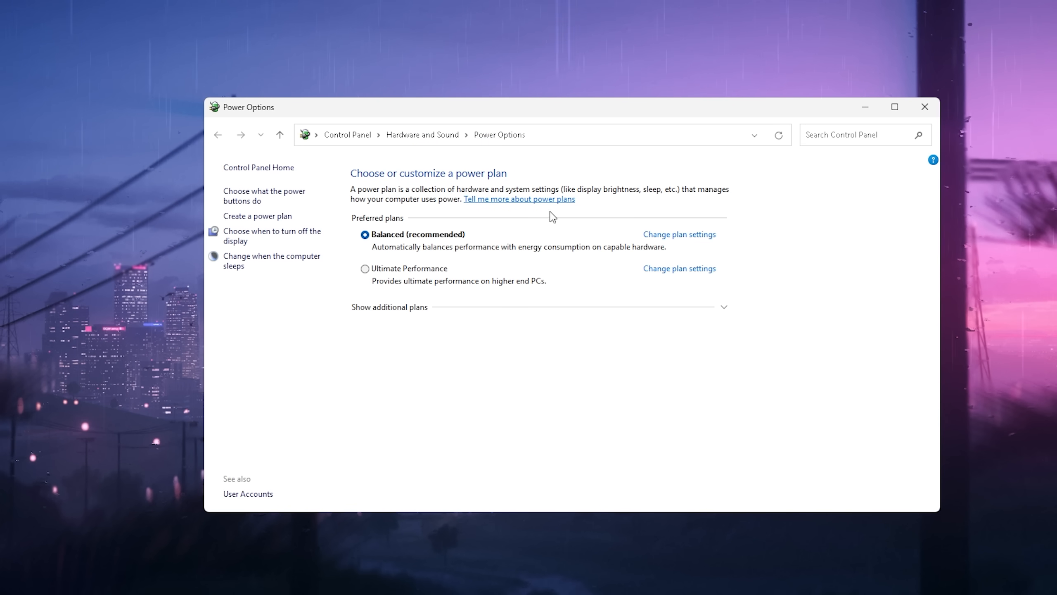
pyautogui.moveTo(423, 244)
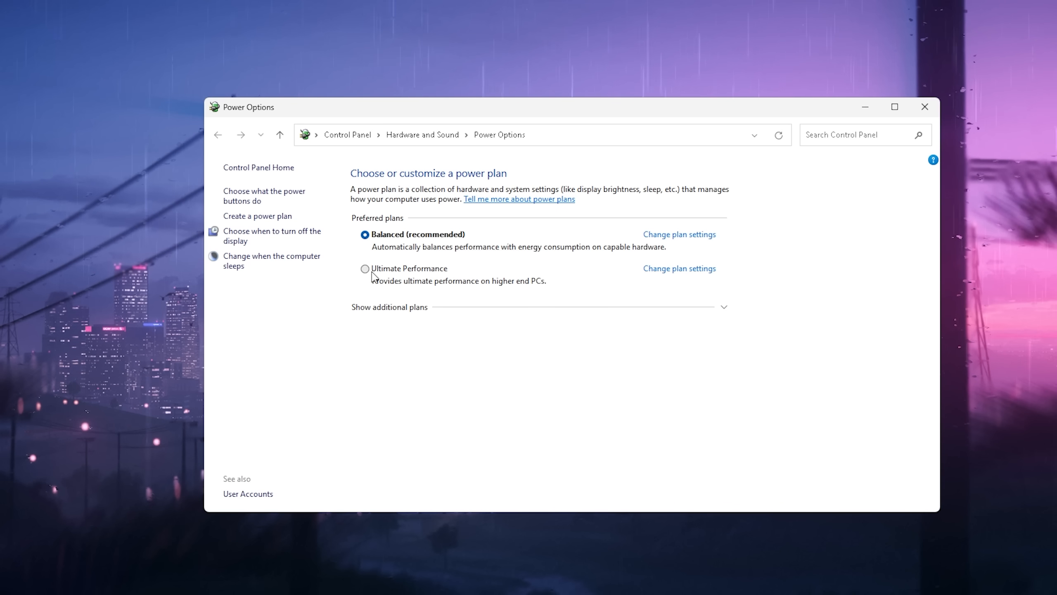
pyautogui.click(365, 268)
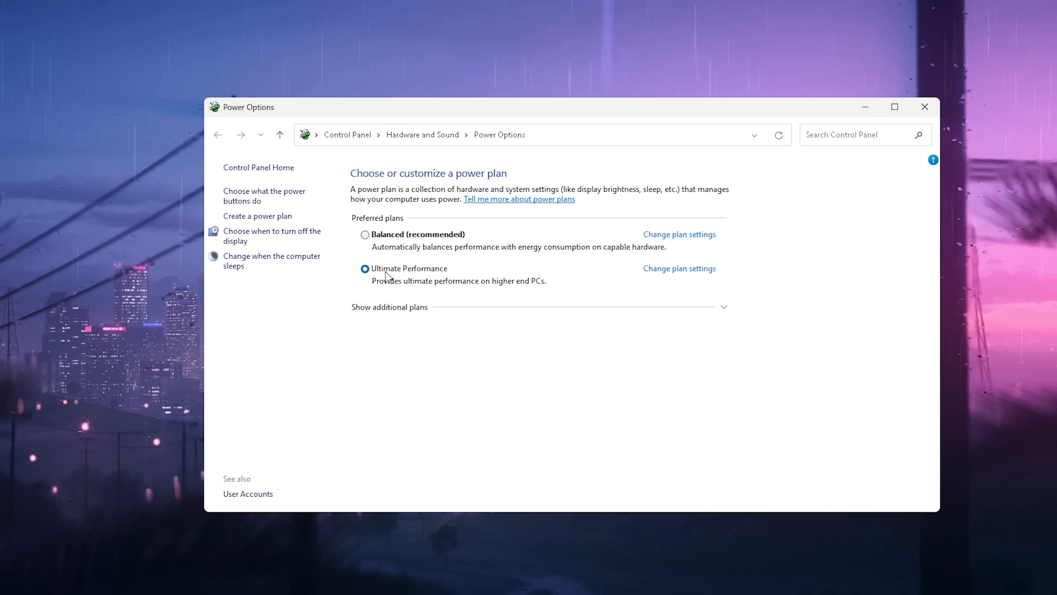
pyautogui.click(388, 307)
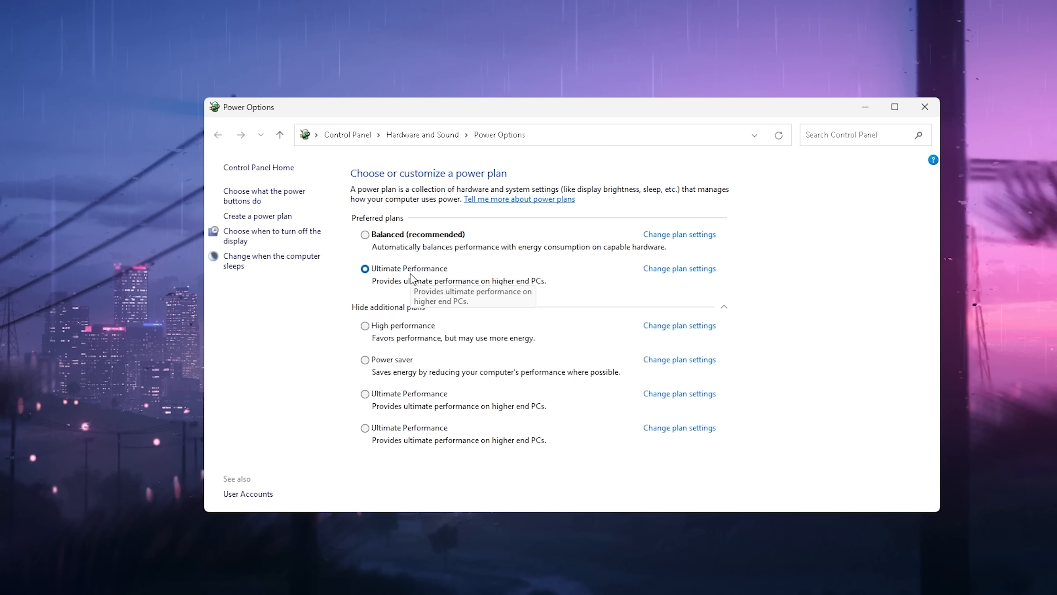
pyautogui.moveTo(930, 142)
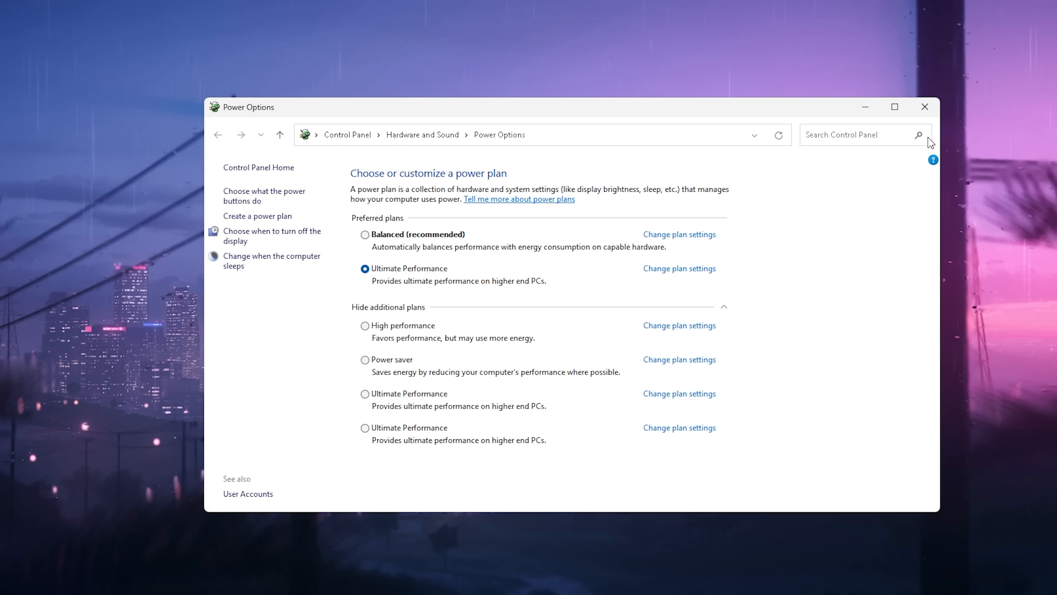
pyautogui.click(388, 307)
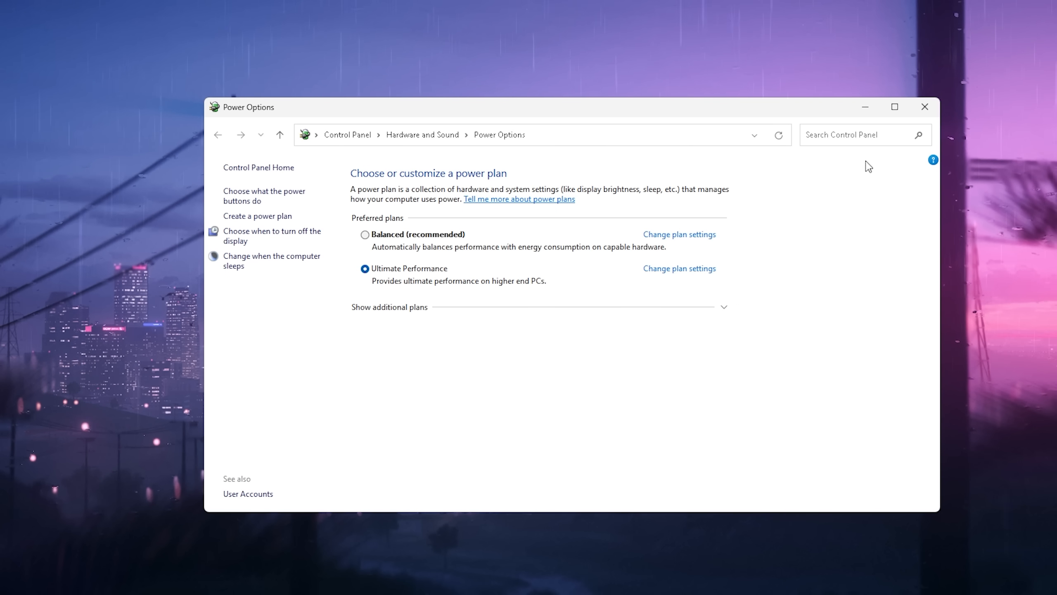
pyautogui.write('cmd')
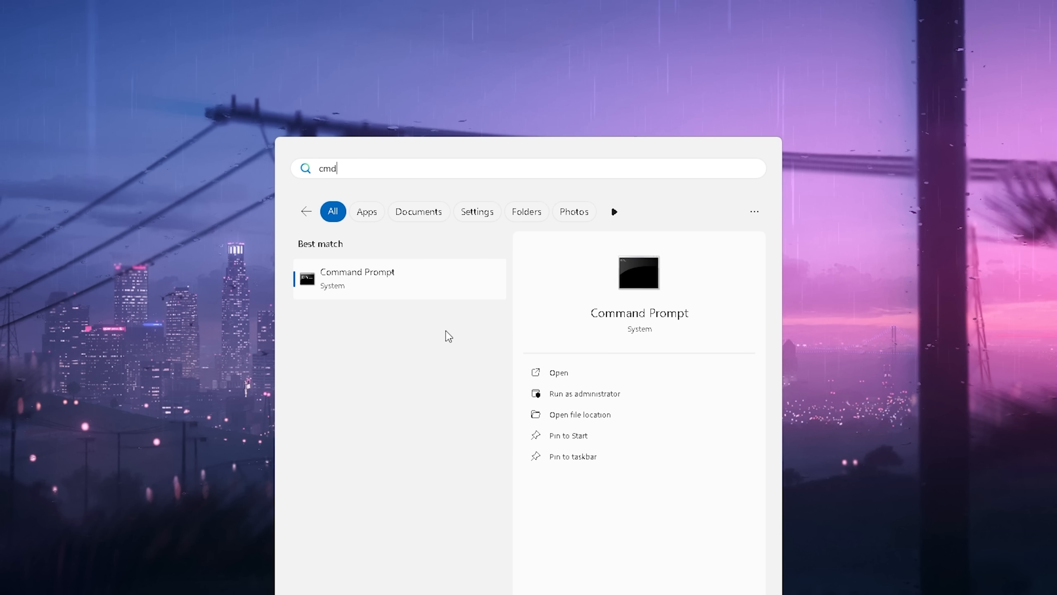
# In an admin Command Prompt, enter powercfg -duplicatescheme e9a42b02-d5df-448d-aa00-03f14749eb61
pyautogui.rightClick(357, 279)
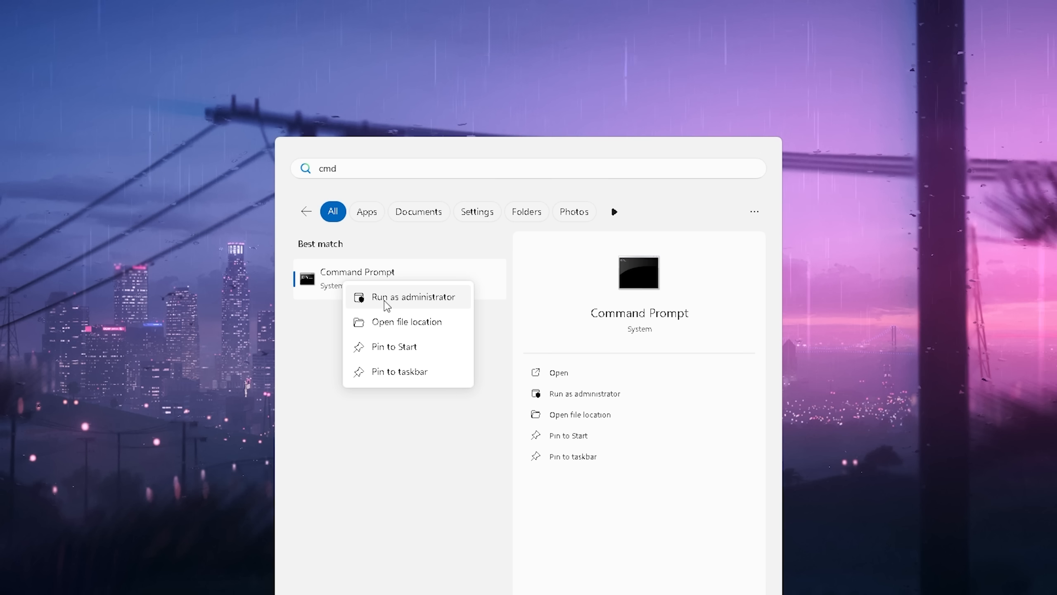
pyautogui.click(413, 296)
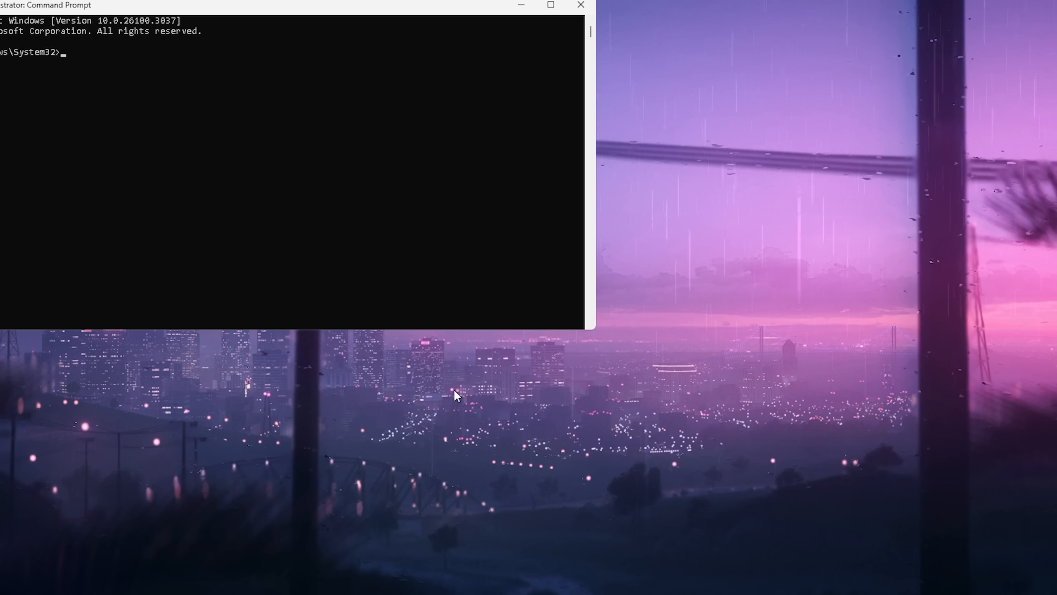
pyautogui.moveTo(290, 4); pyautogui.dragTo(499, 122)
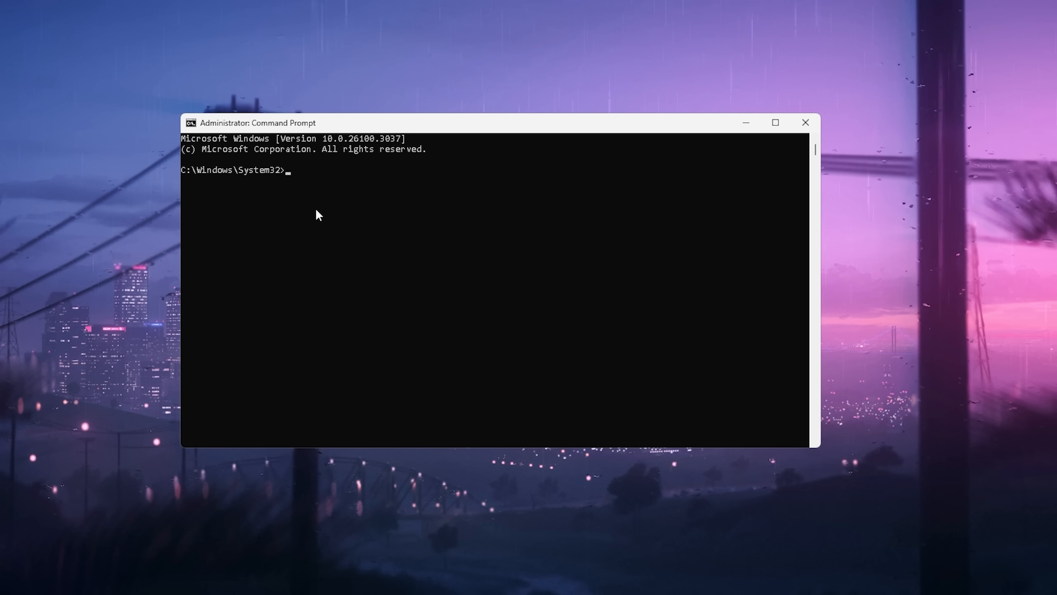
pyautogui.write('powercfg -duplicatescheme e9a42b02-d5df-448d-aa00-03f14749eb61')
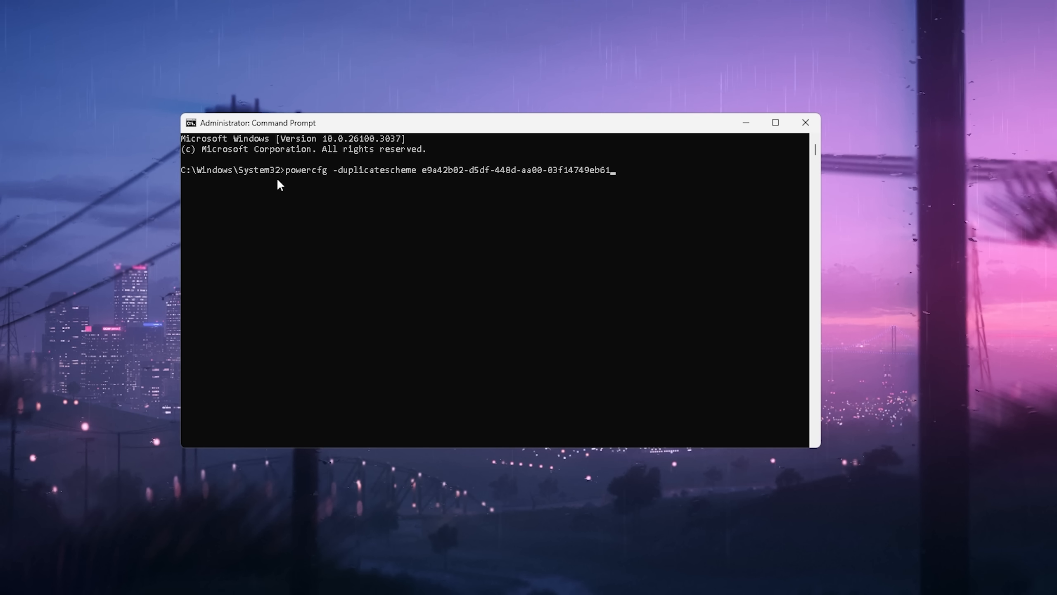
pyautogui.moveTo(420, 182)
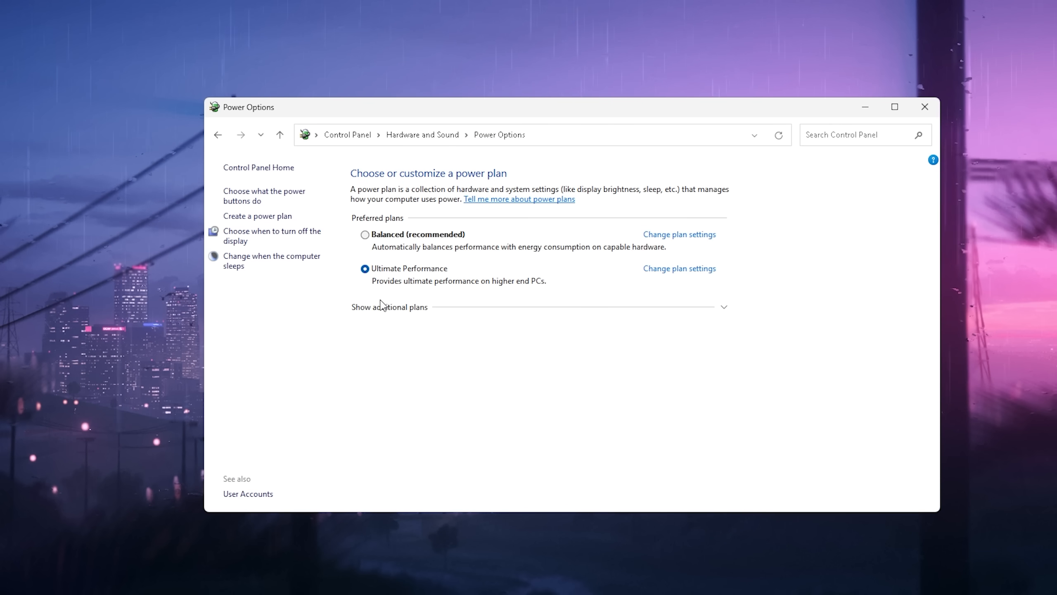
# Confirm the new Ultimate Performance copy under additional plans, then edit the active plan's settings
pyautogui.click(389, 307)
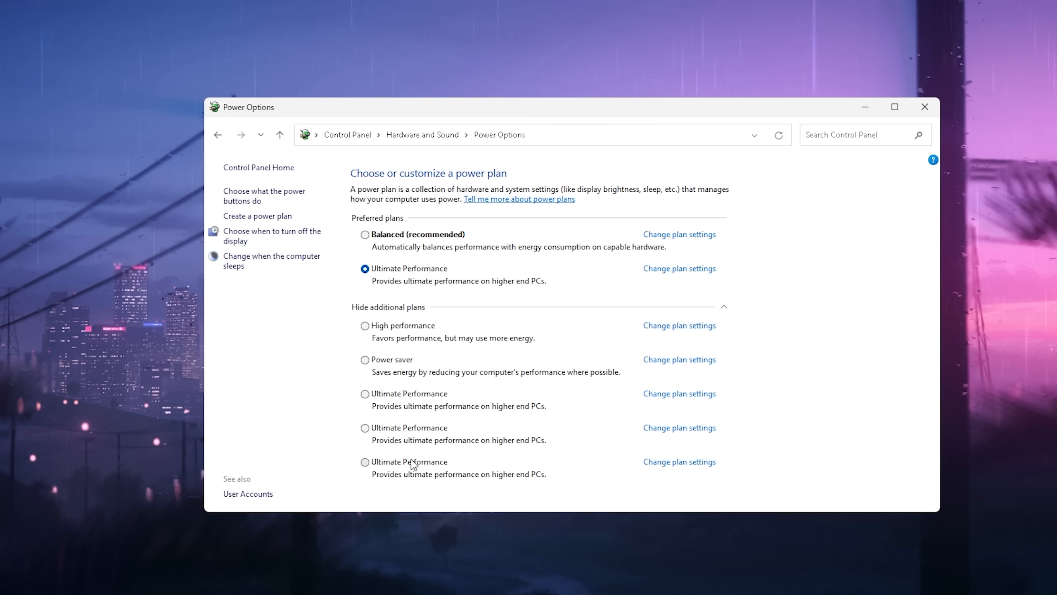
pyautogui.moveTo(401, 435)
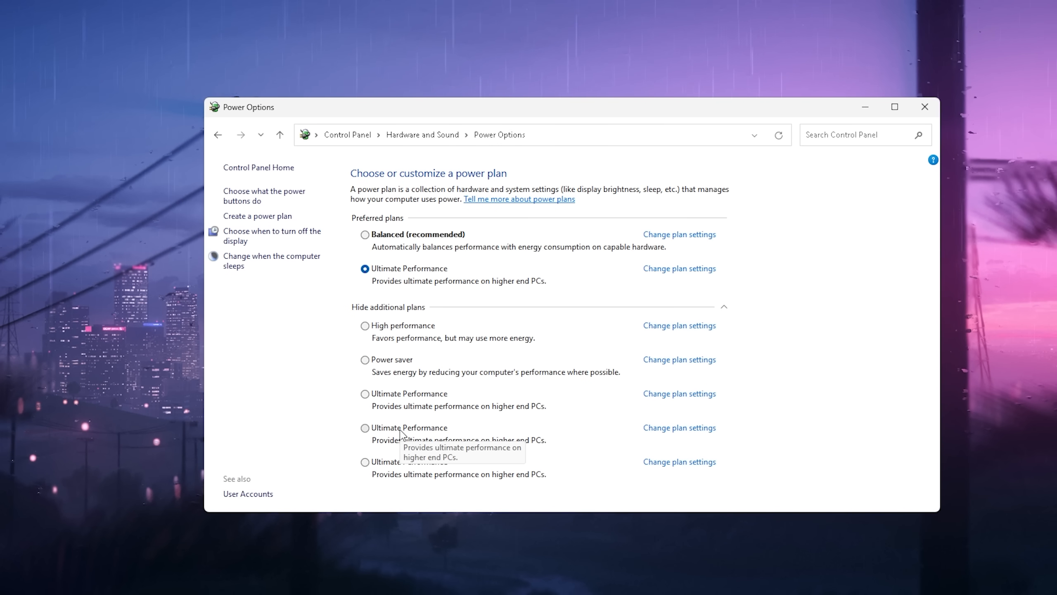
pyautogui.moveTo(351, 355)
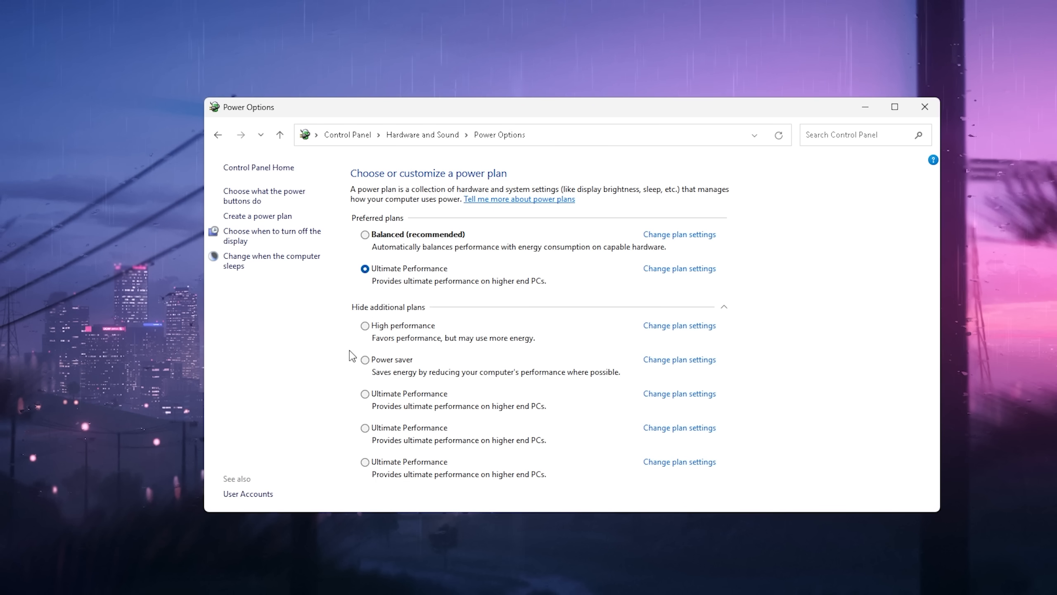
pyautogui.moveTo(516, 326)
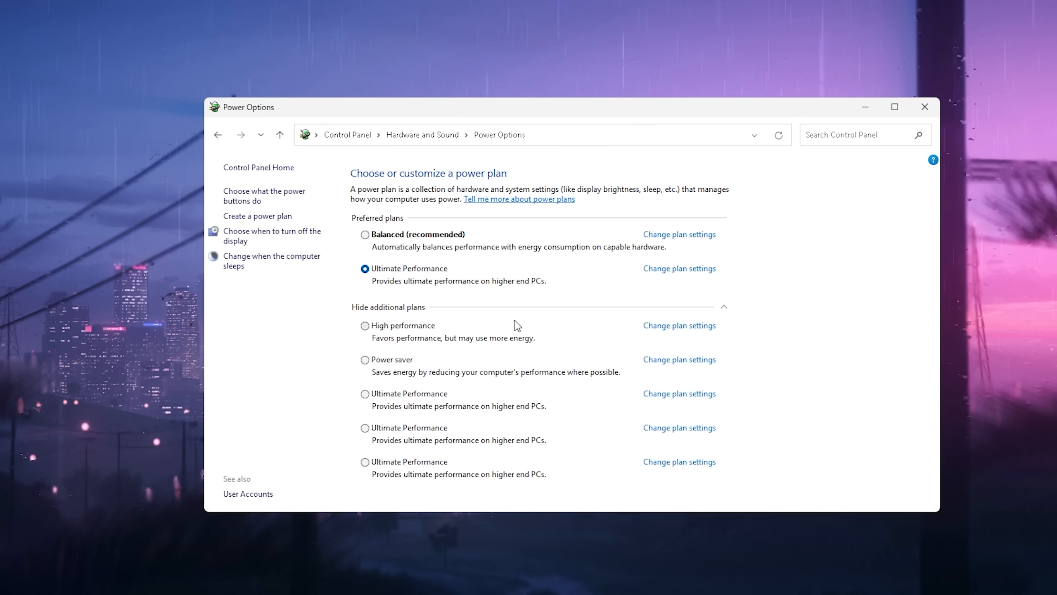
pyautogui.click(679, 267)
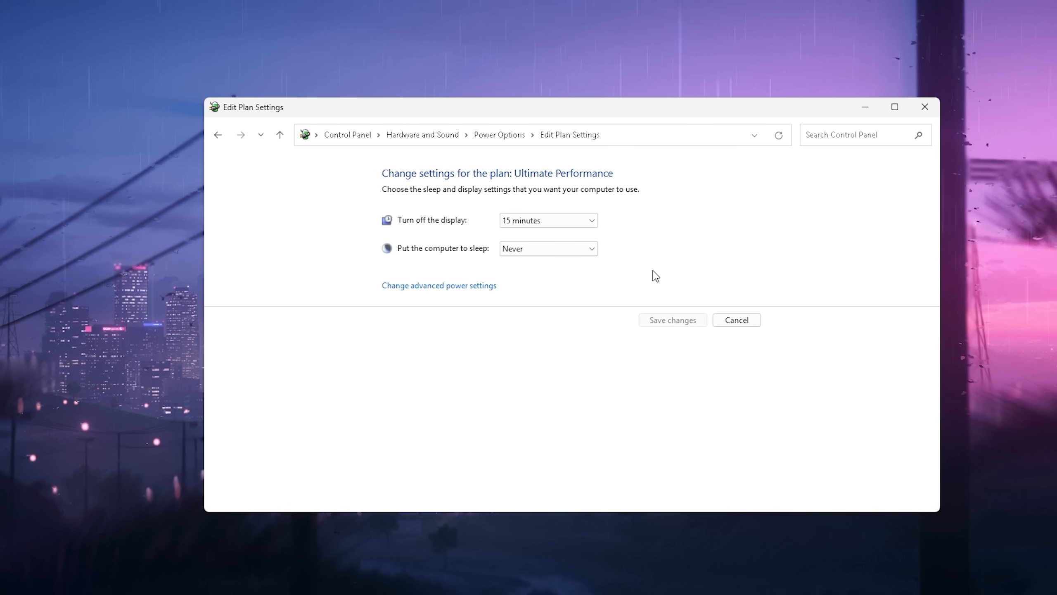